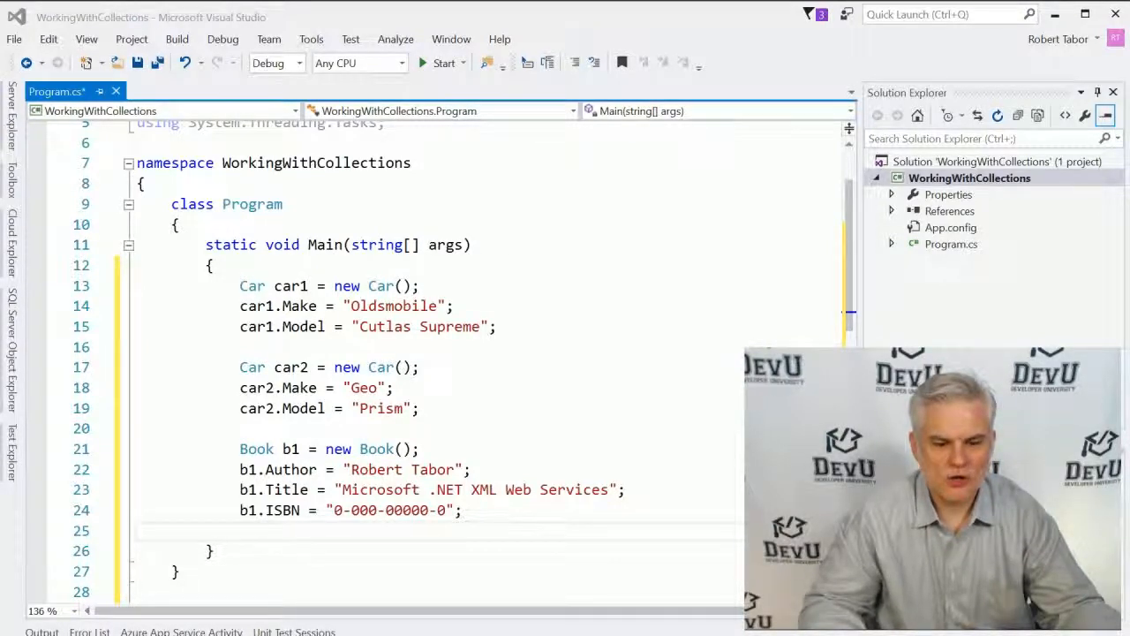
- Add the comment '// ArrayLists are dynamically sized,' below the Book code in Main
scroll("down", 3)
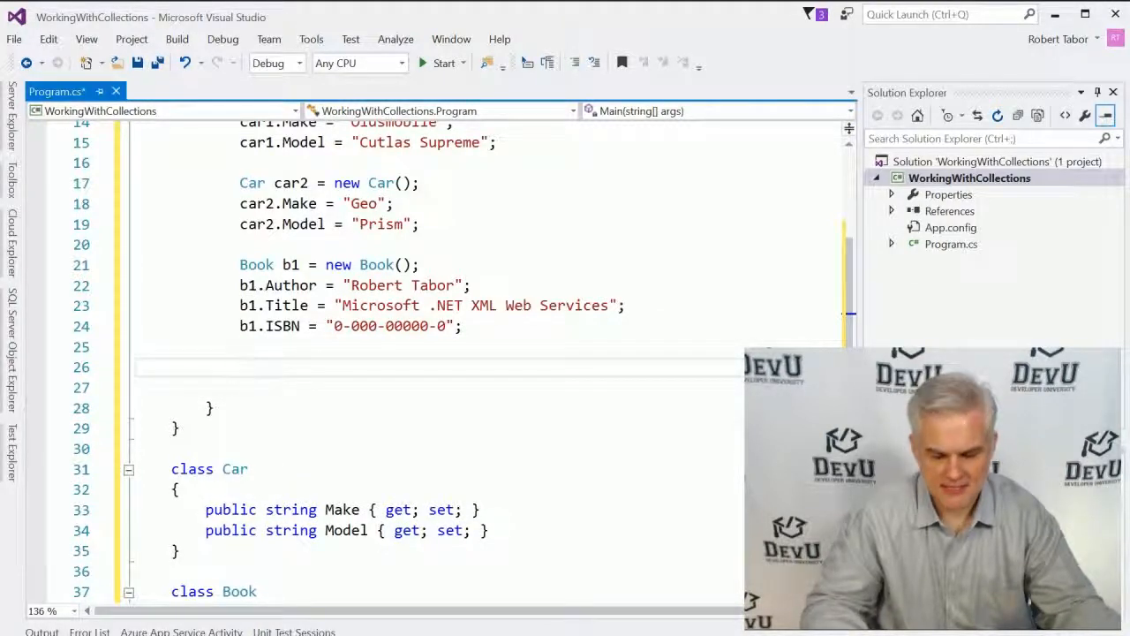
type("// Array")
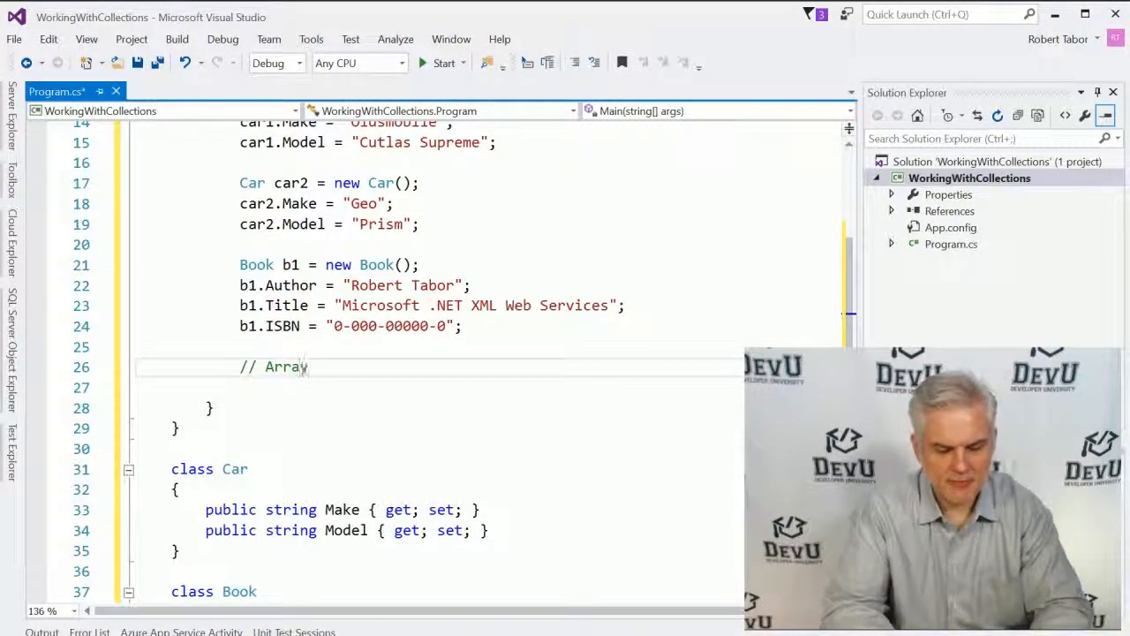
type("Lists are")
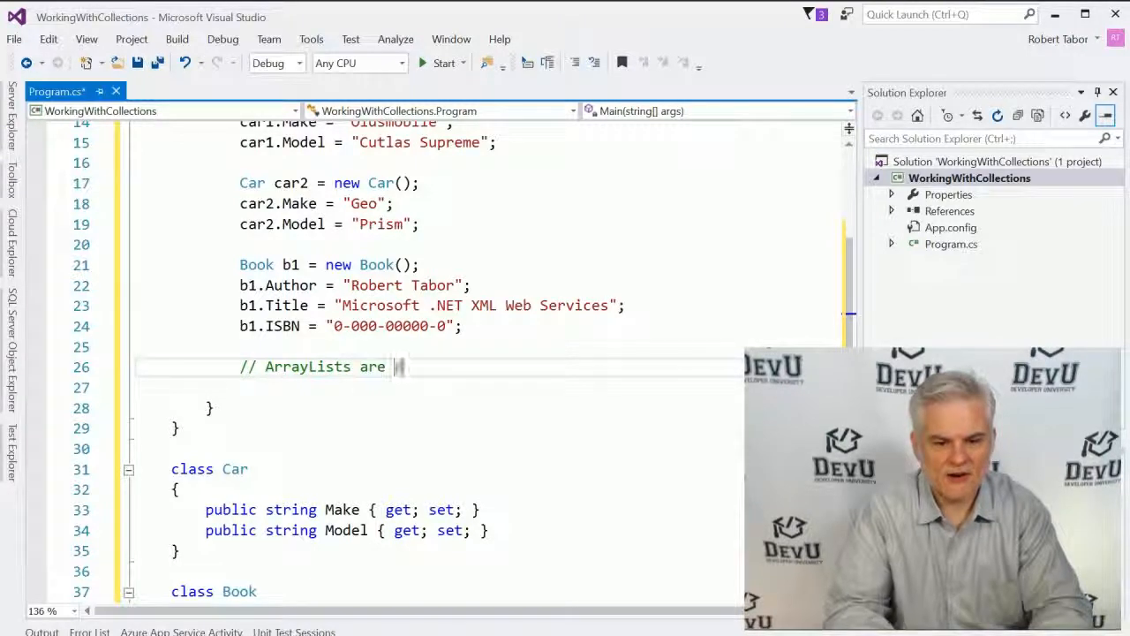
type("dynamicall")
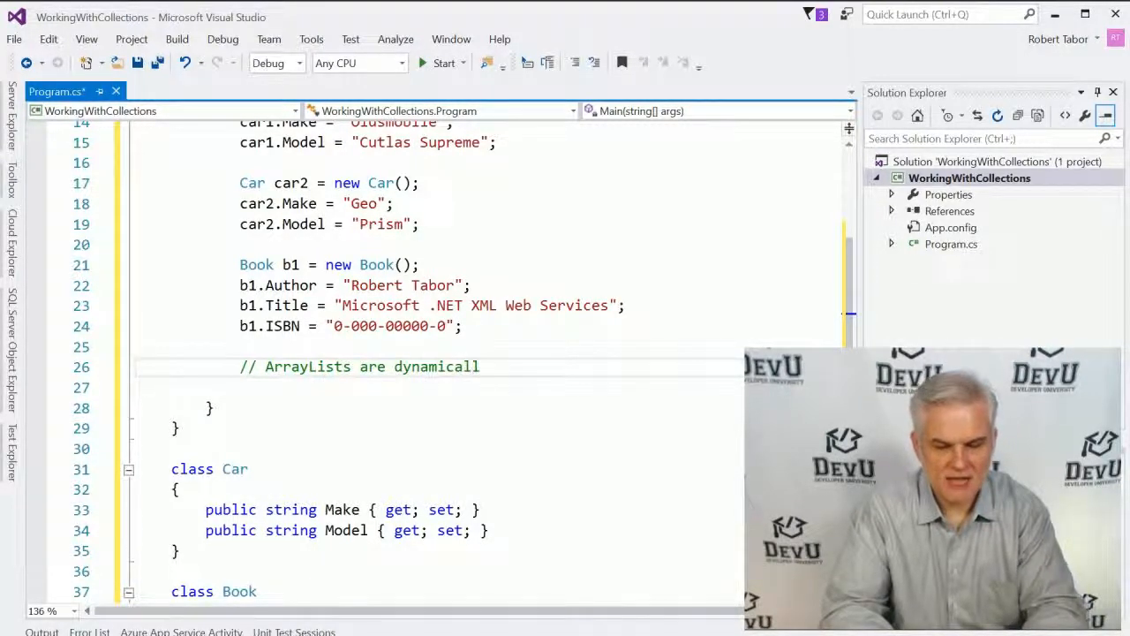
type("y si")
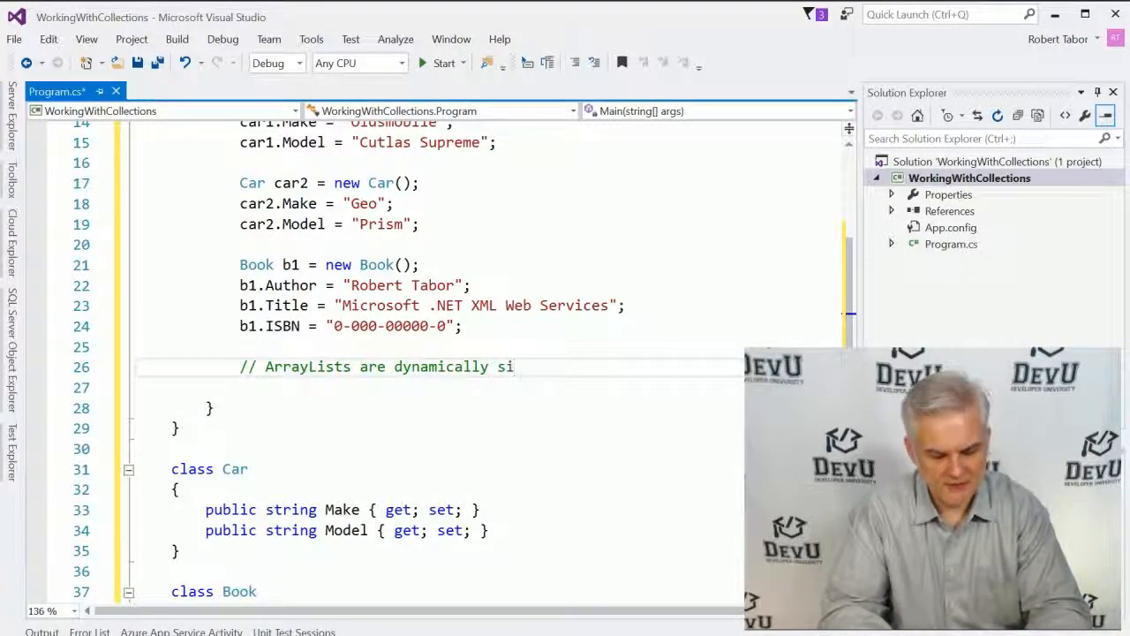
type("zed,")
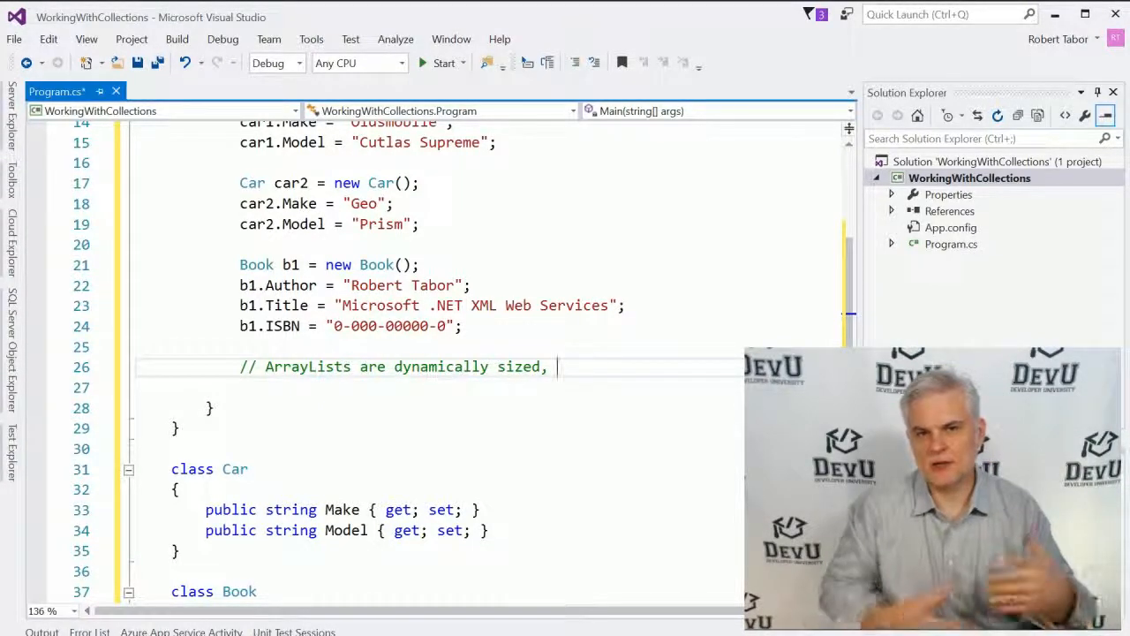
- Add a second comment '// cool features sorting, remove items' and begin the ArrayList line
key("enter")
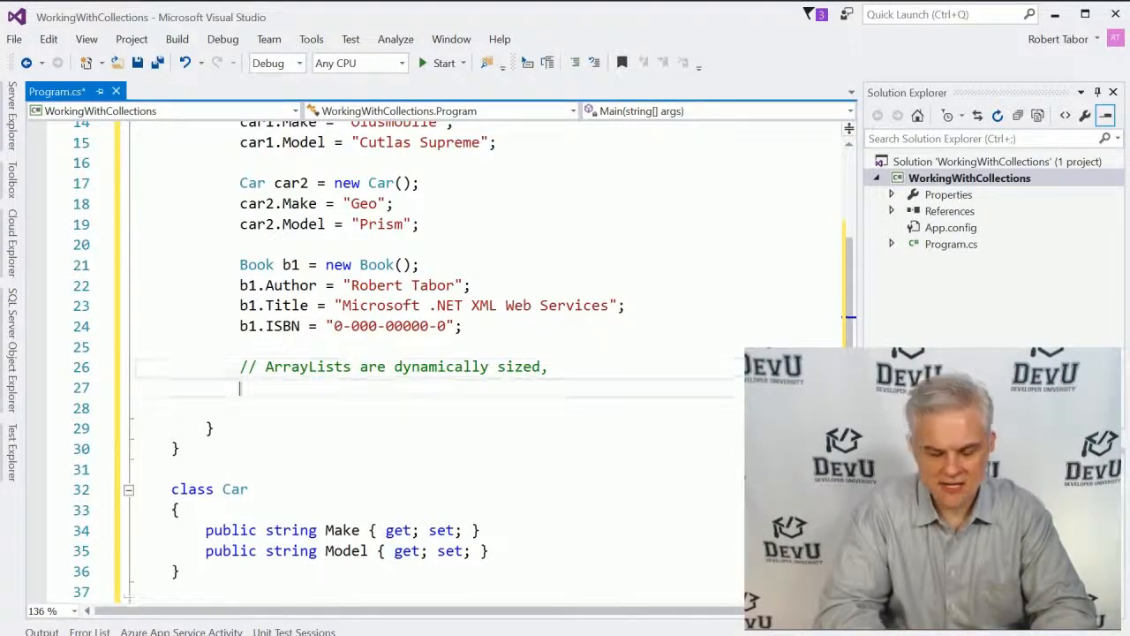
type("//")
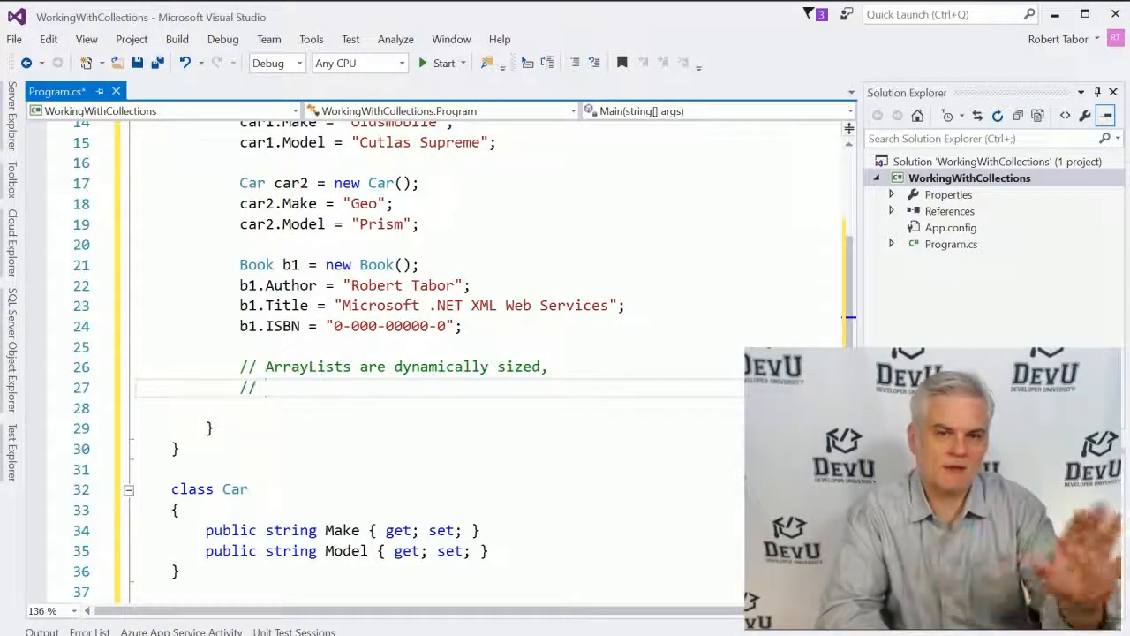
type("cool features sorting,")
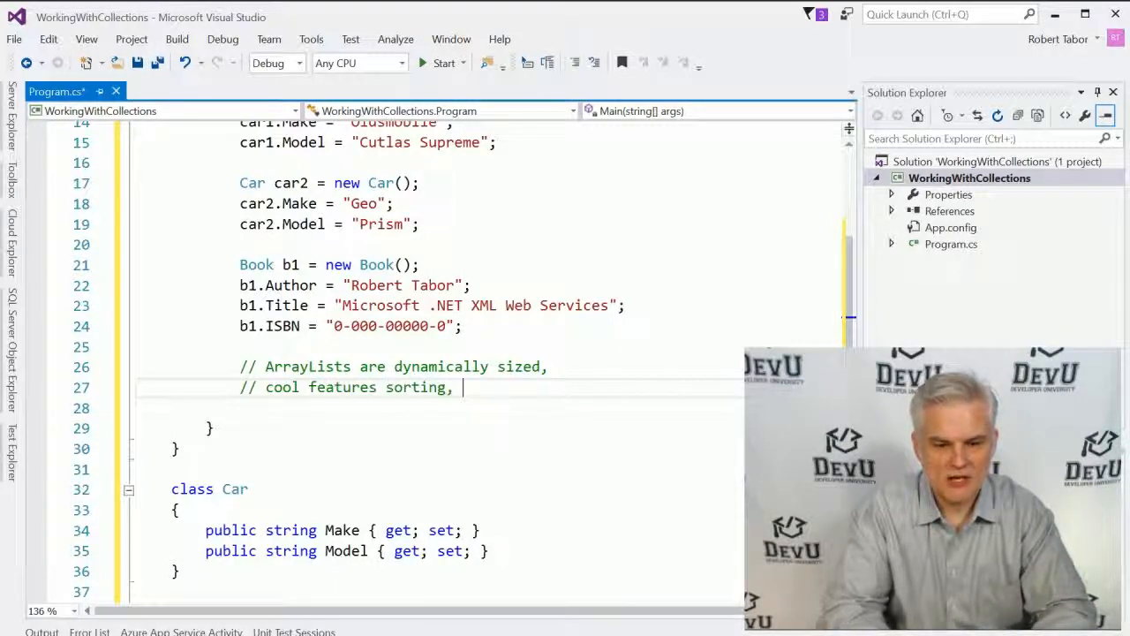
type("remove")
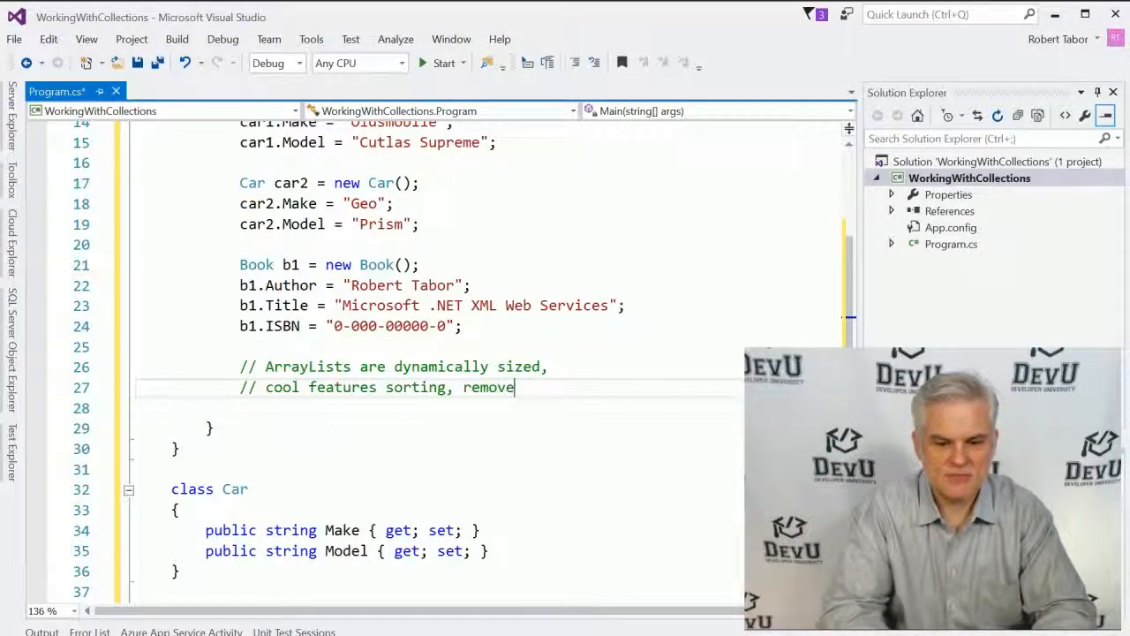
type("items")
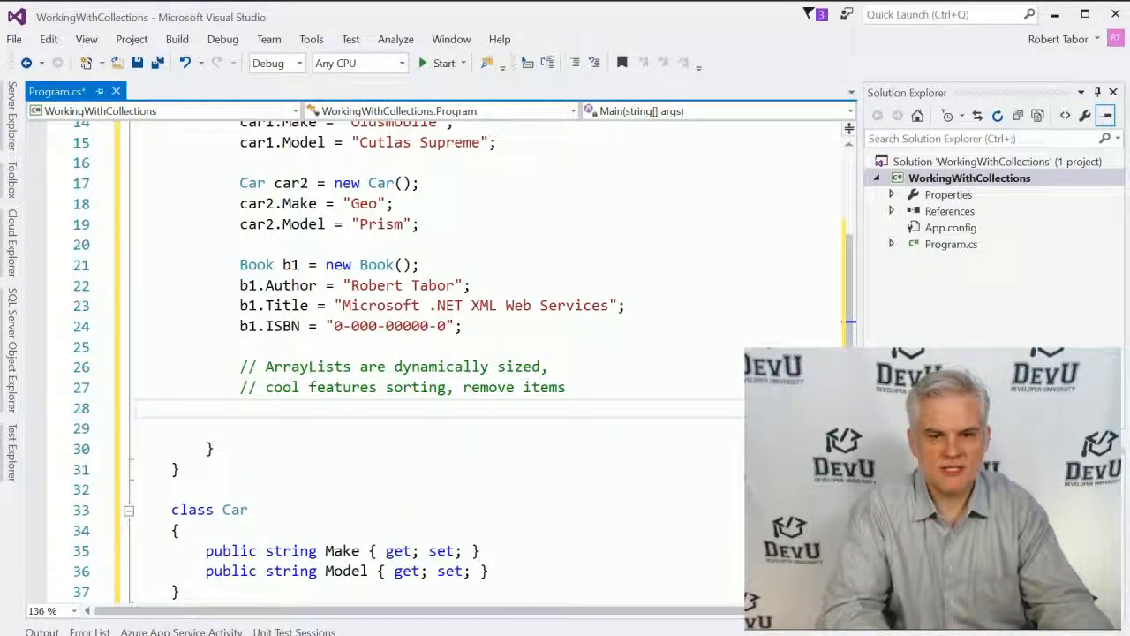
type("ArrayList")
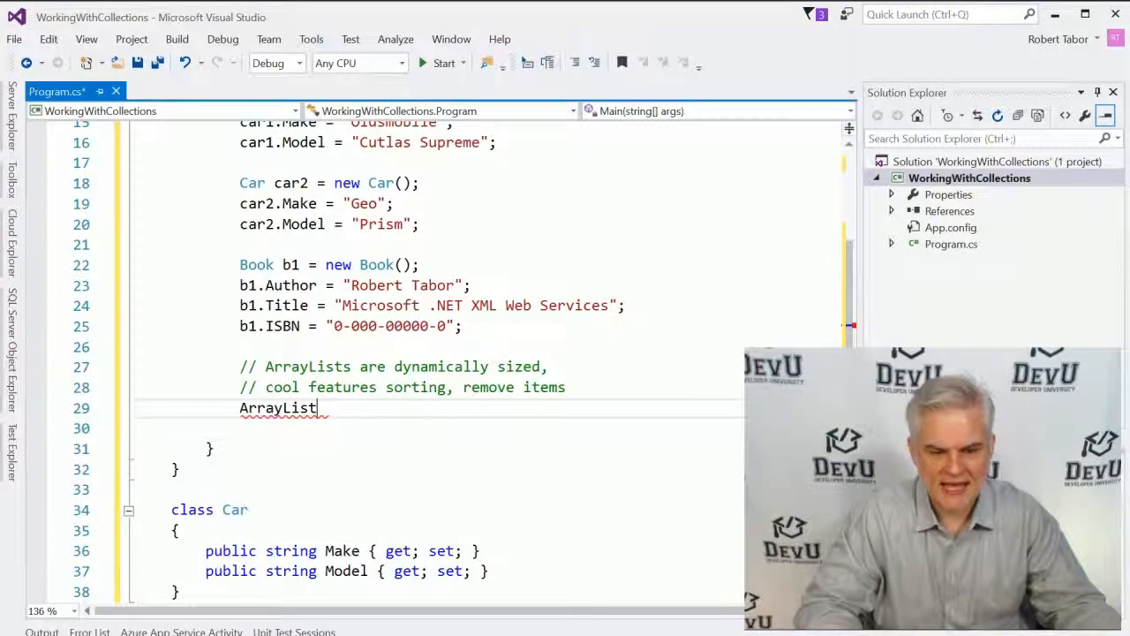
- Declare 'ArrayList myArrayList = new ArrayList();'
scroll("down", 3)
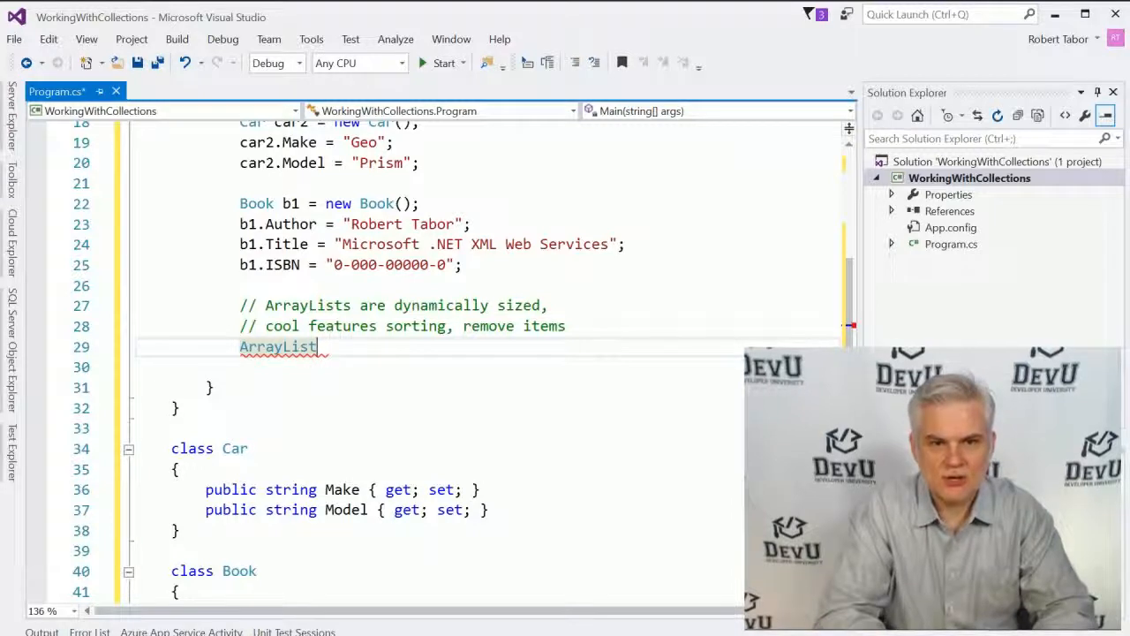
type("myArra")
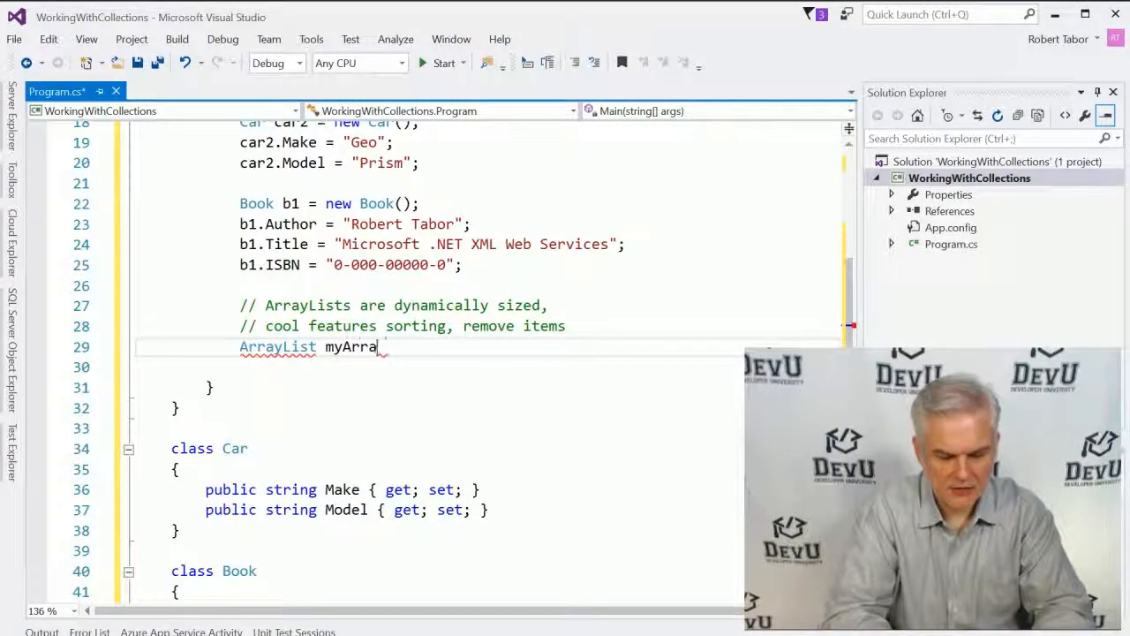
type("yList = new")
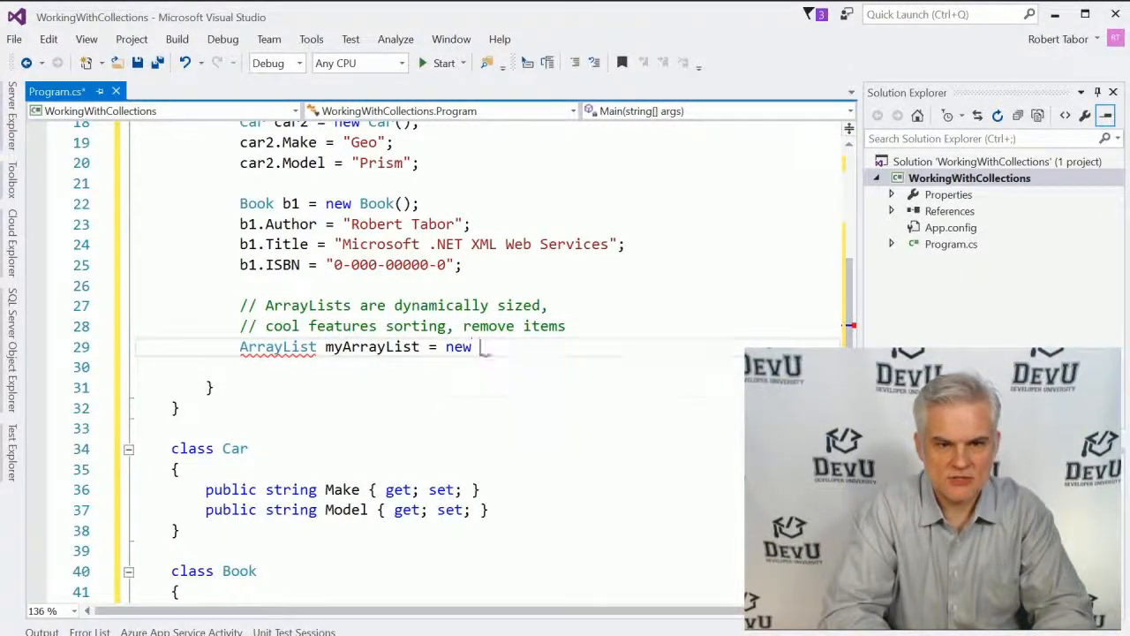
type("ArrayList()")
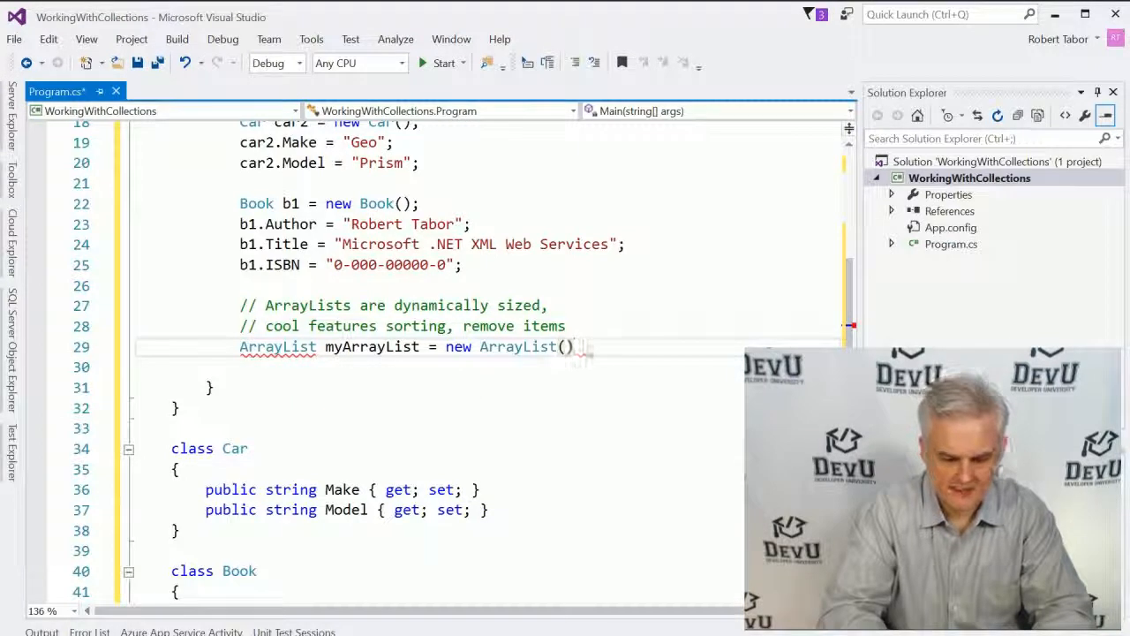
type(";")
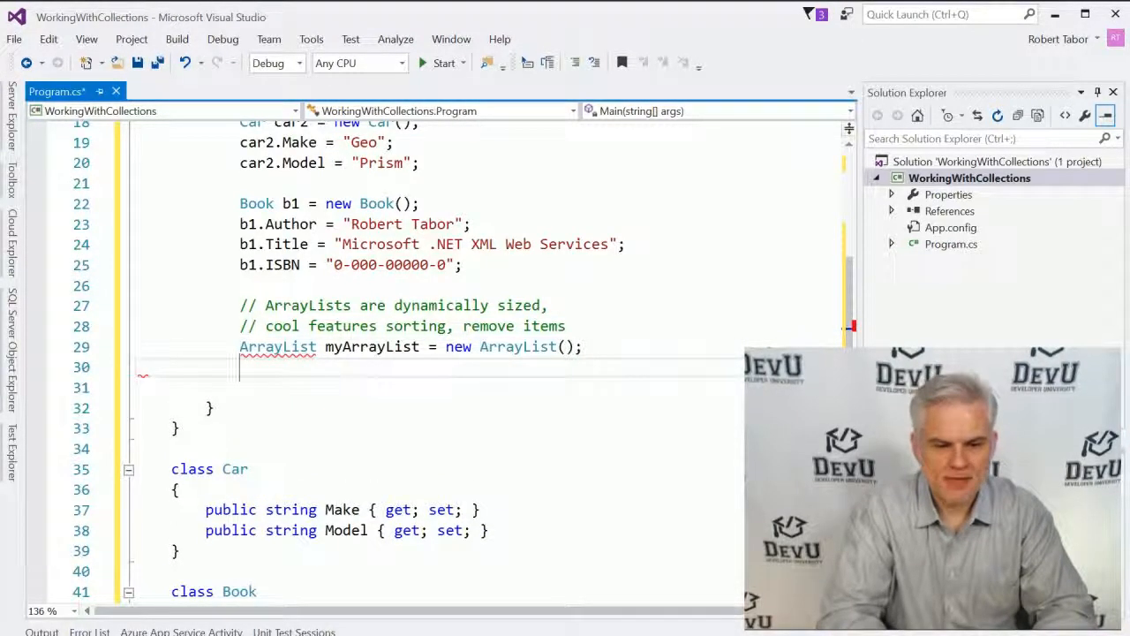
- Add car1, car2 and b1 to myArrayList with myArrayList.Add calls
type("myArrayList.Add(")
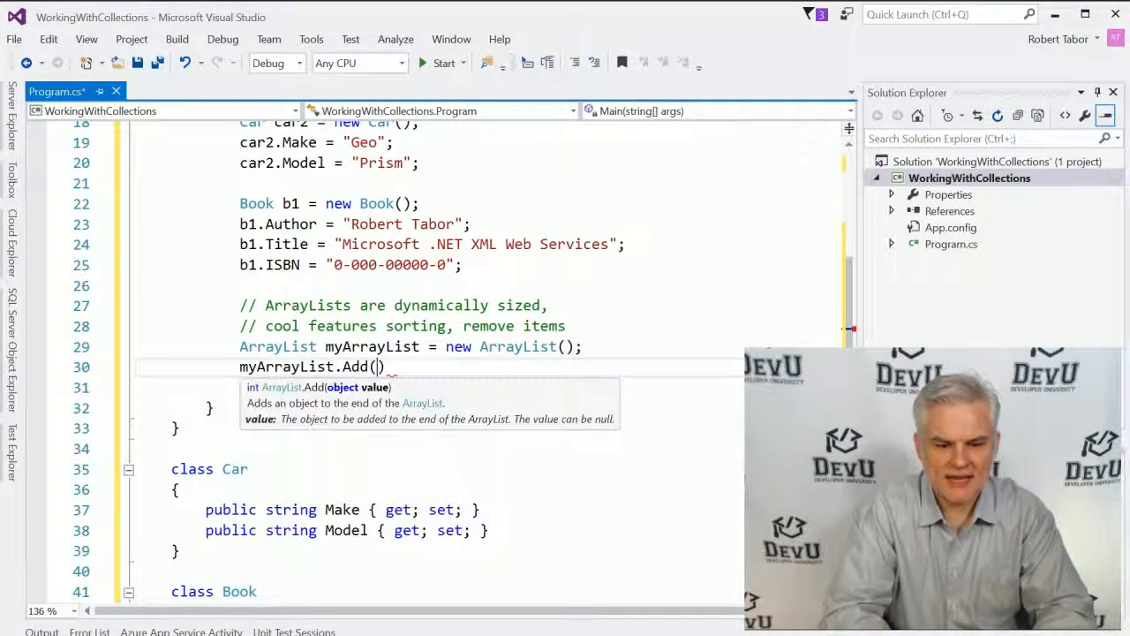
type("car1")
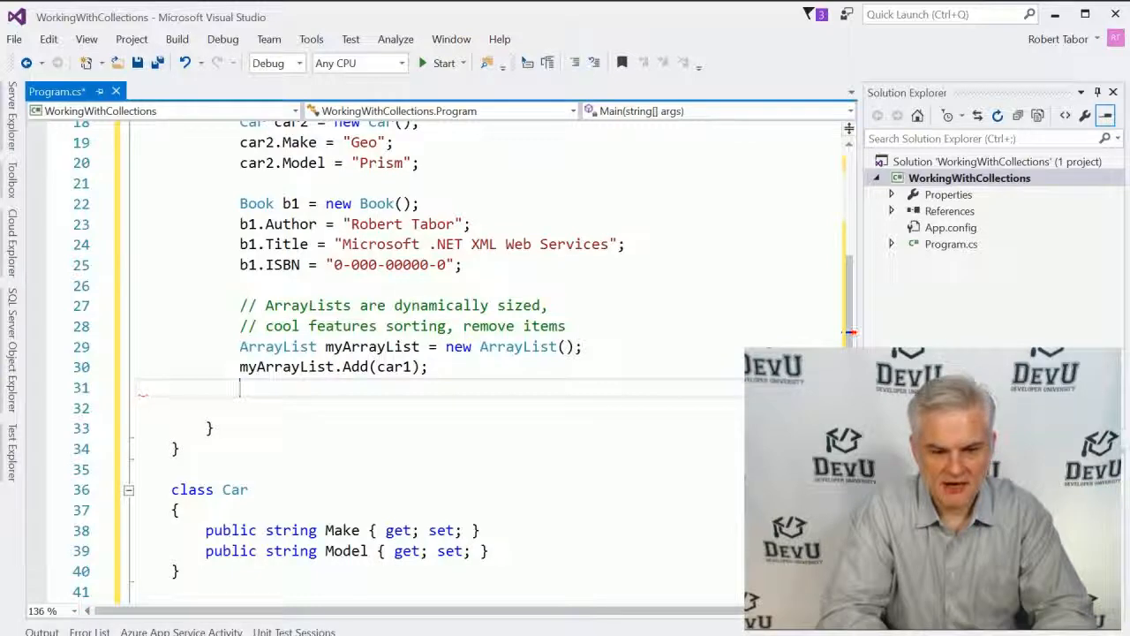
type("myArrayList")
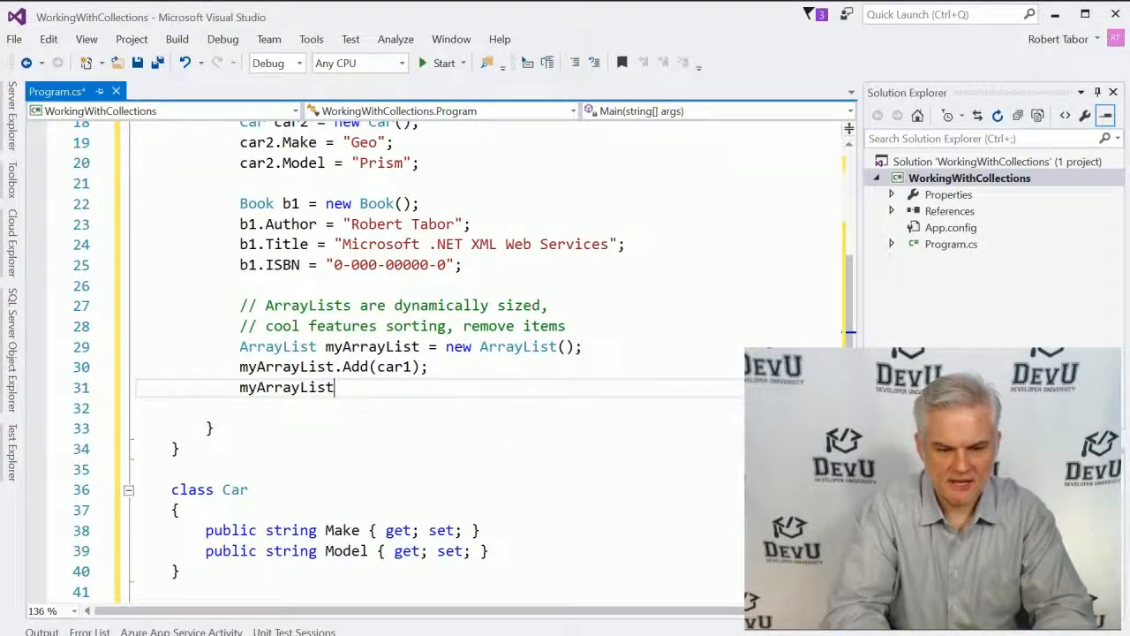
type(".Add(car2);")
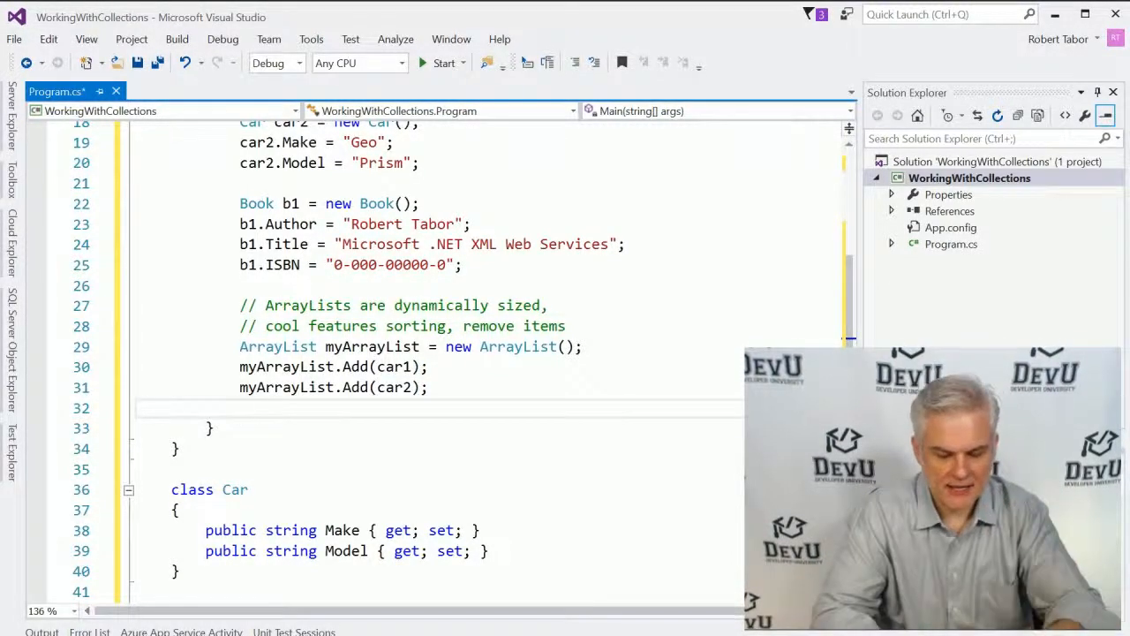
type("myArrayList.")
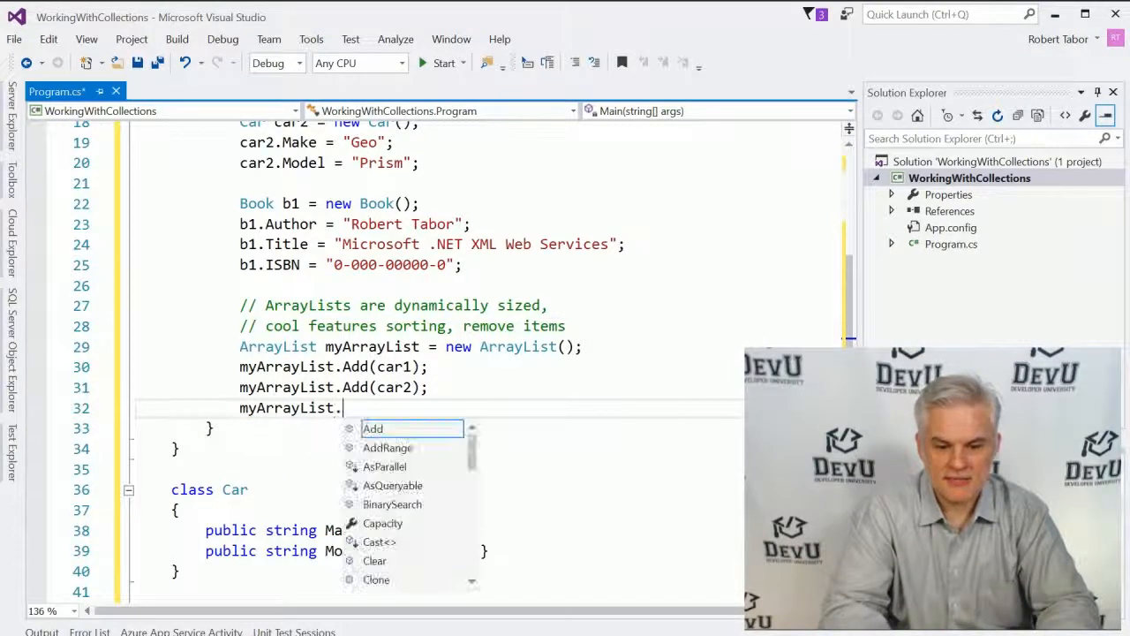
type("Add(boo")
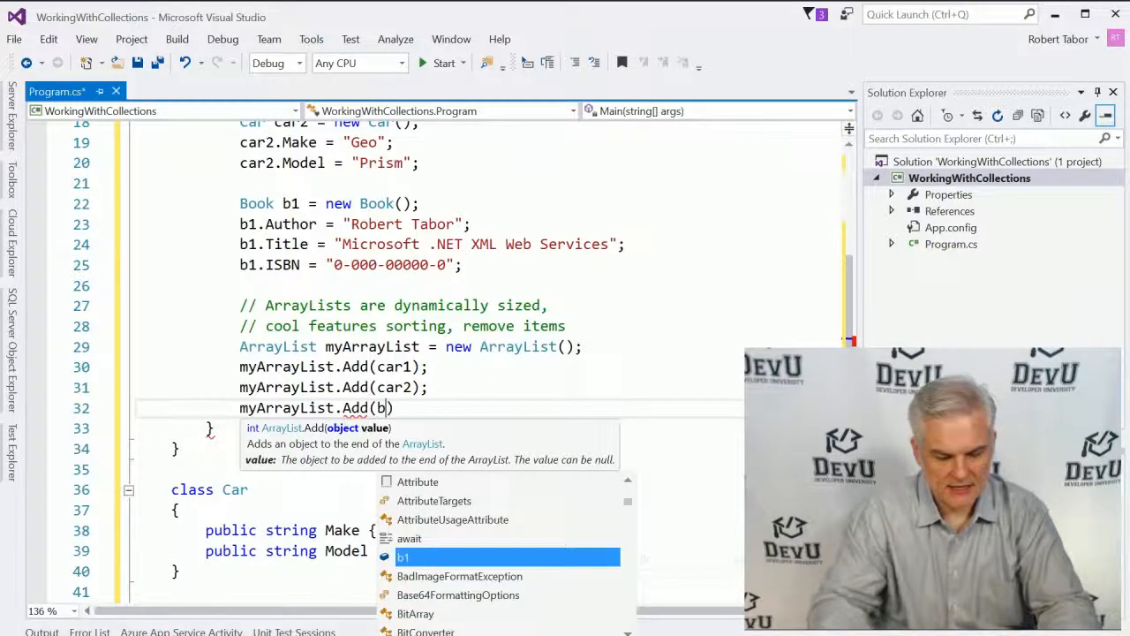
key("enter")
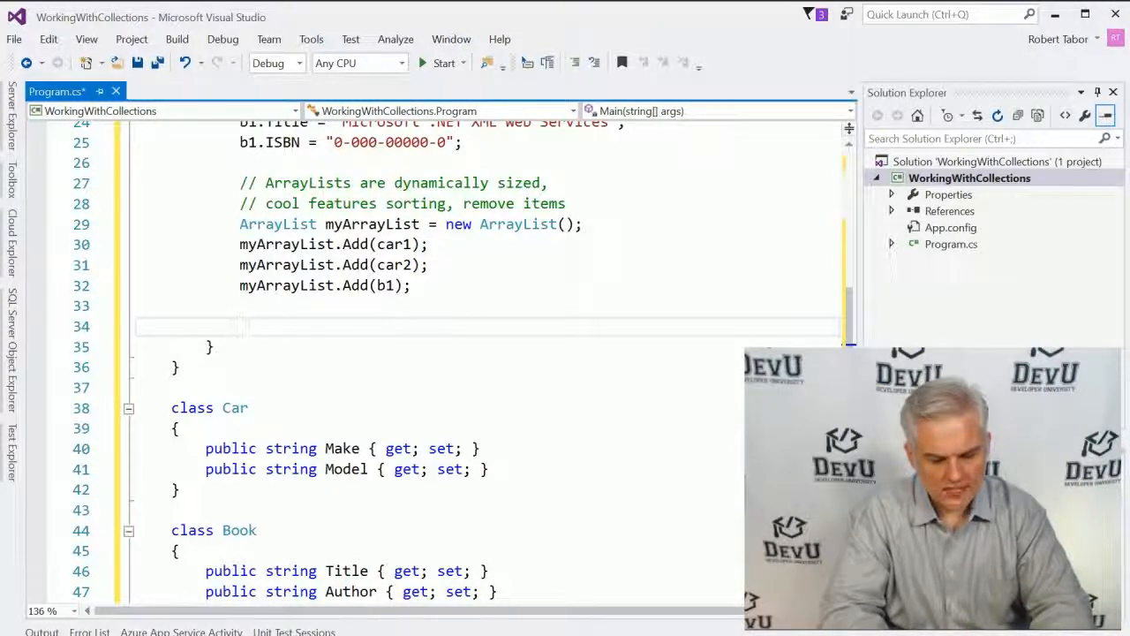
- Add Console.ReadLine(); and start a foreach loop over myArrayList treating each item as Car
type("Con")
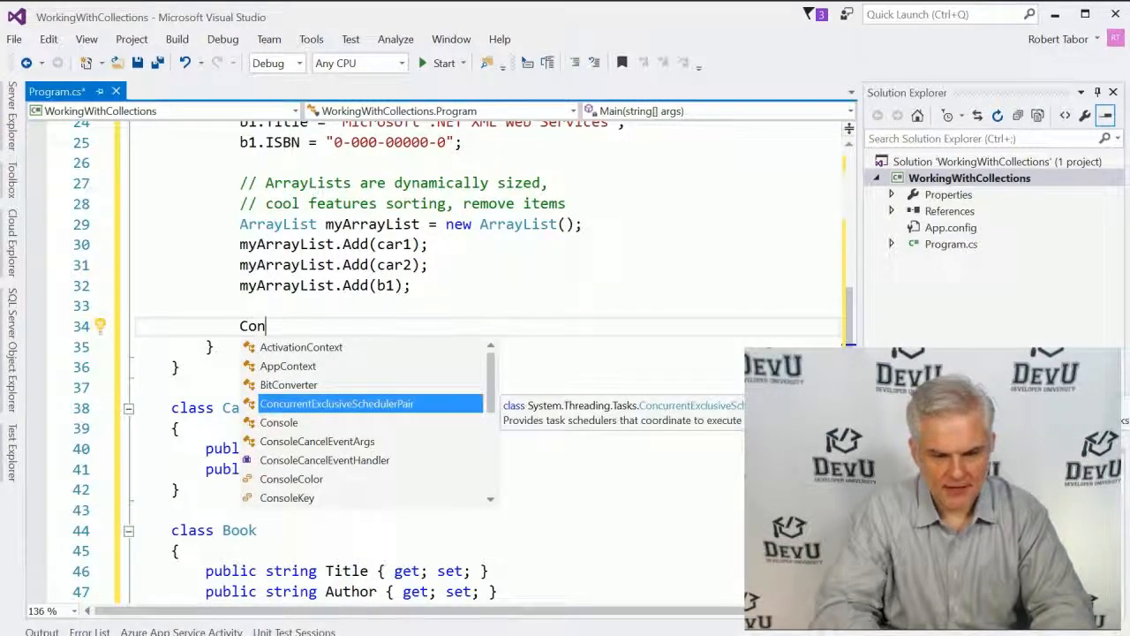
type("sole.Re")
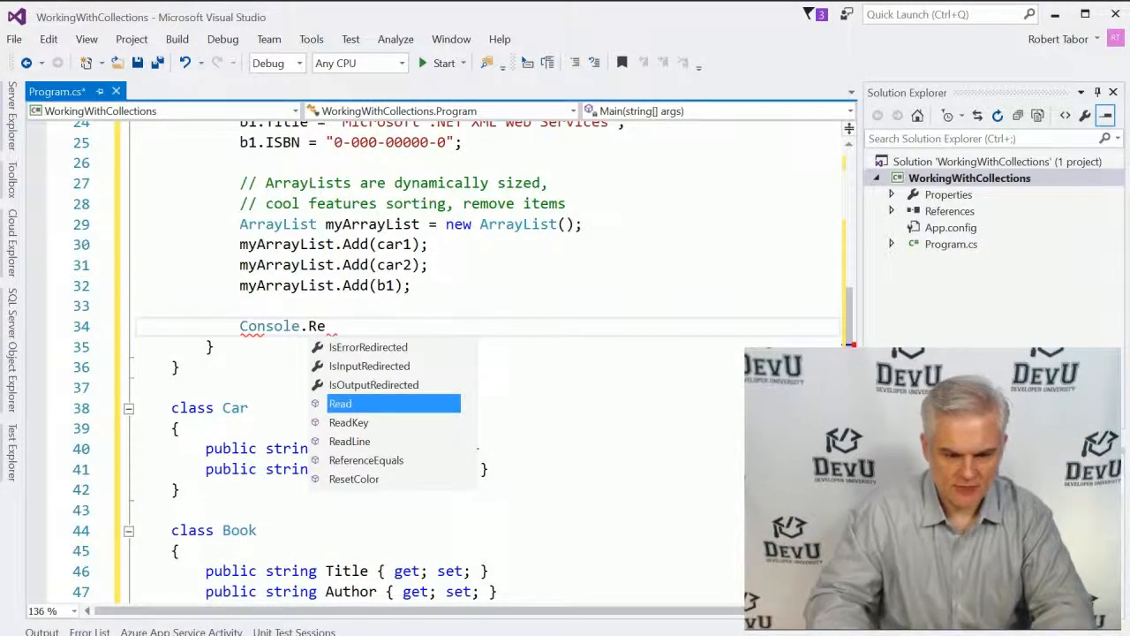
type("adLine();")
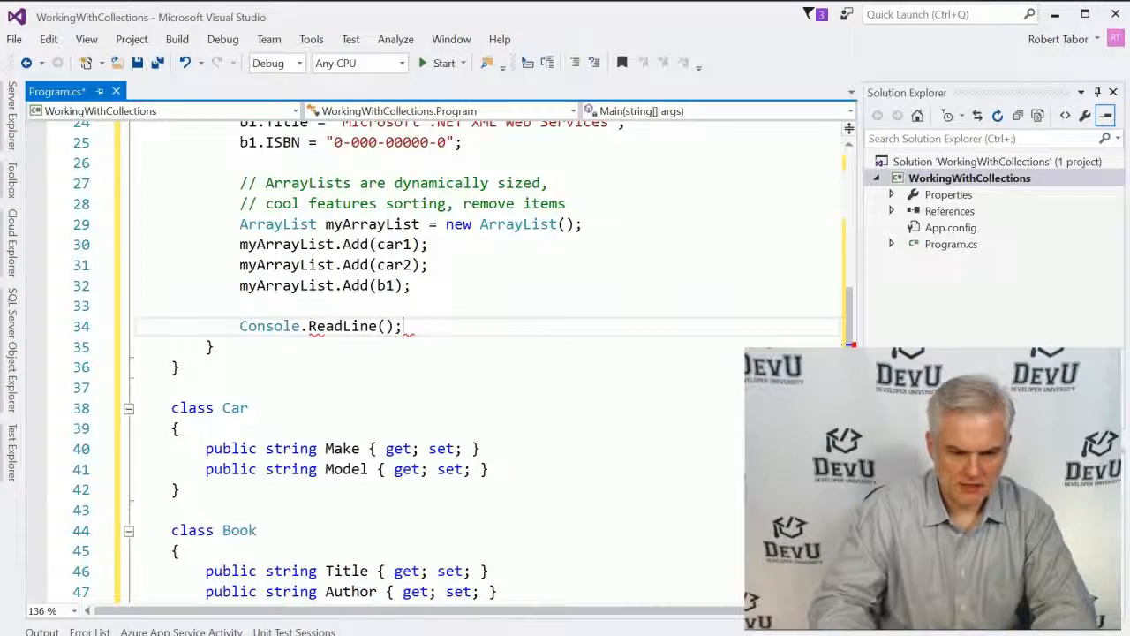
type("foreach (var item in collection")
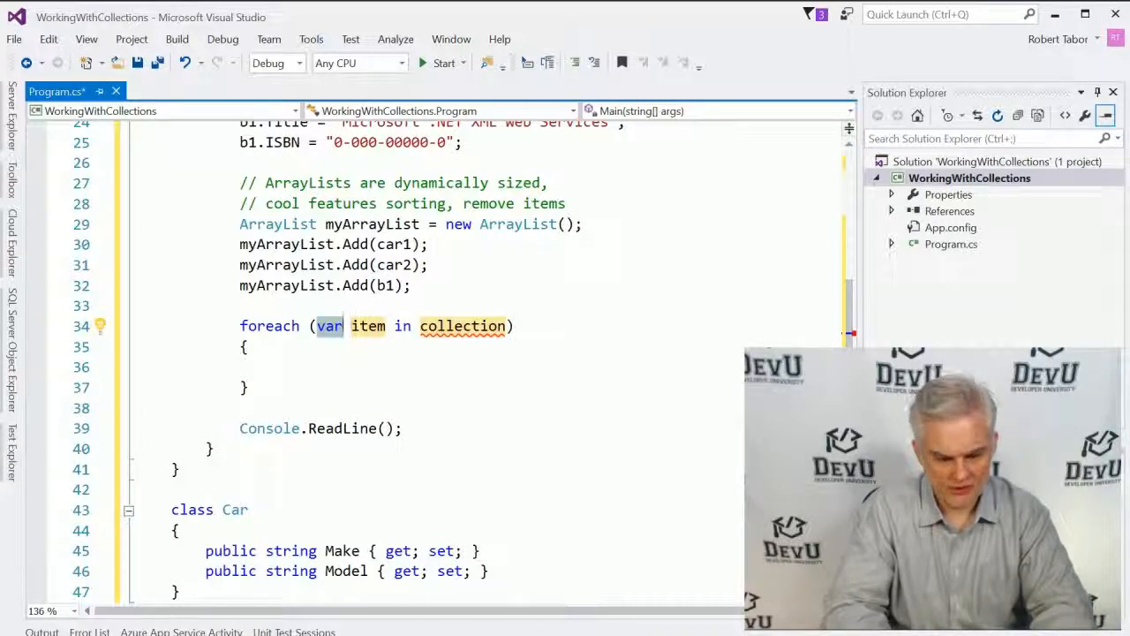
type("Car")
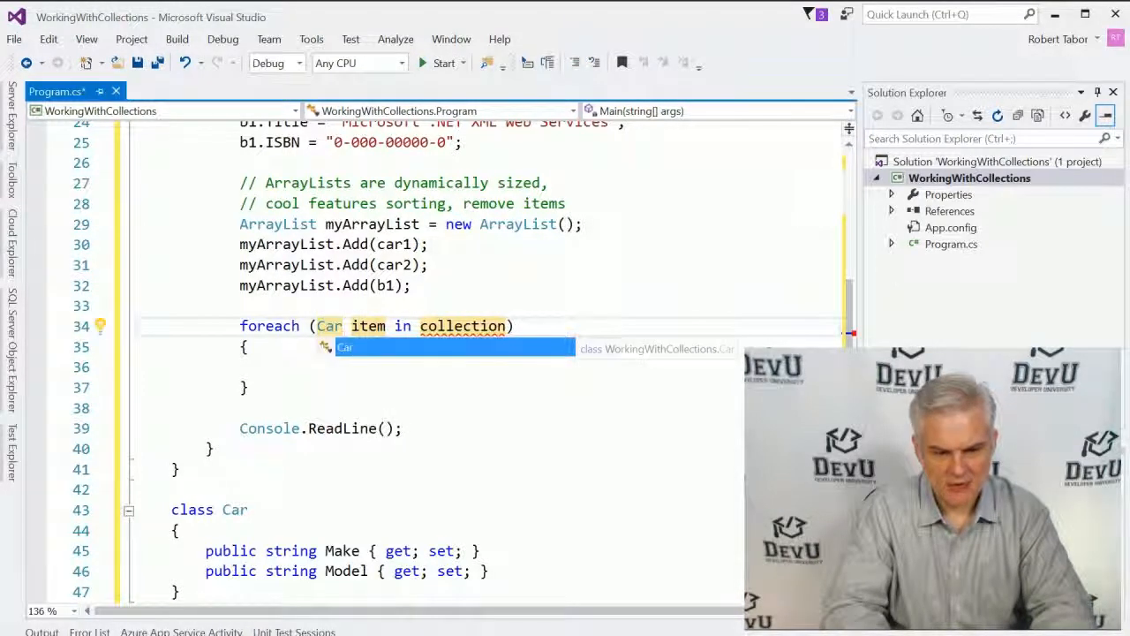
type("car")
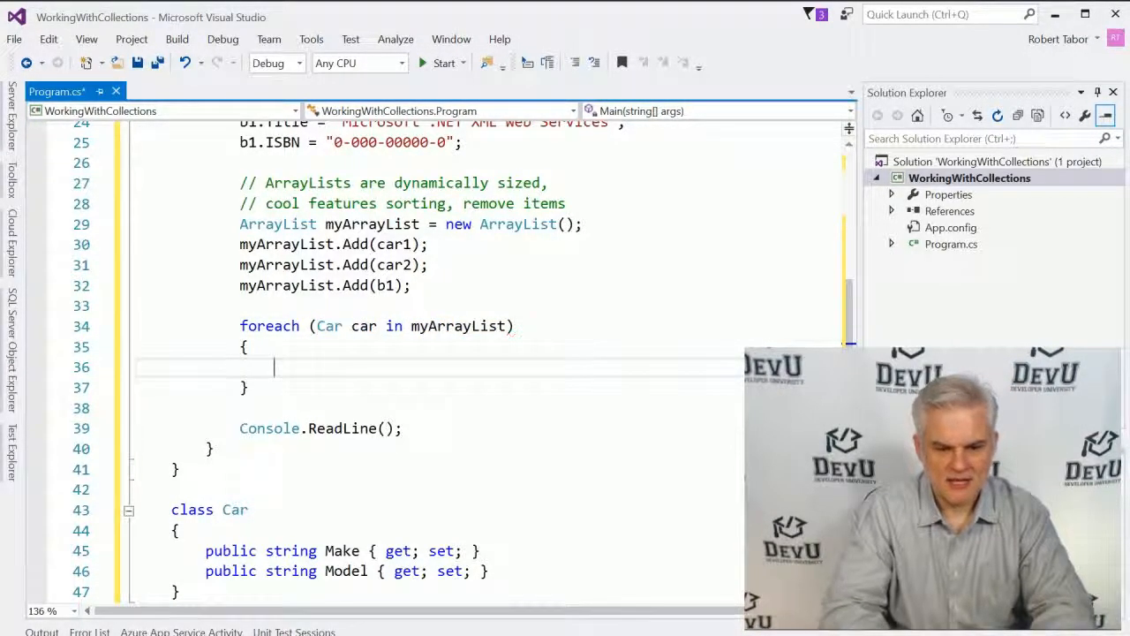
- Inside the foreach, write each car's Make with Console.WriteLine(car.Make);
type("Conso")
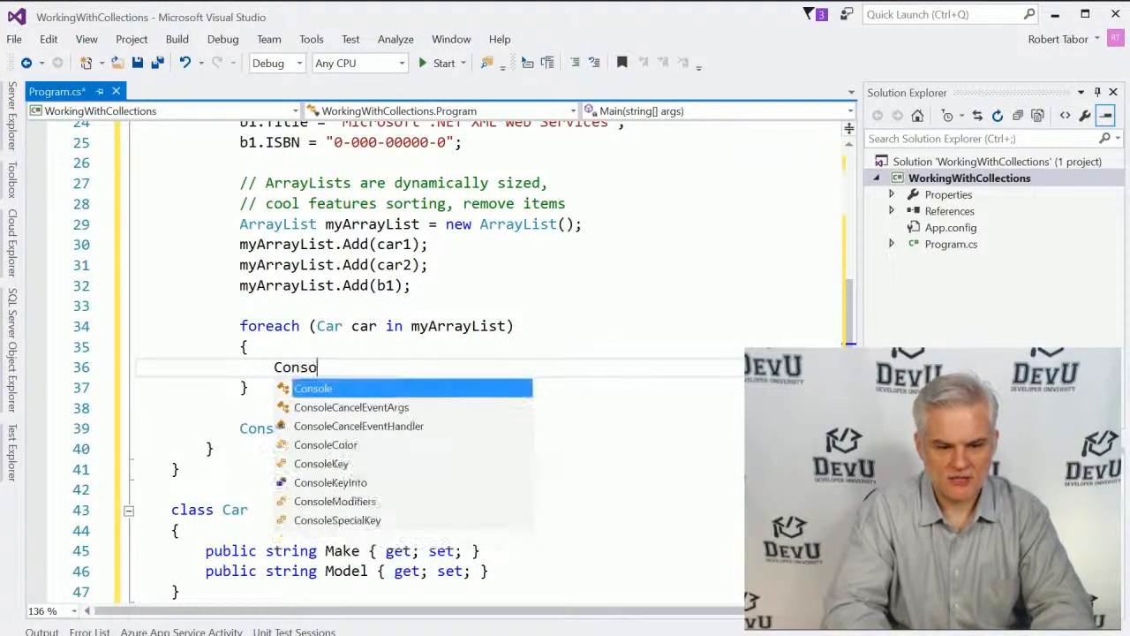
type(".WriteLine")
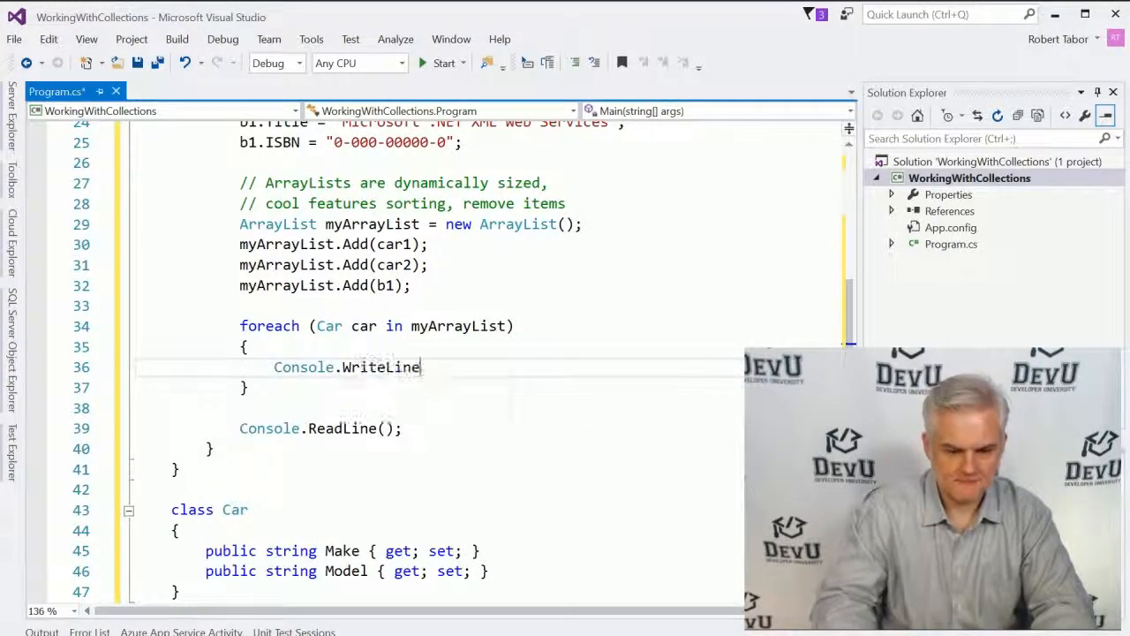
type("(")
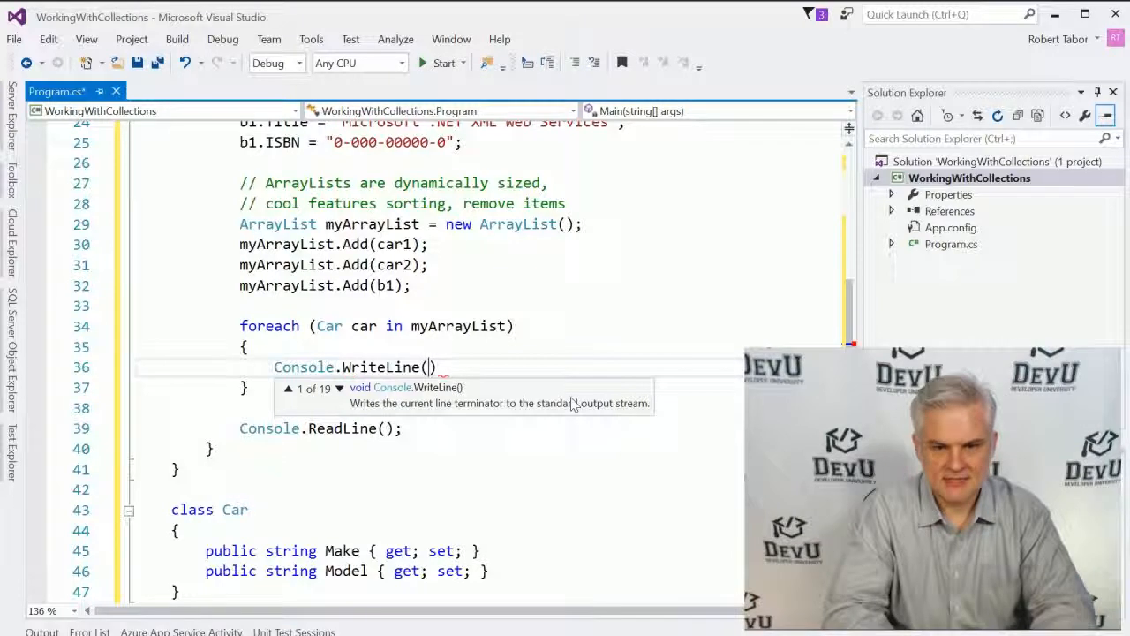
type("car.")
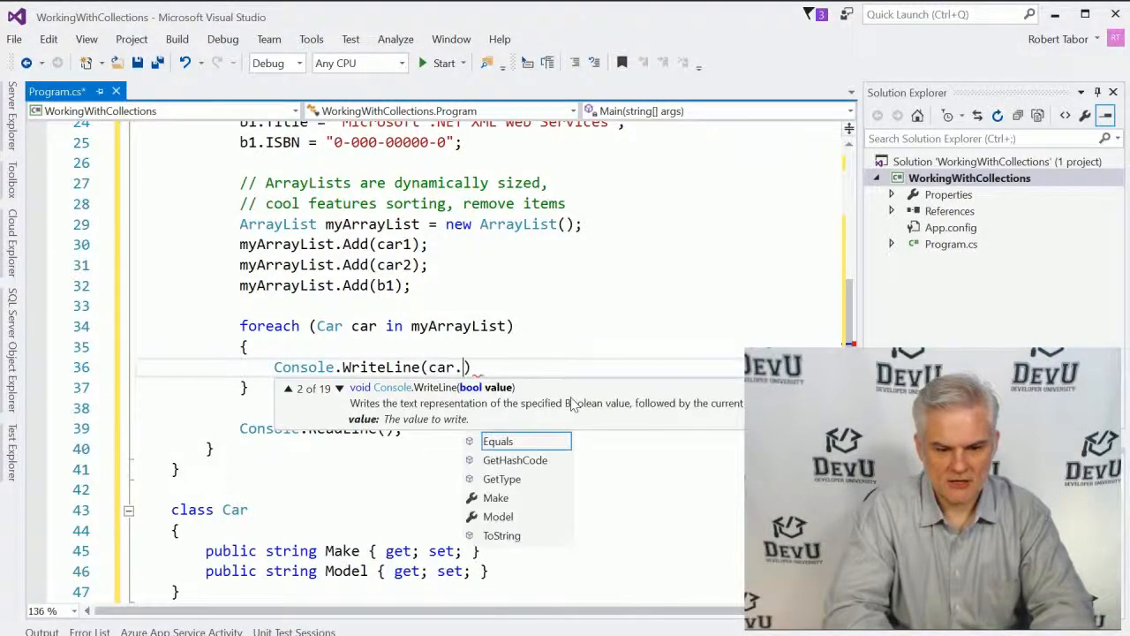
type("Make")
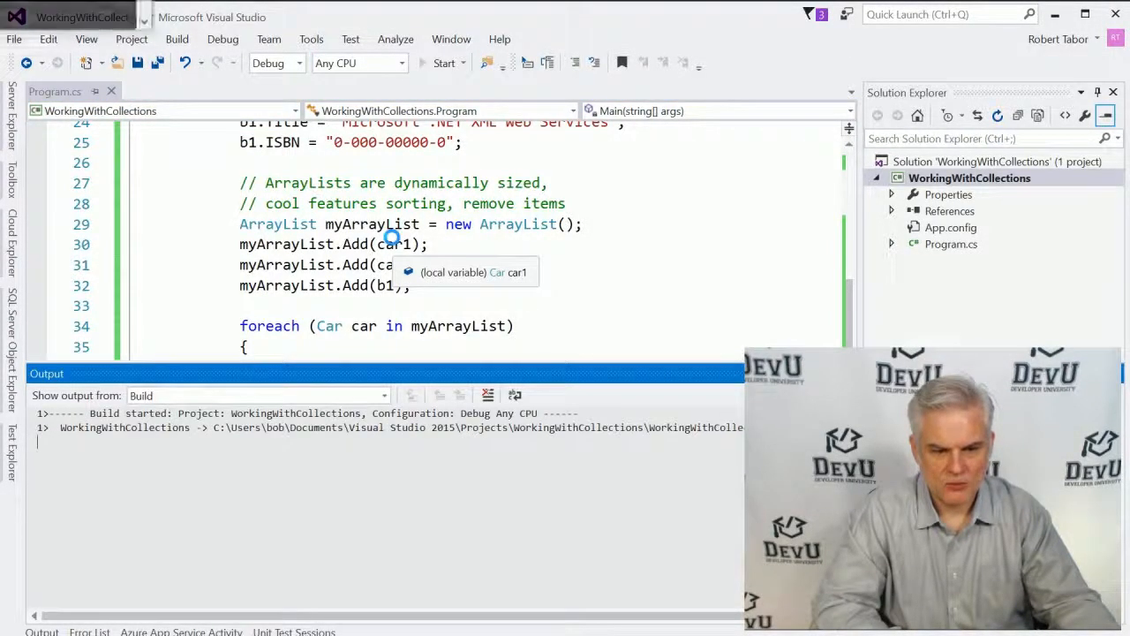
- After the run hits a cast exception, add myArrayList.Remove(b1); before the foreach loop
left_click(445, 63)
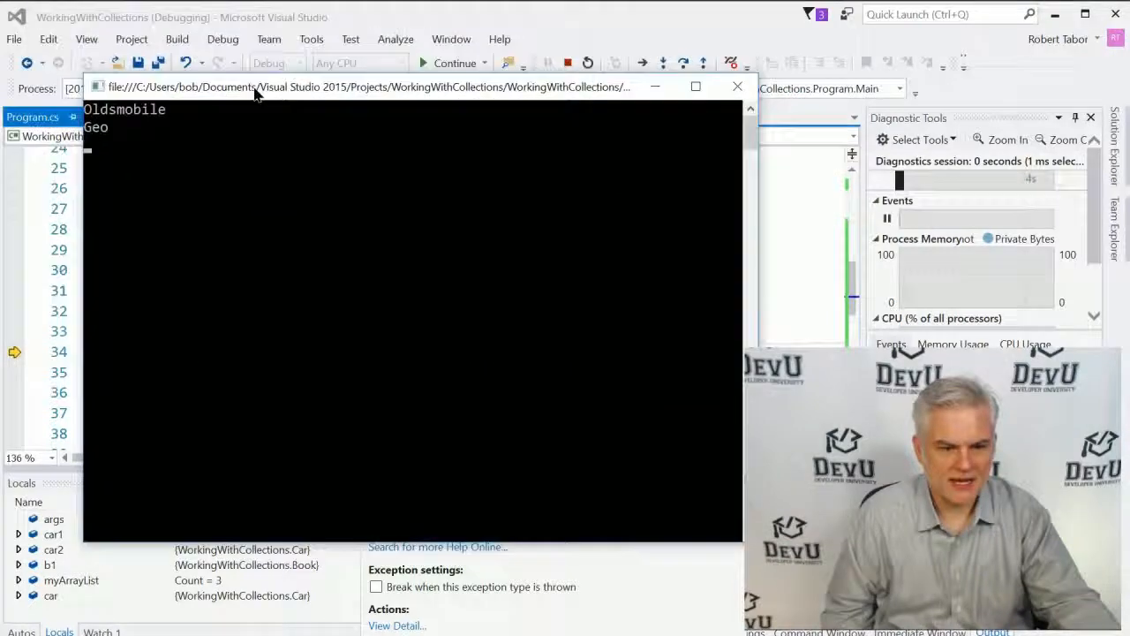
mouse_move(526, 380)
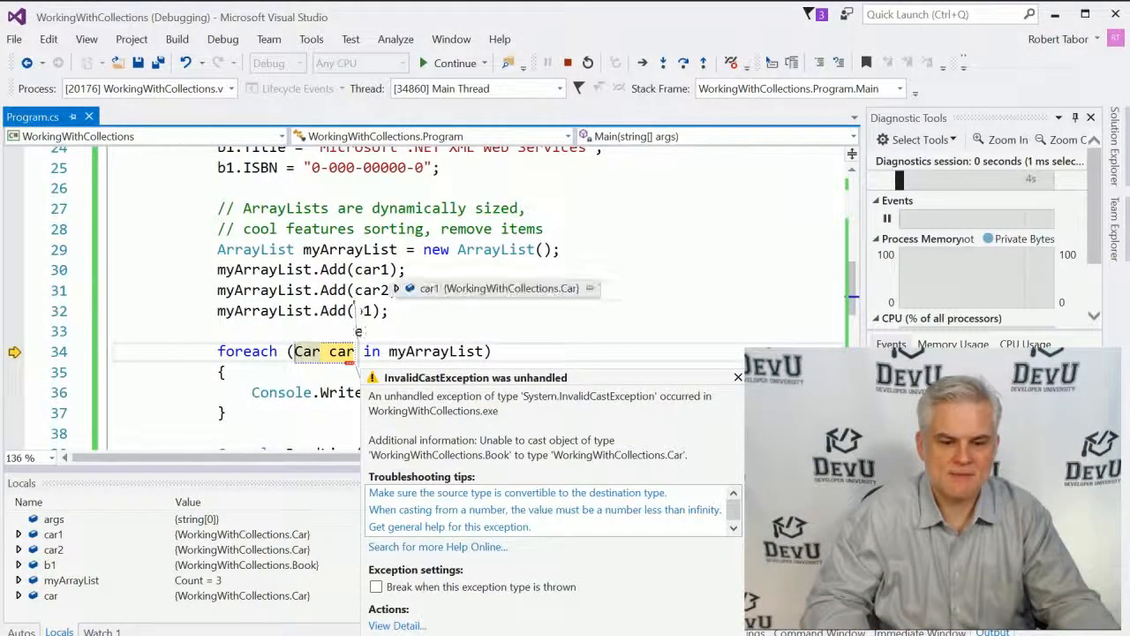
scroll("down", 3)
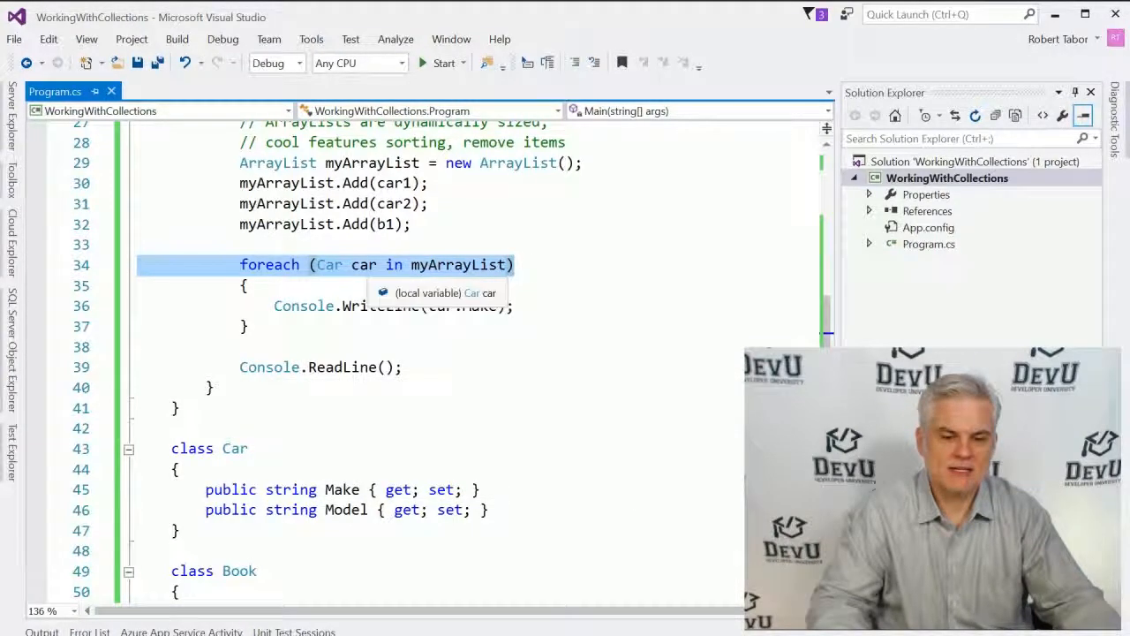
type("myArrayList.Re")
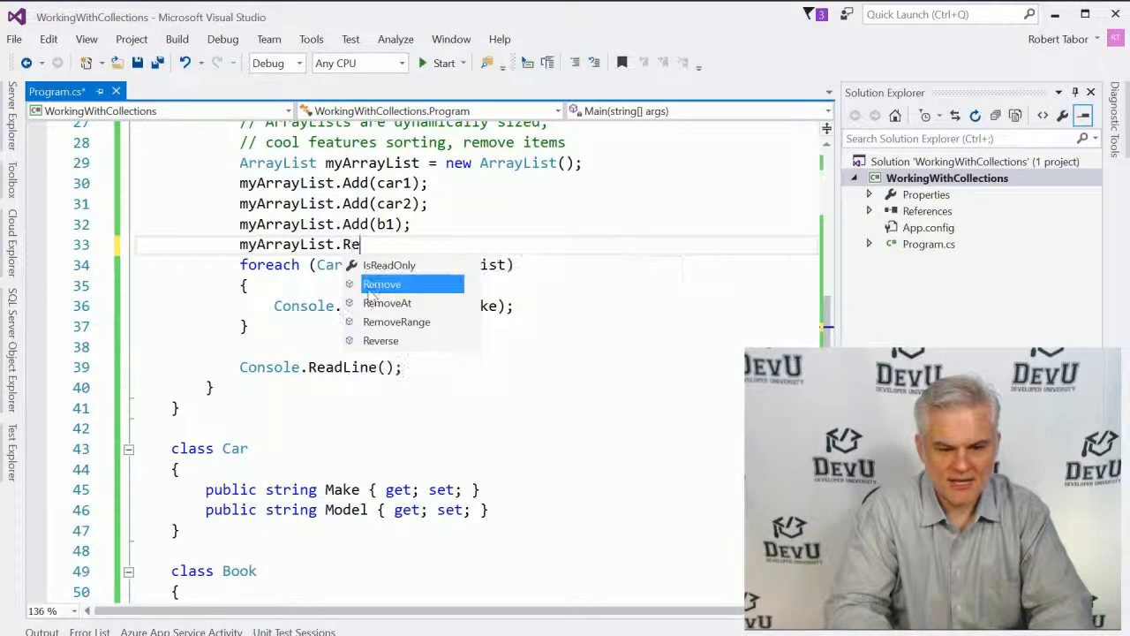
type("move(b1);")
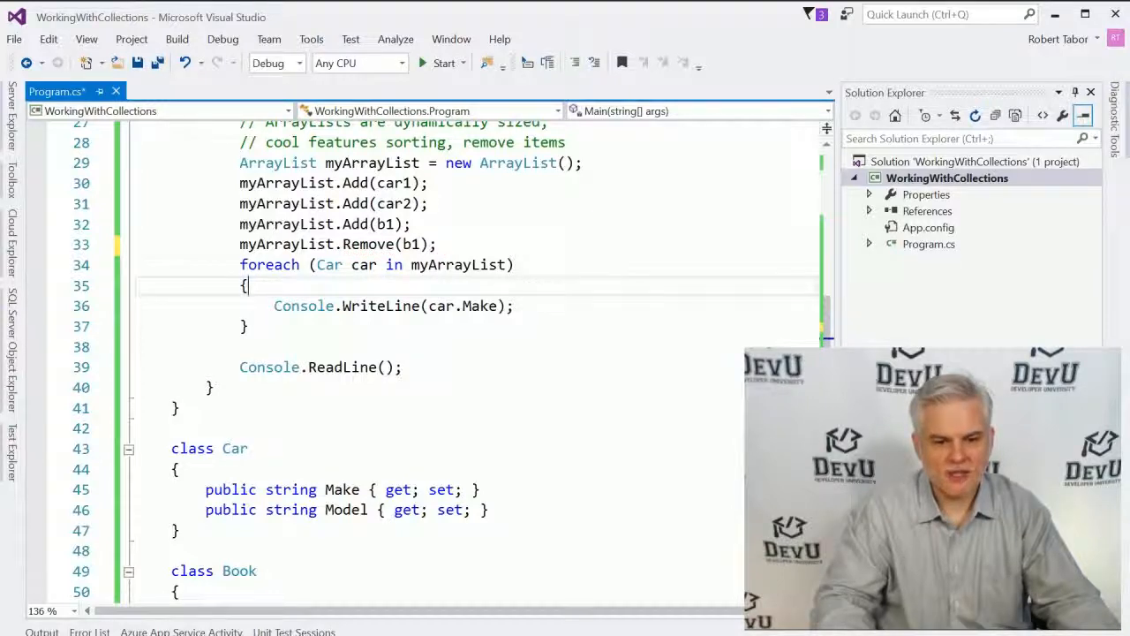
left_click(445, 64)
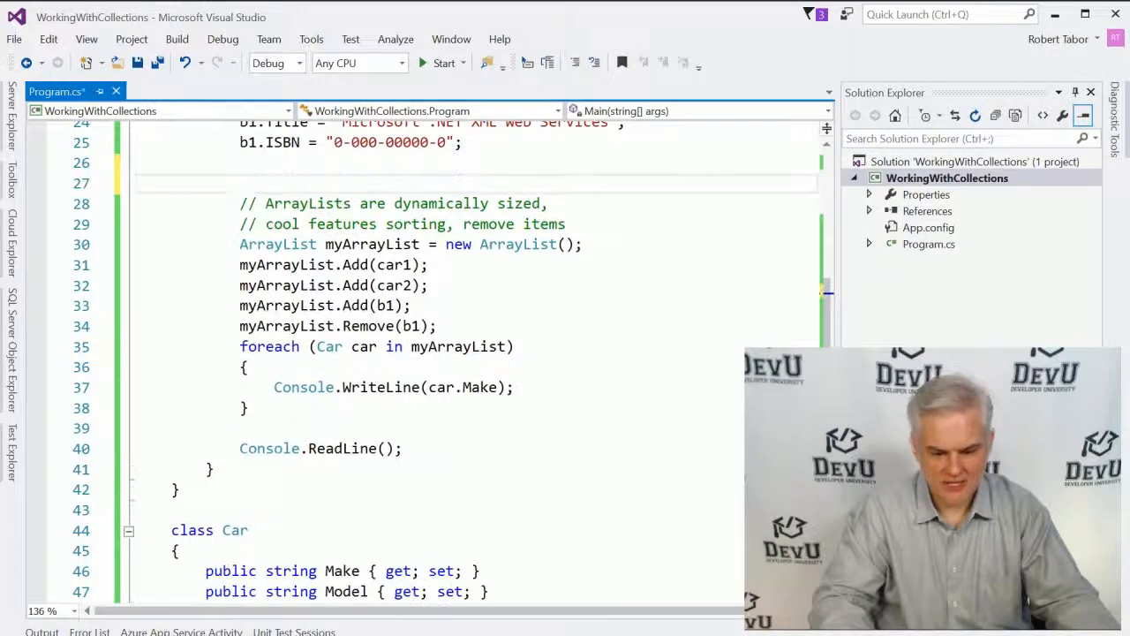
- Comment out the ArrayList example with /* */ and add a '// List<T>' heading below it
type("/*")
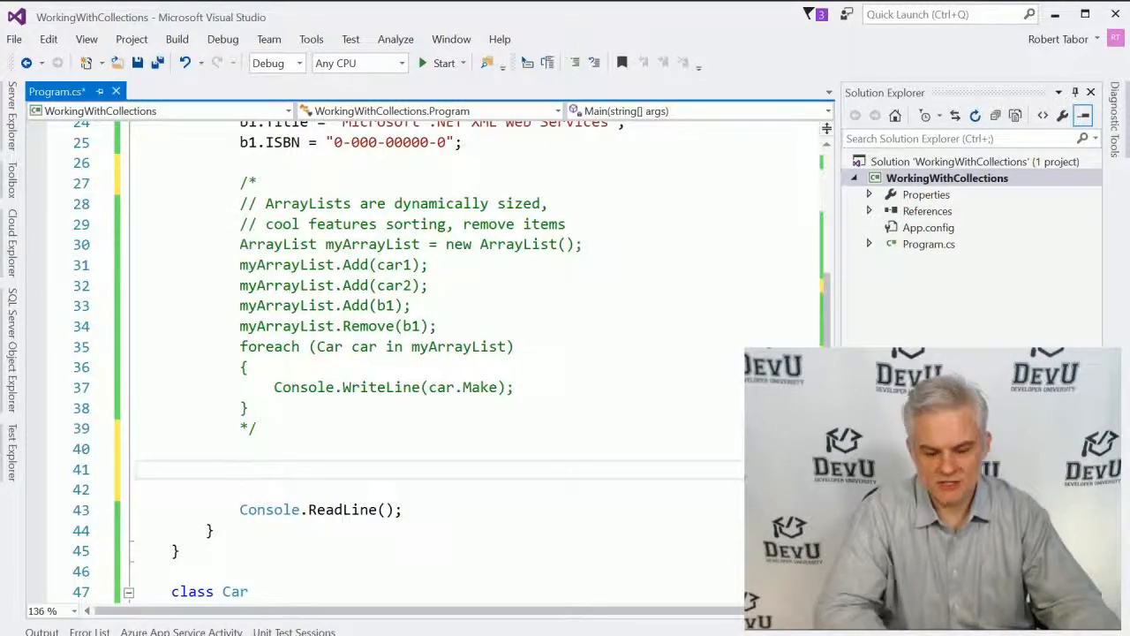
type("// List")
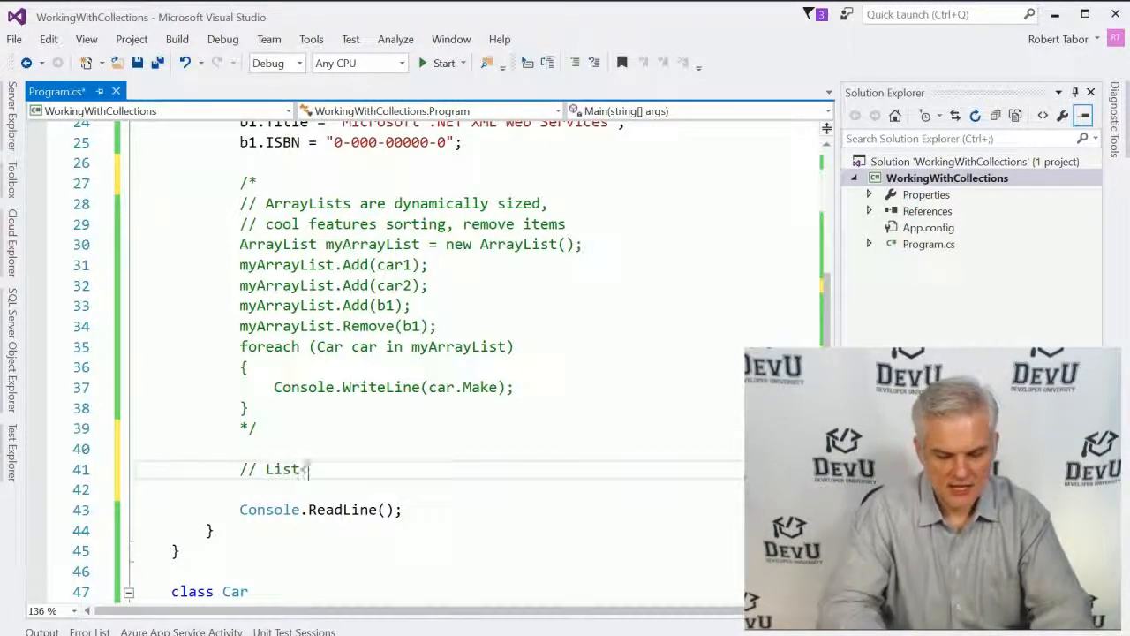
type("<T>")
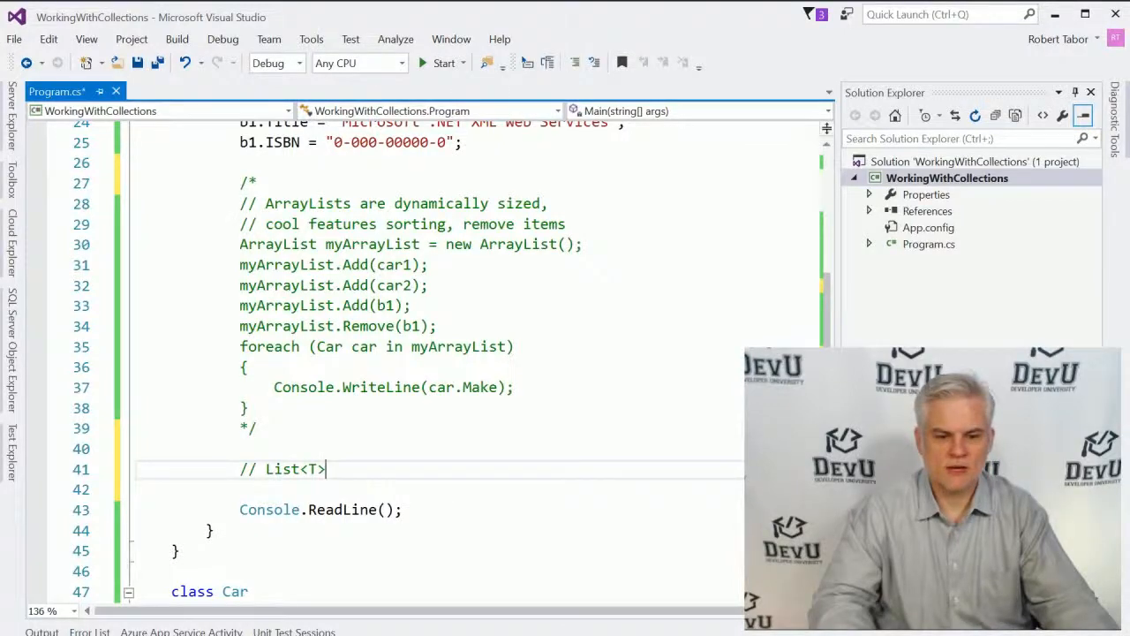
scroll("down", 3)
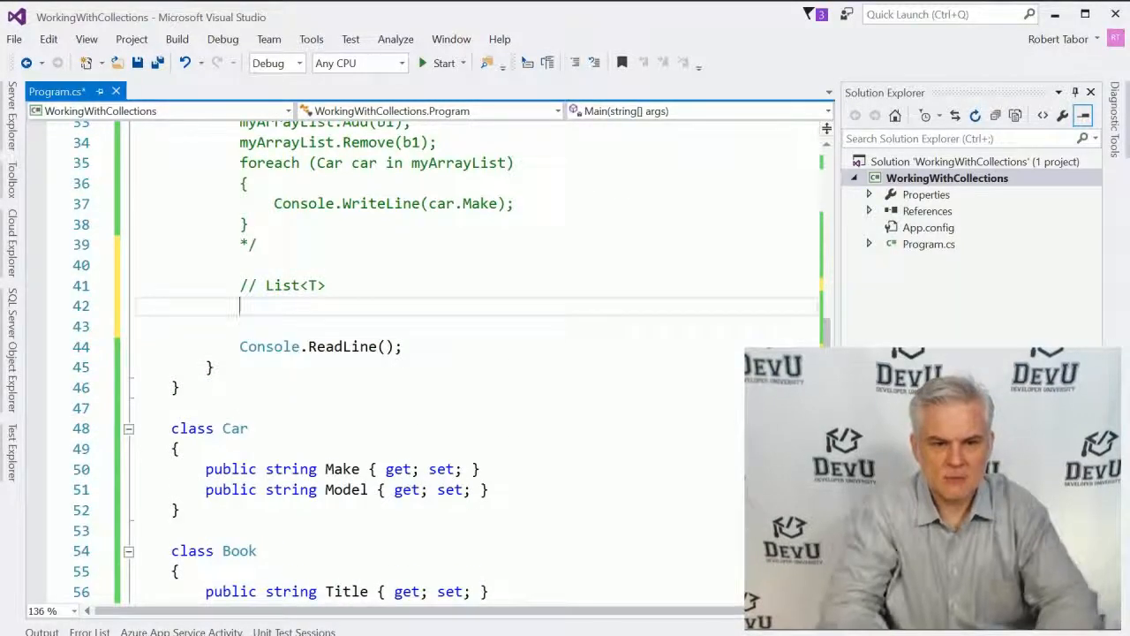
- Declare 'List<Car> myList = new List<Car>();'
type("List<>")
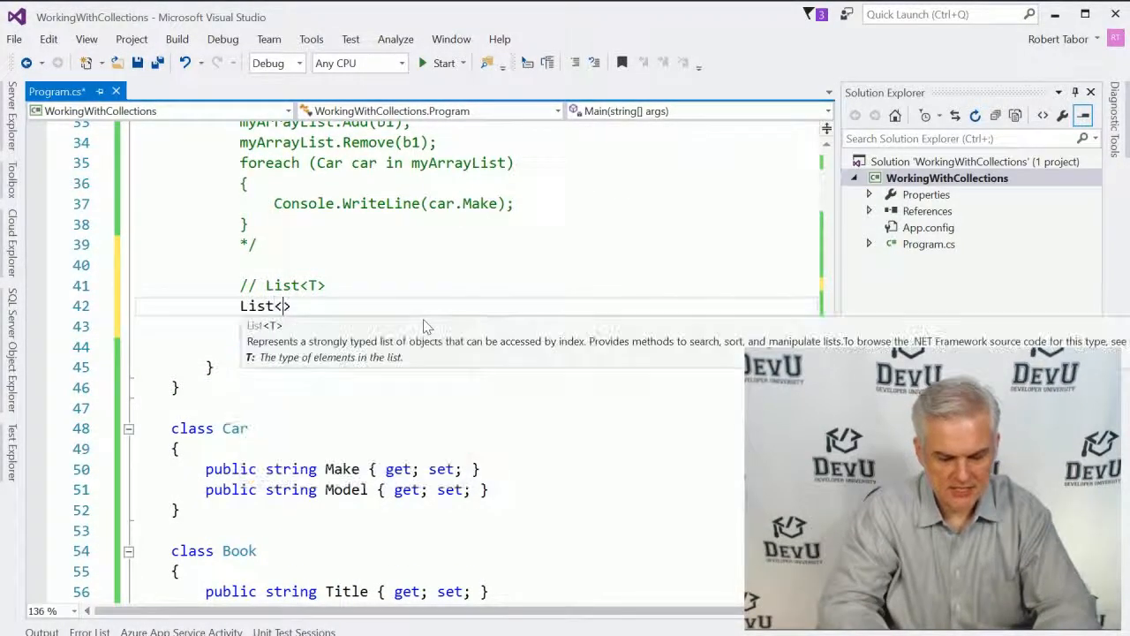
type("C")
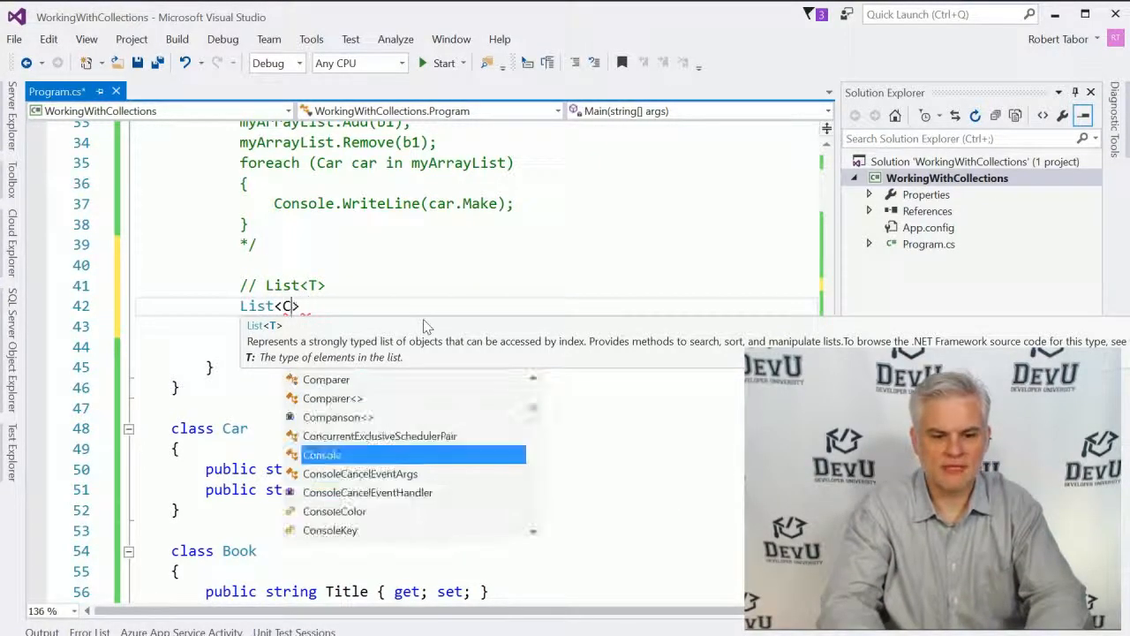
type("ar")
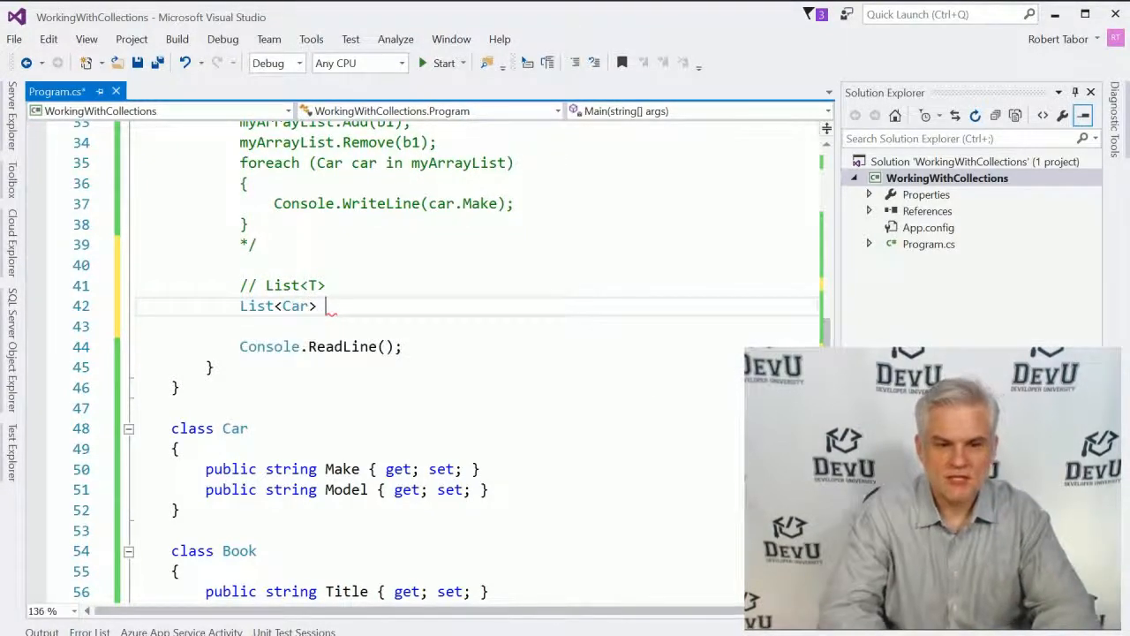
type("m")
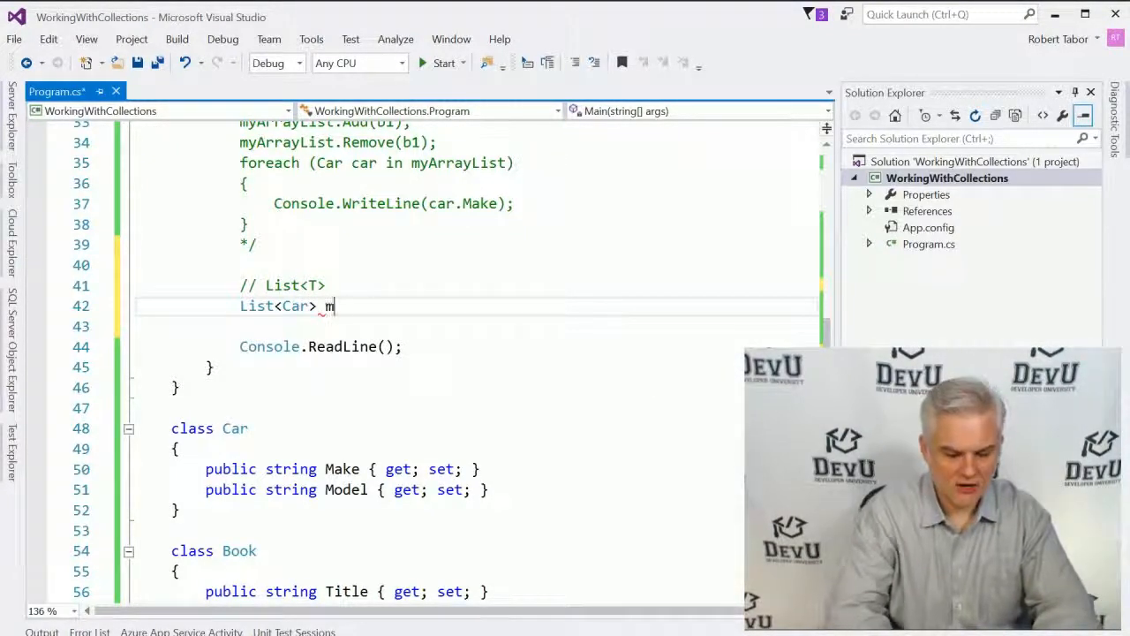
type("yList = new List<Car>();")
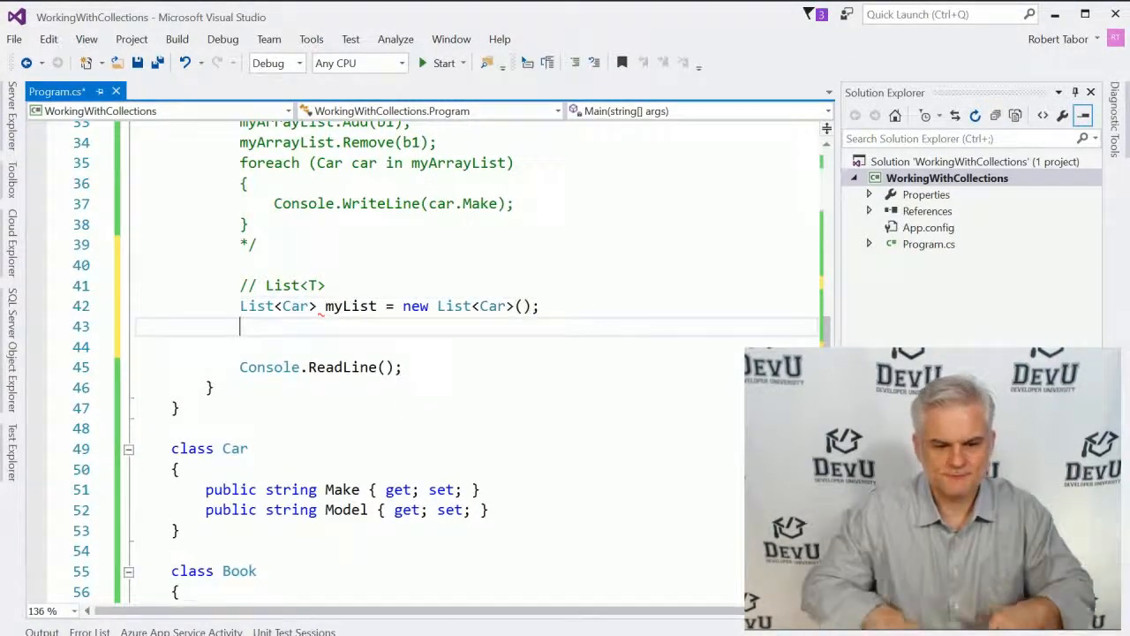
- Add car1 and car2 with myList.Add, with the b1 addition line commented out
type("my")
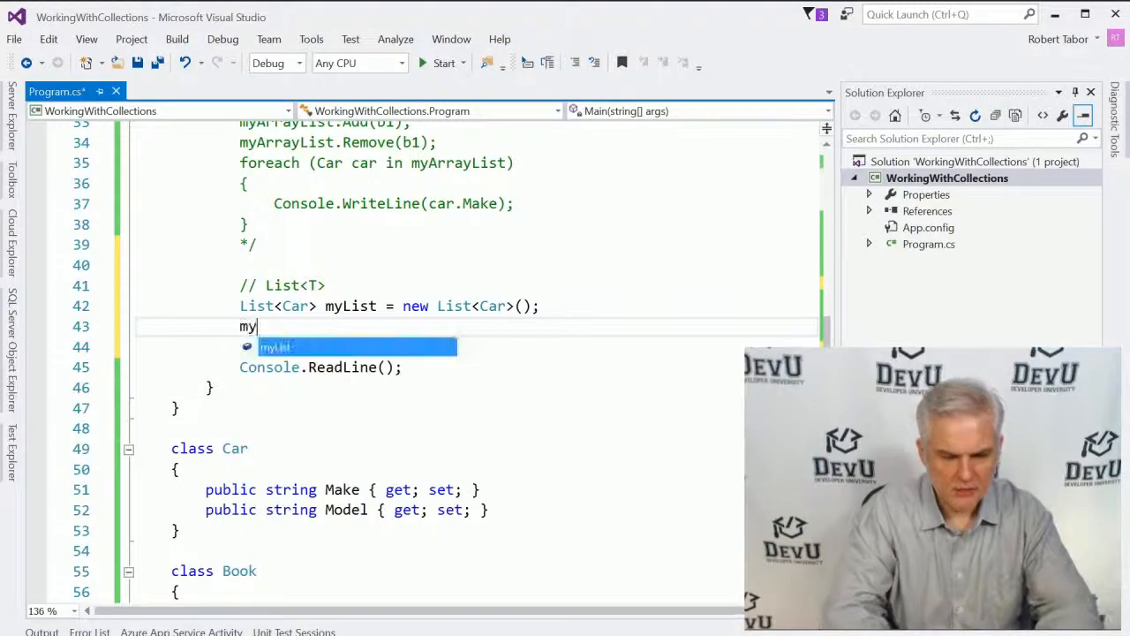
type(".Add(car1);")
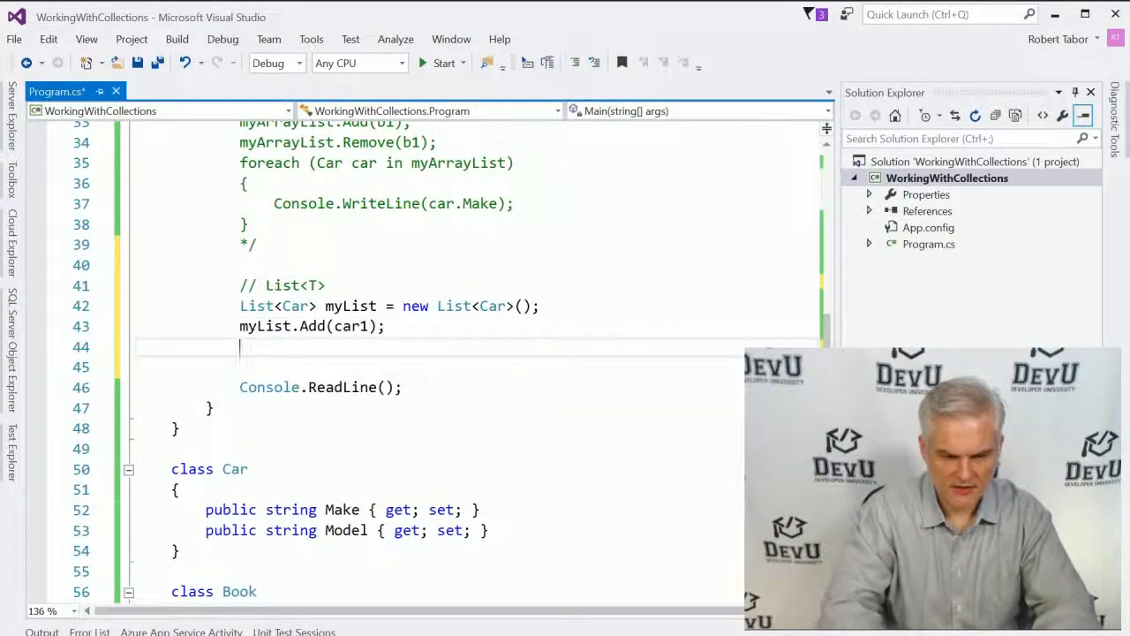
type("myList.A")
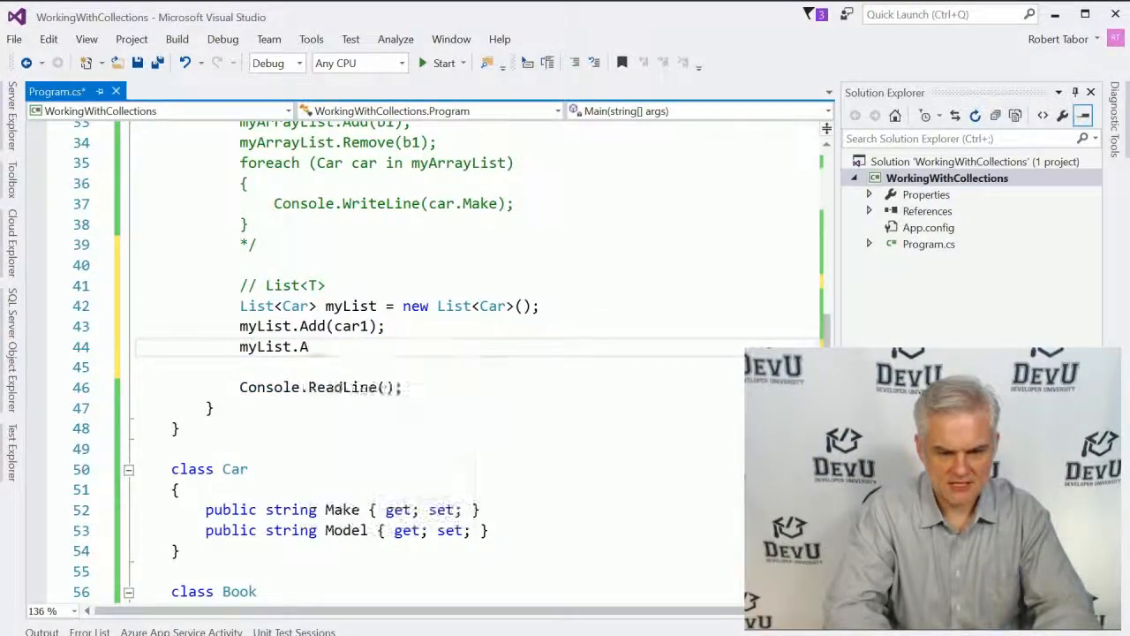
type("dd(car2);")
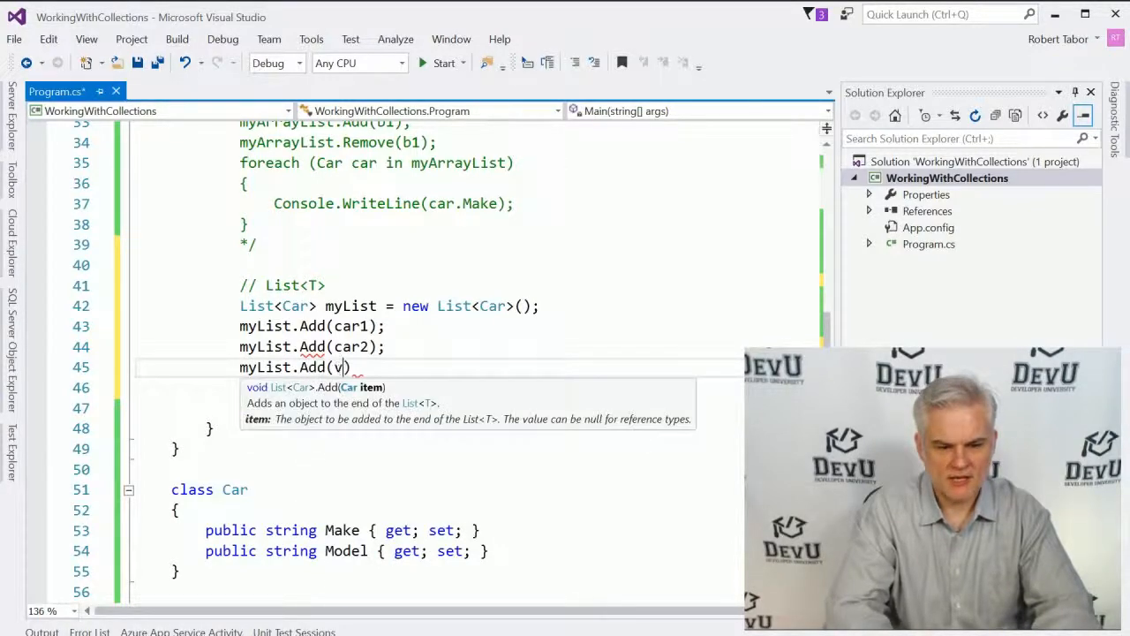
type("b1")
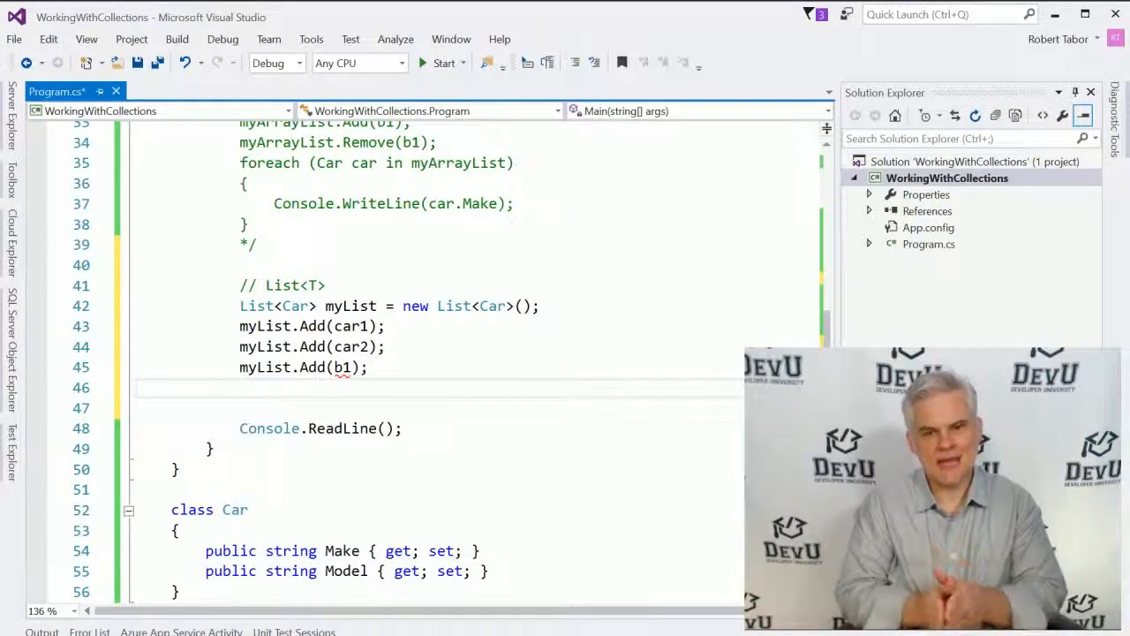
scroll("down", 3)
type("//")
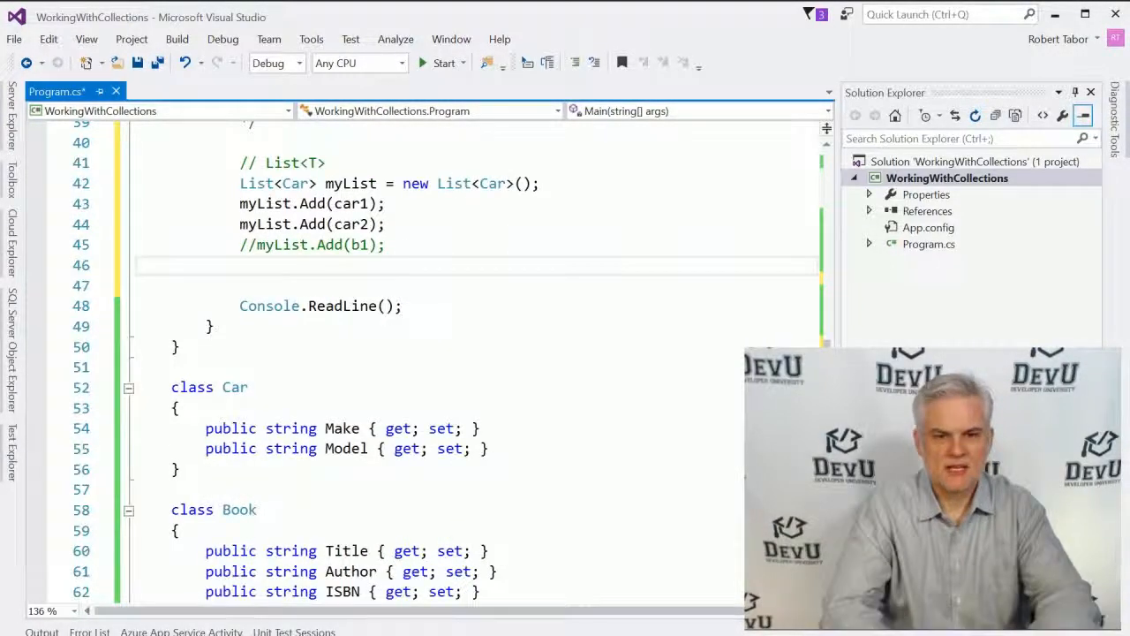
- Write a foreach loop over myList with Car car as the iteration variable
type("fore")
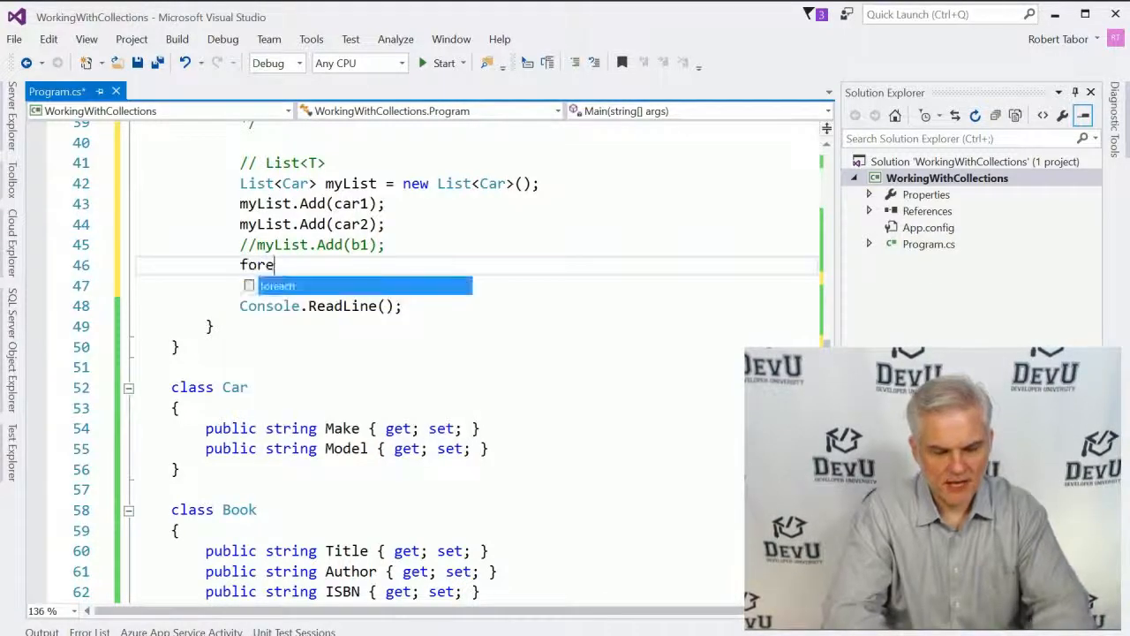
type("ach (Car item in collection")
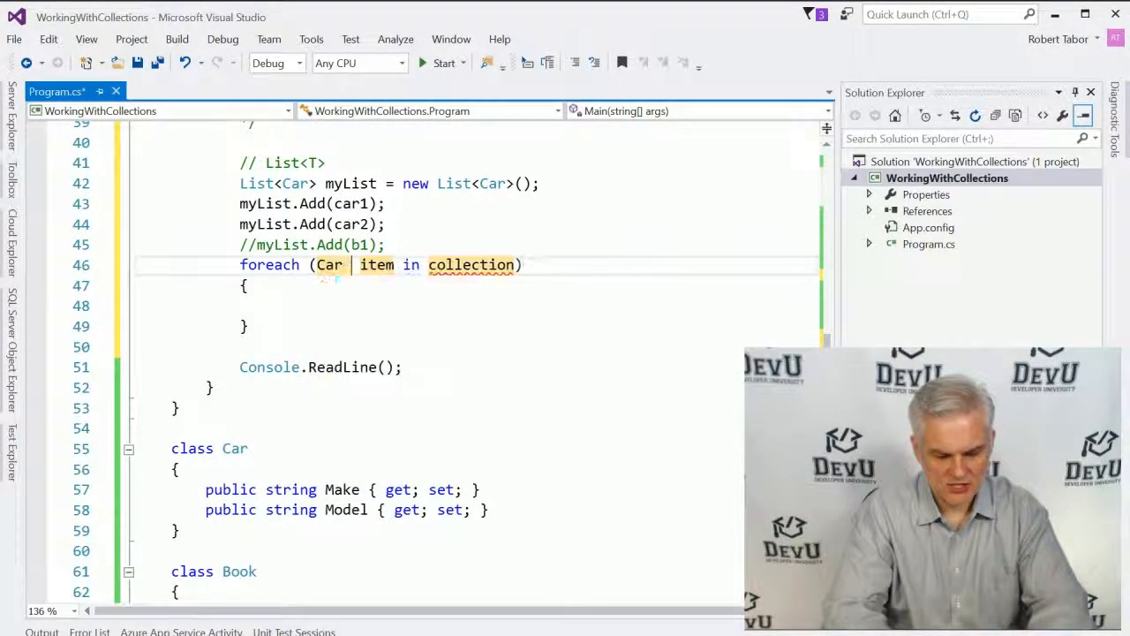
type("car")
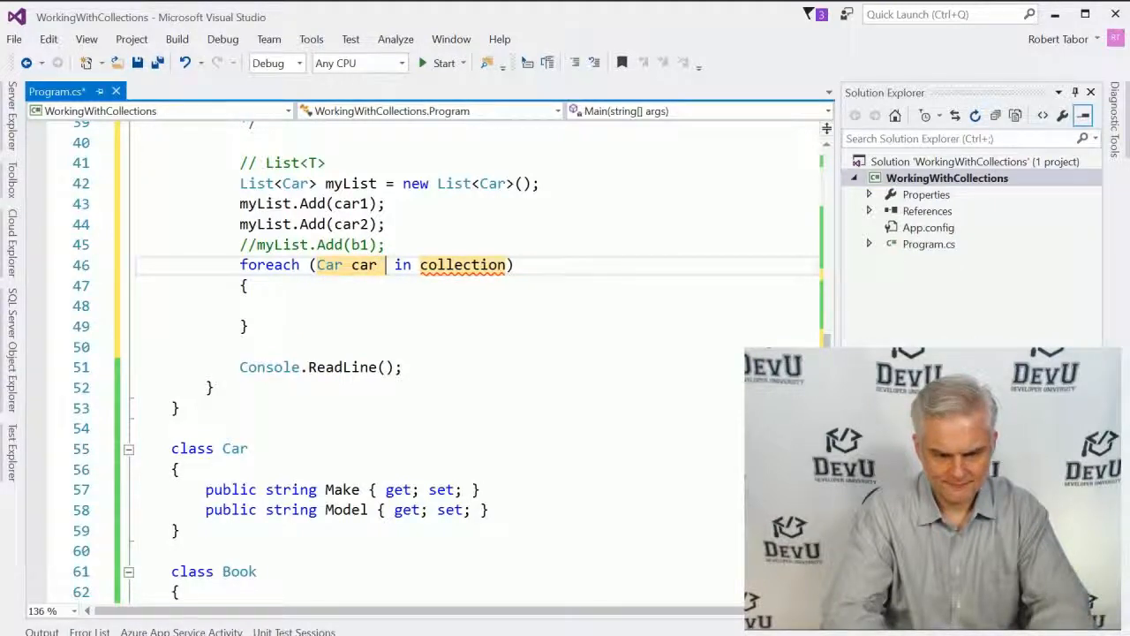
type("myList")
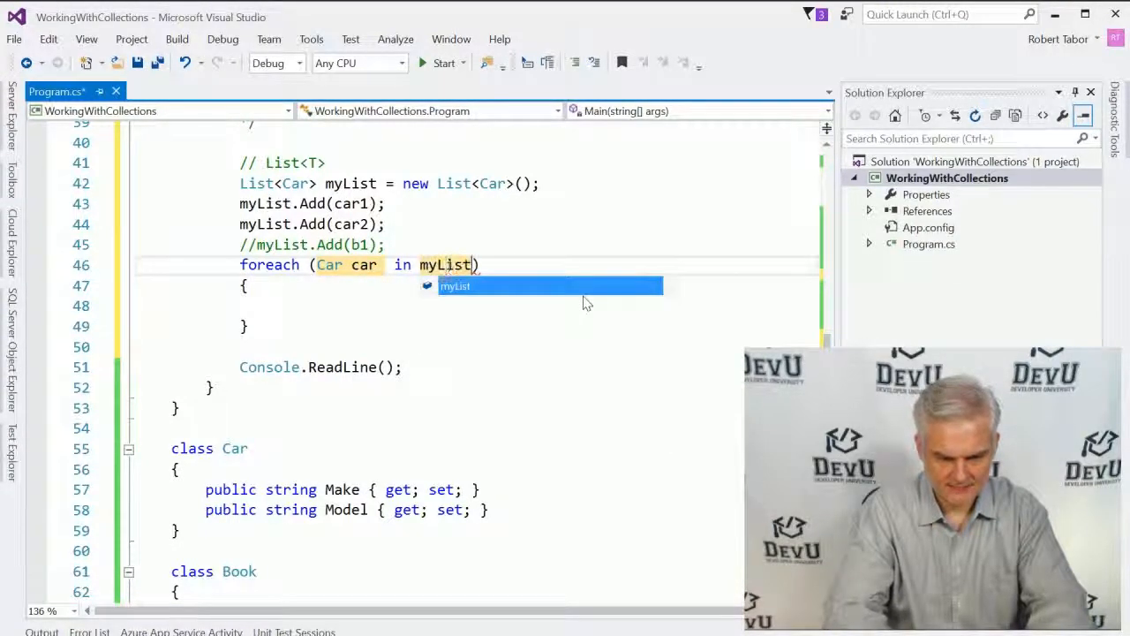
- Write each car's Model with Console.WriteLine(car.Model) and run the program
type("Consol")
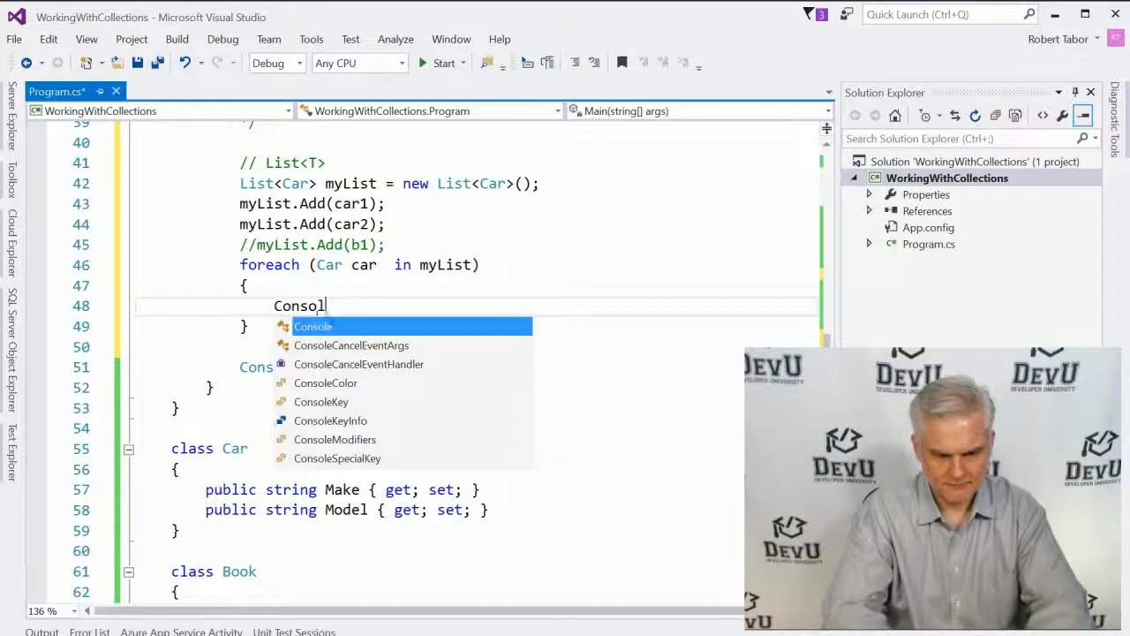
type(".WriteLine(")
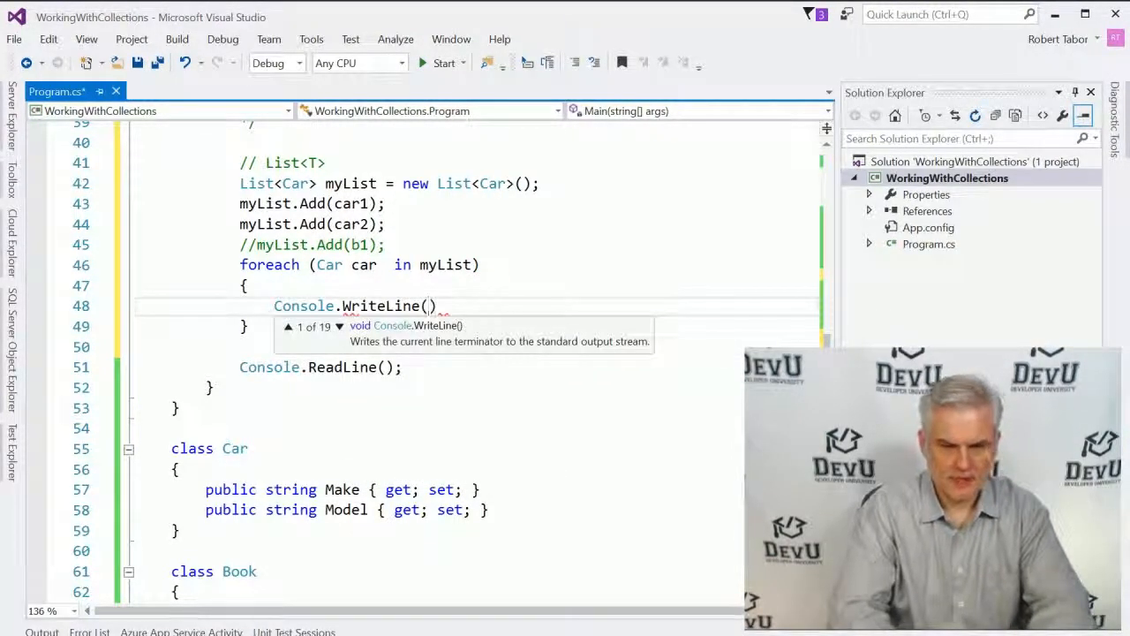
type("car.Model")
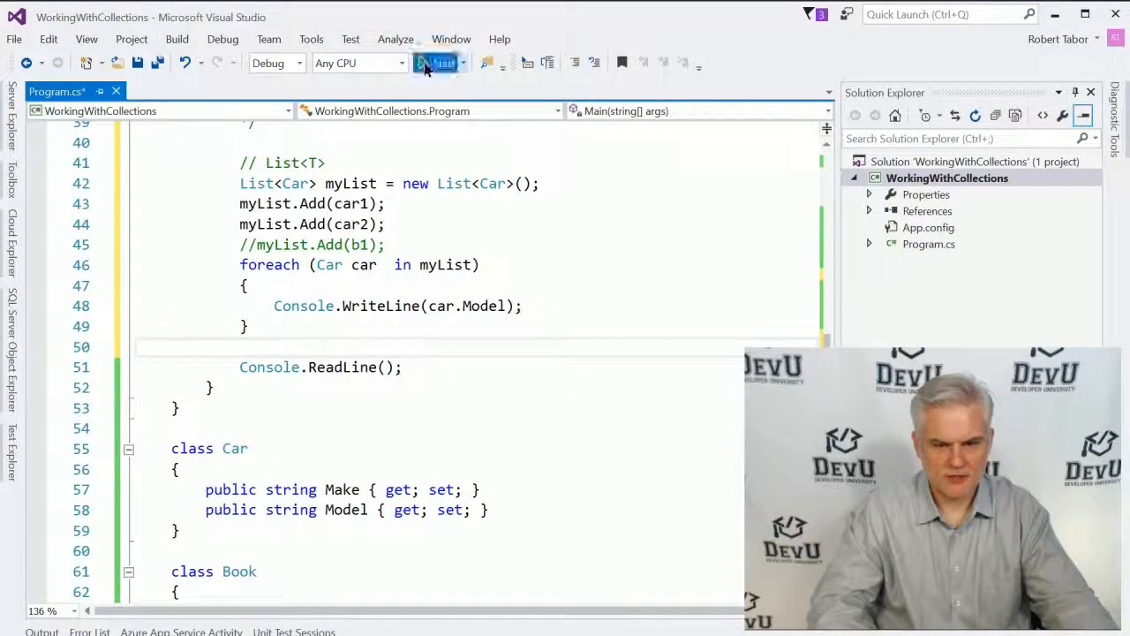
left_click(427, 63)
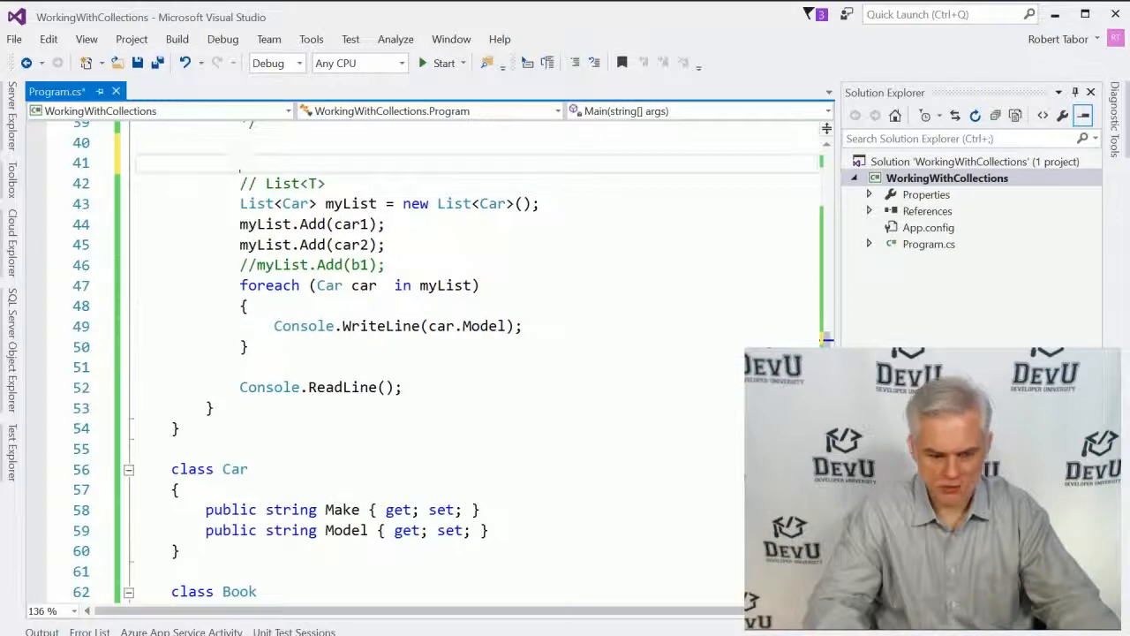
- Comment out the List<T> block with /* */ and add a '// Dictionary<TKey, TValue>' heading
type("/*")
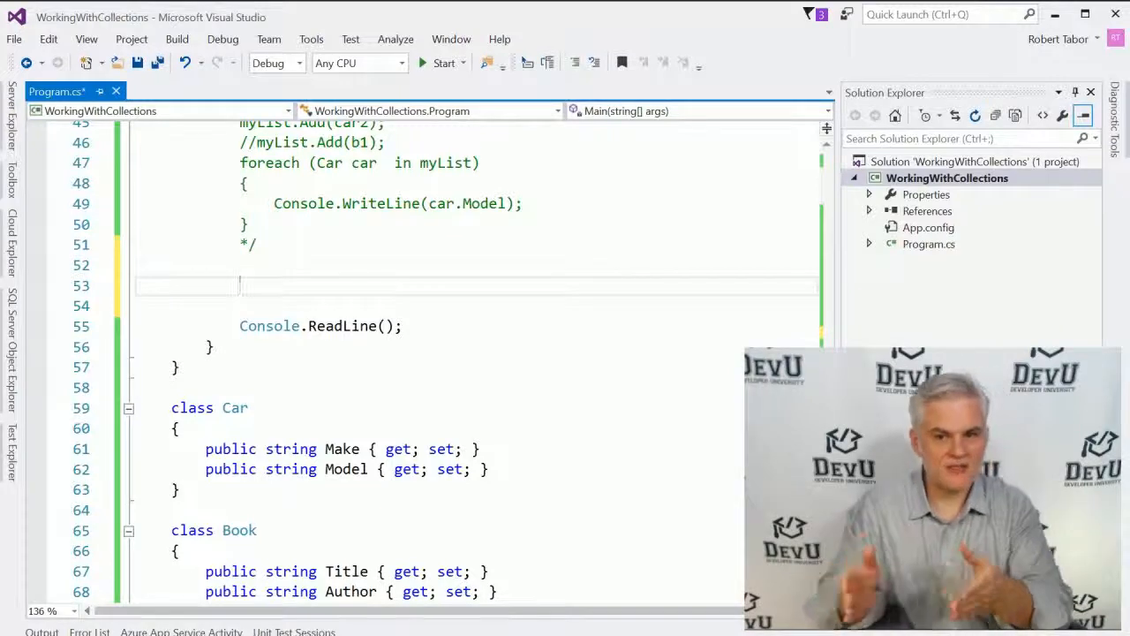
type("//")
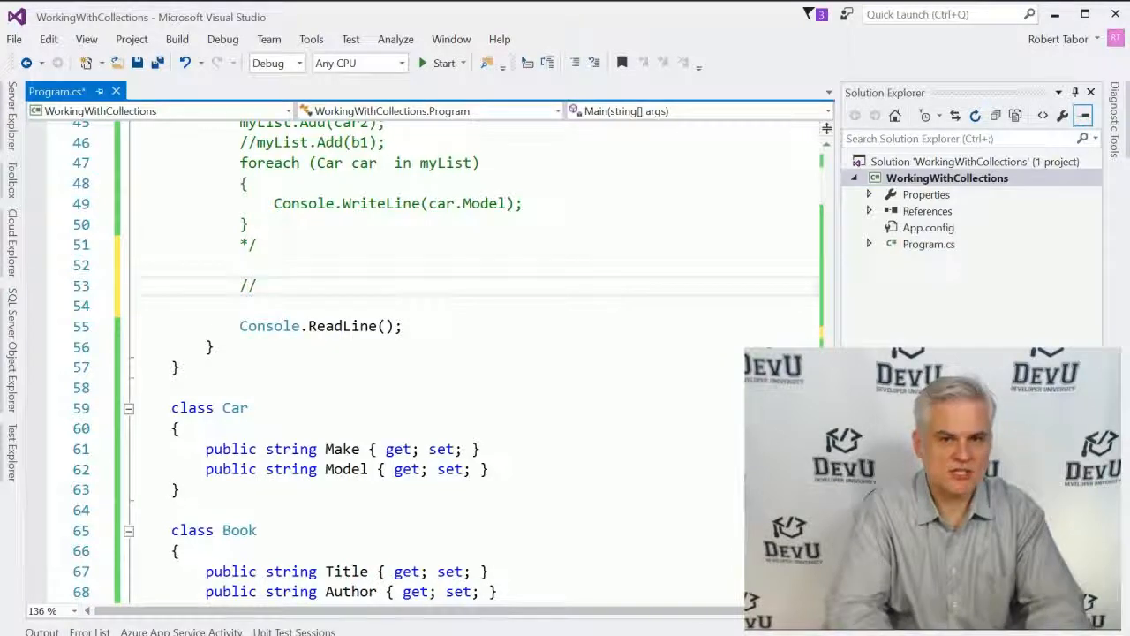
type("Dict")
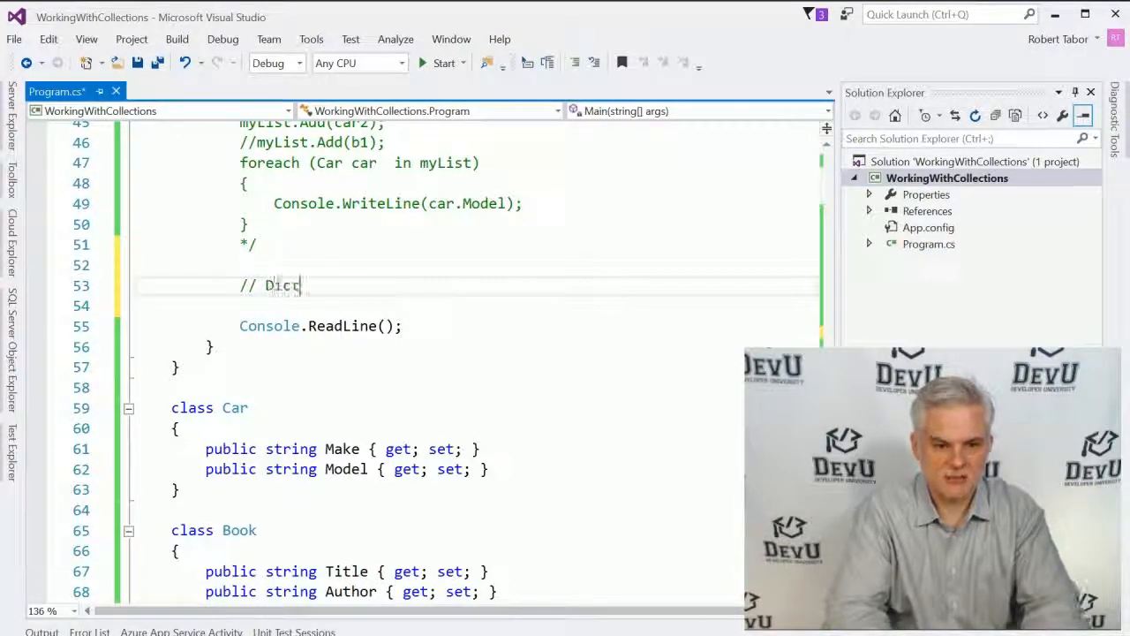
type("ionary")
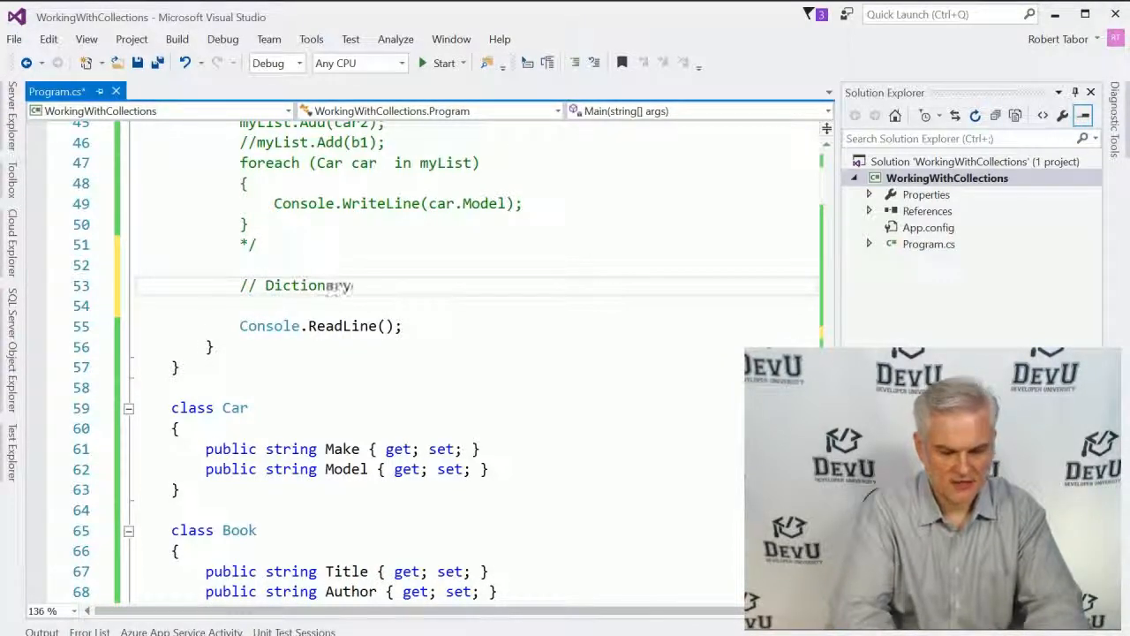
type("<TK")
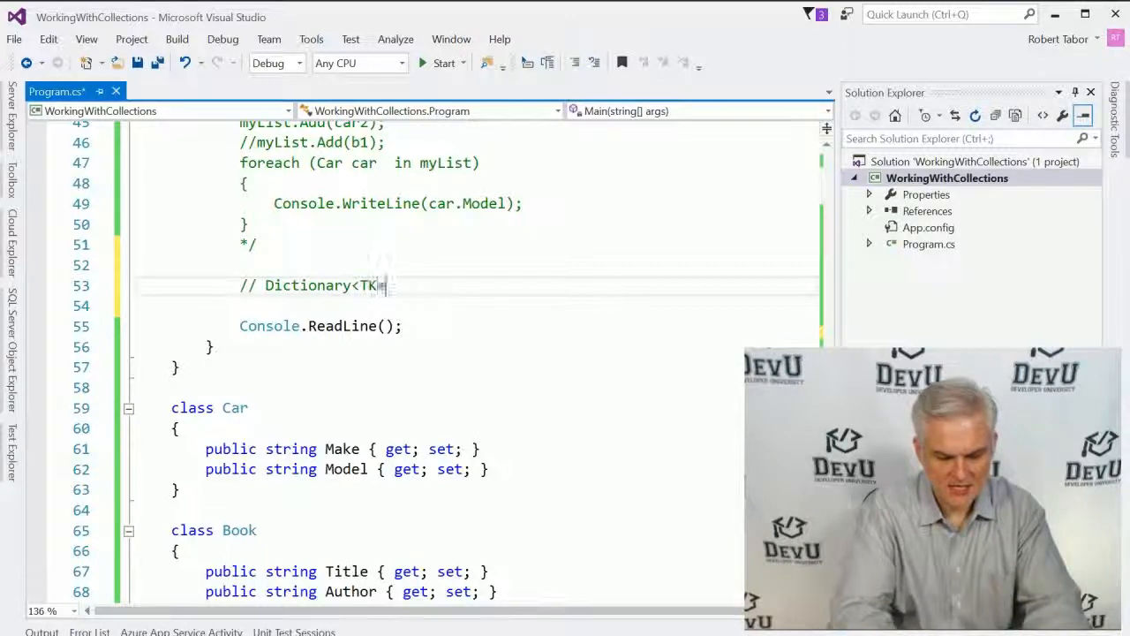
type("ey, TValu")
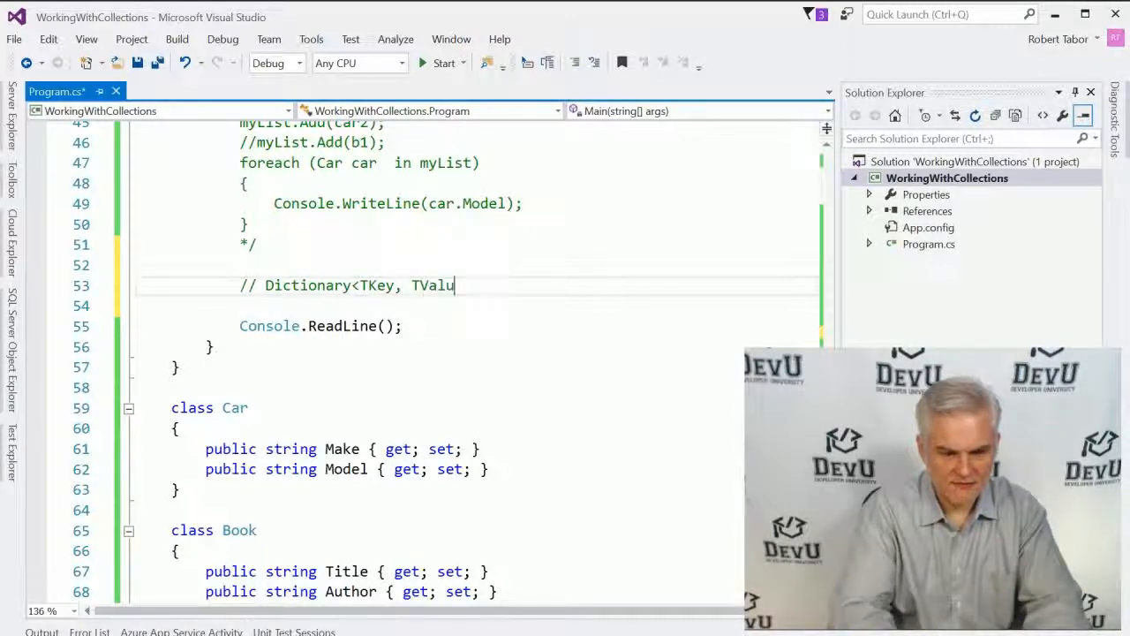
type("e>")
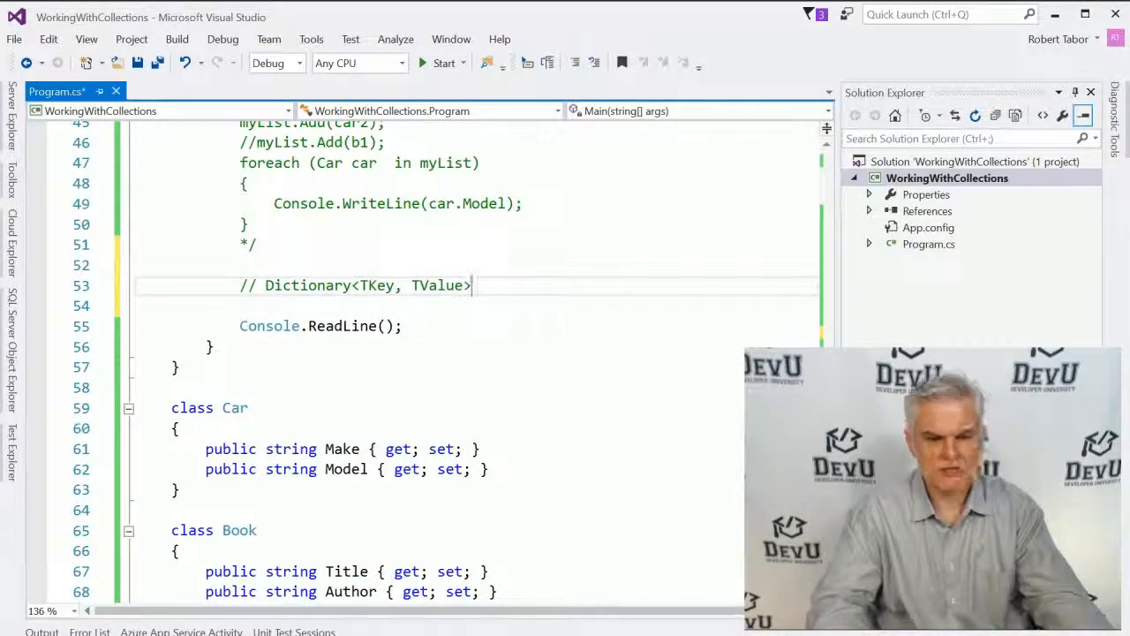
double_click(376, 286)
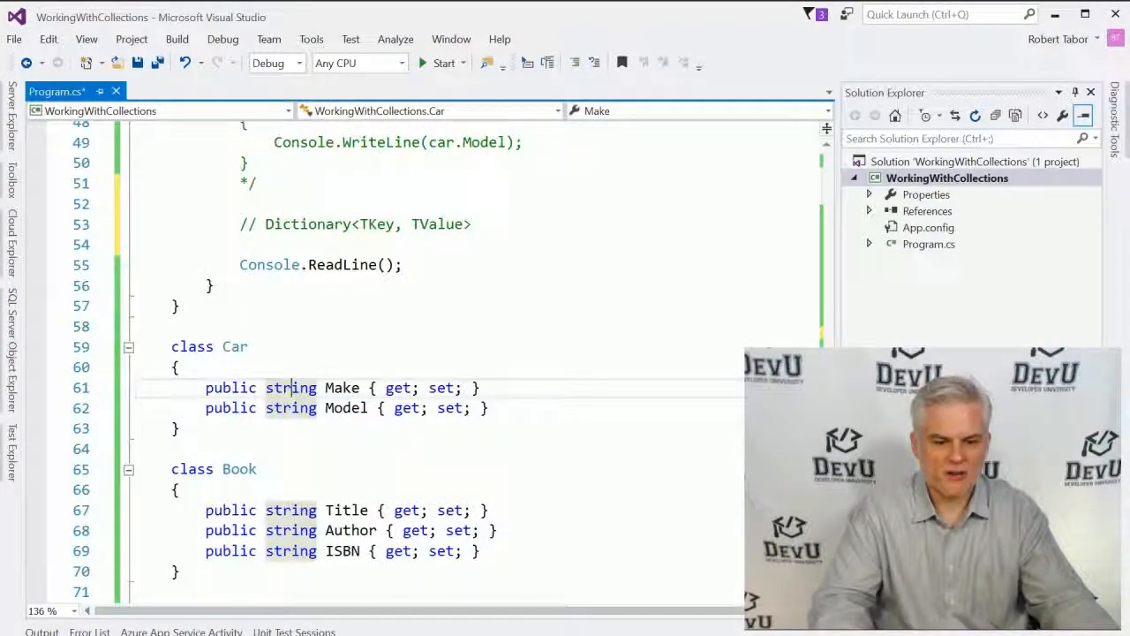
- Add a 'public string VIN { get; set; }' property to the Car class above Make
double_click(346, 408)
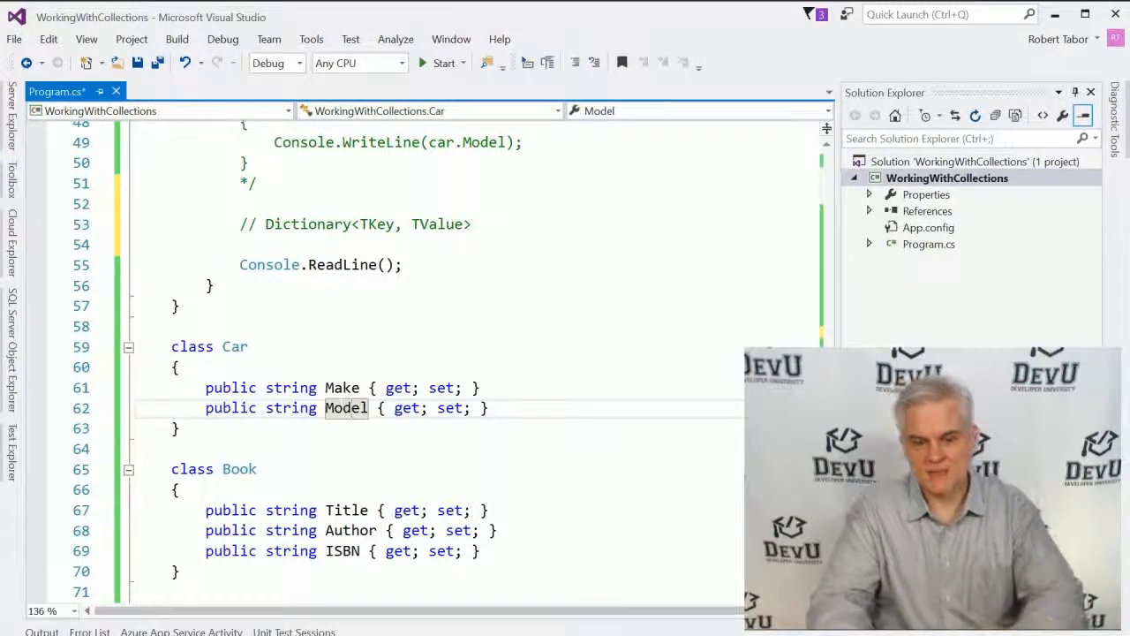
left_click(177, 367)
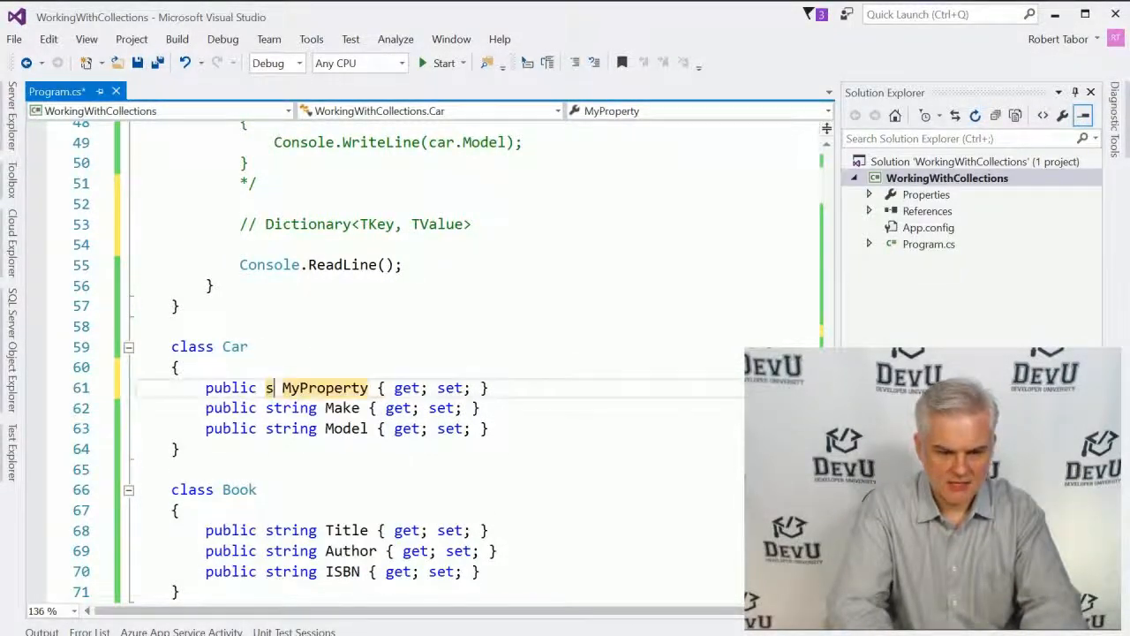
type("tring VIN")
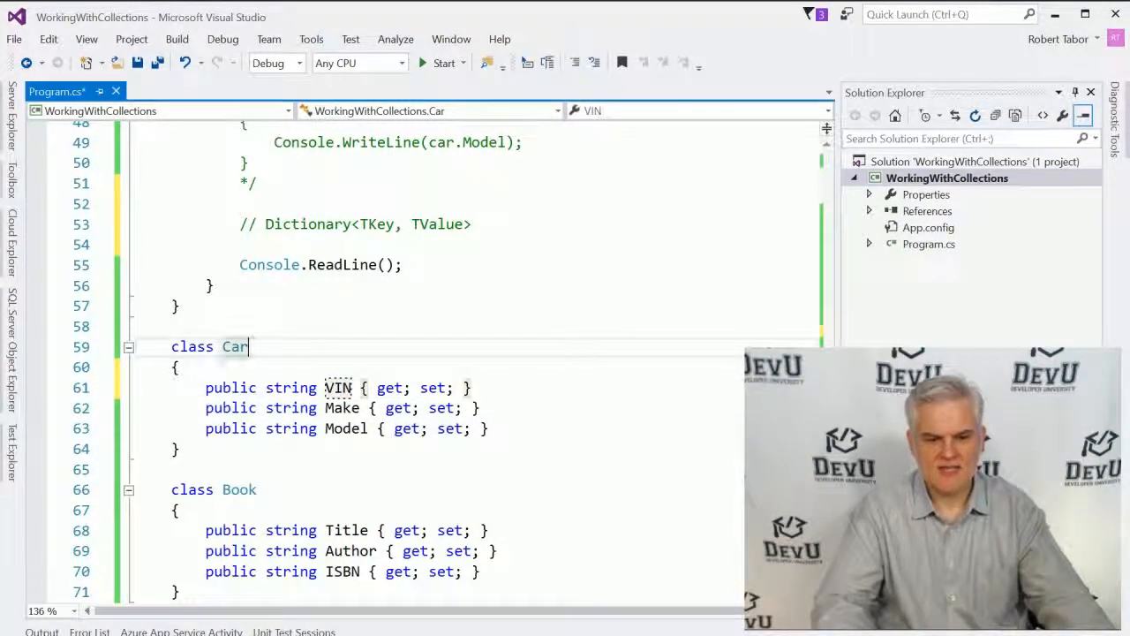
double_click(233, 346)
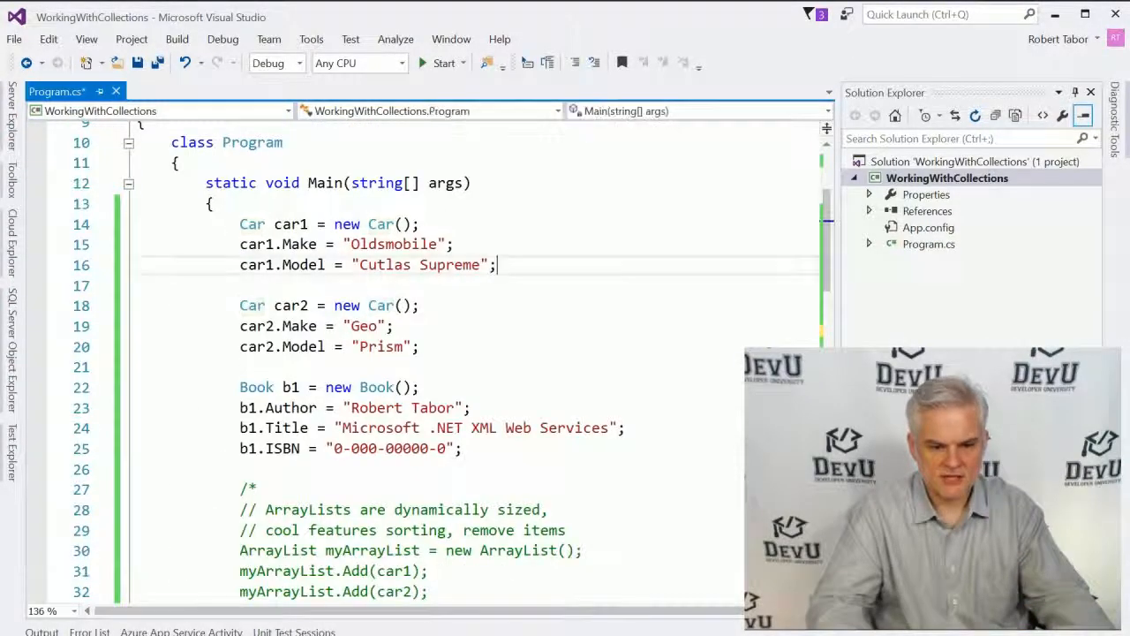
- Set car1.VIN = "A1"; after car1's Model line
type("car1.")
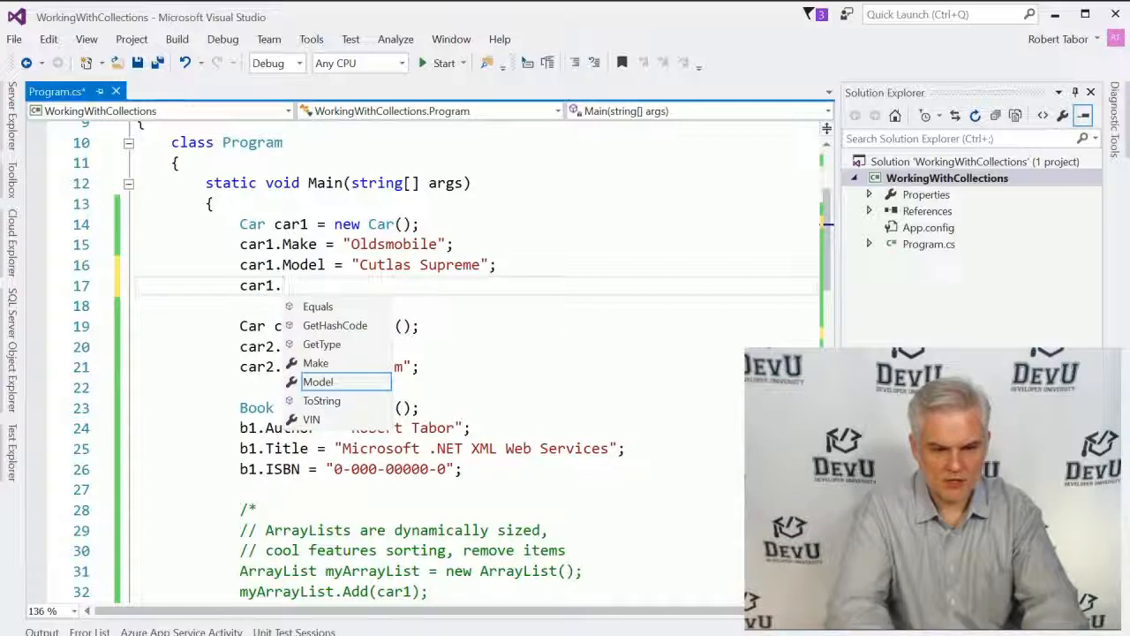
type("VIN =")
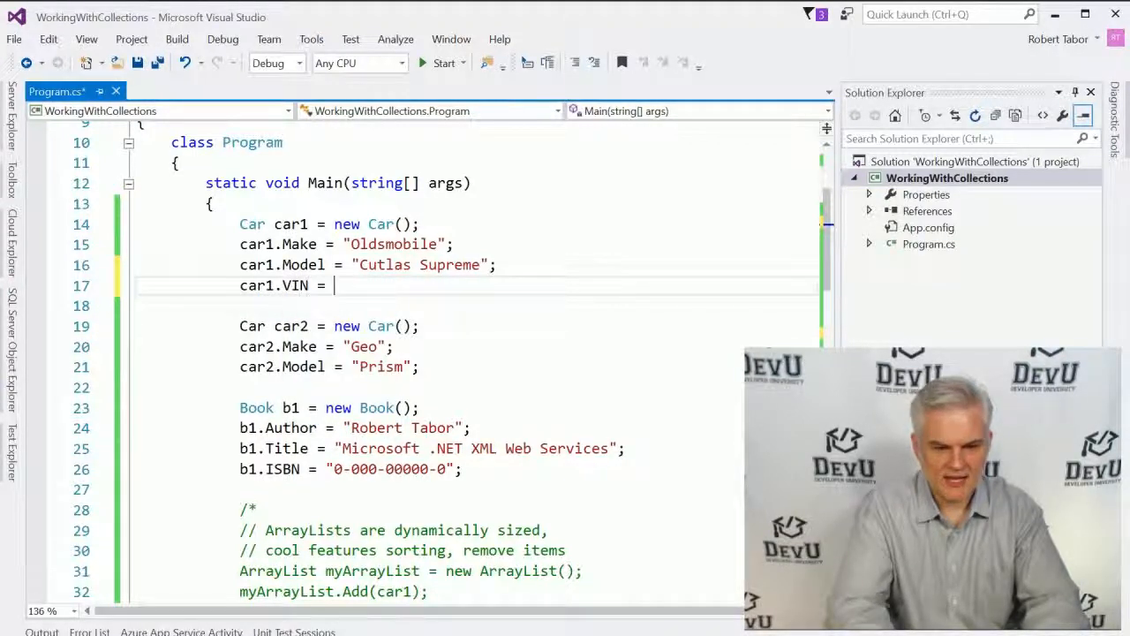
type("\"A1\"")
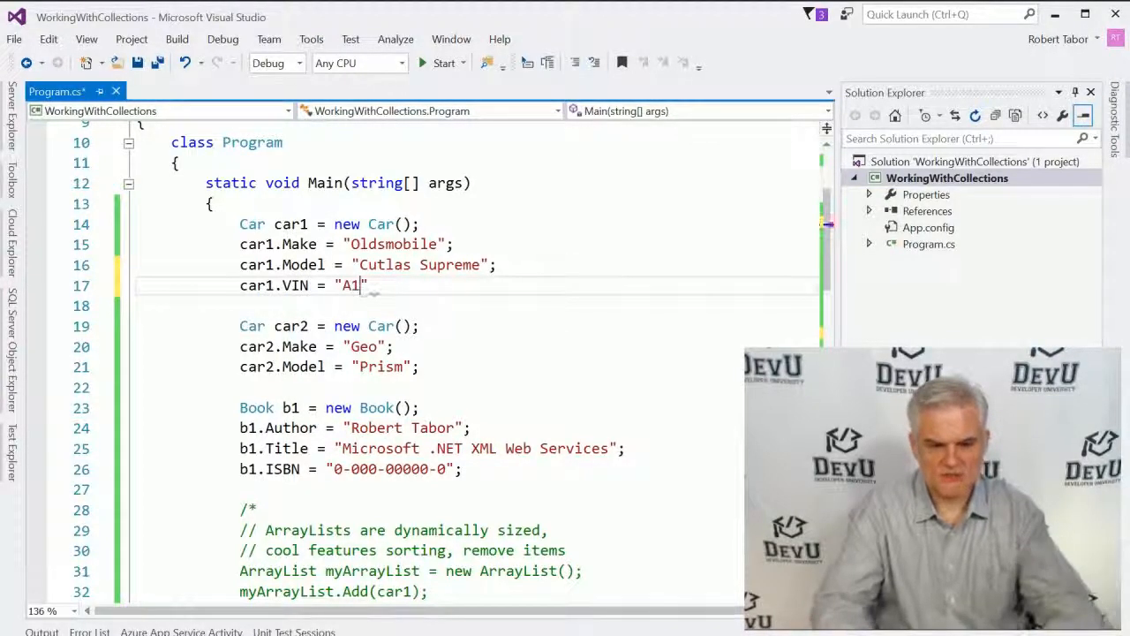
type(";")
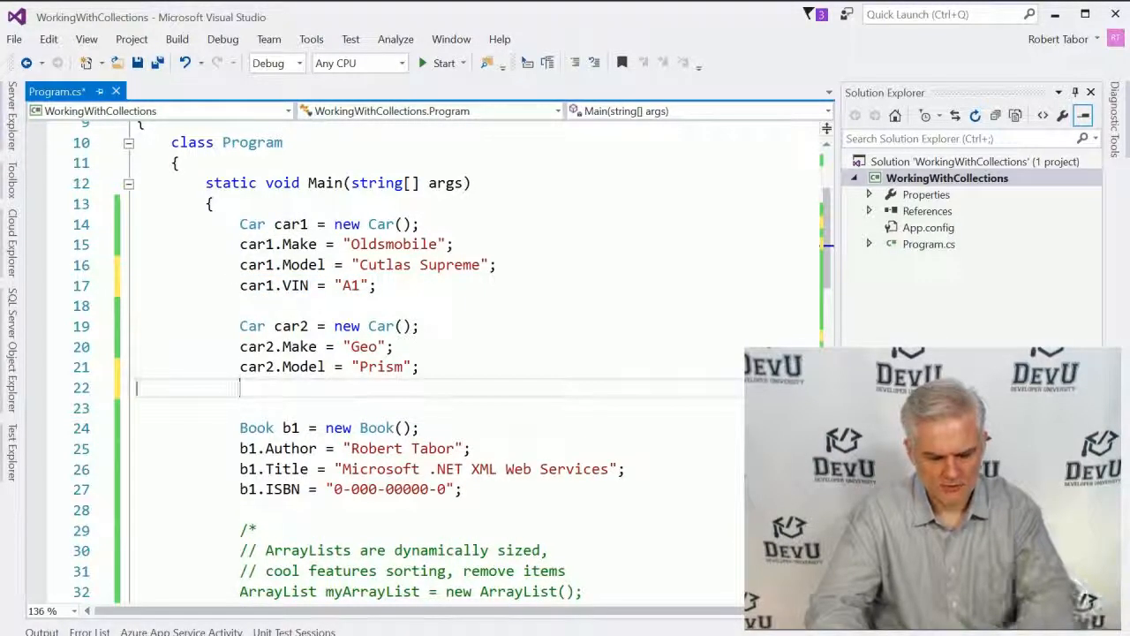
- Set car2.VIN = "B2"; after car2's Model line
type("car1.VIN = \"A1\";")
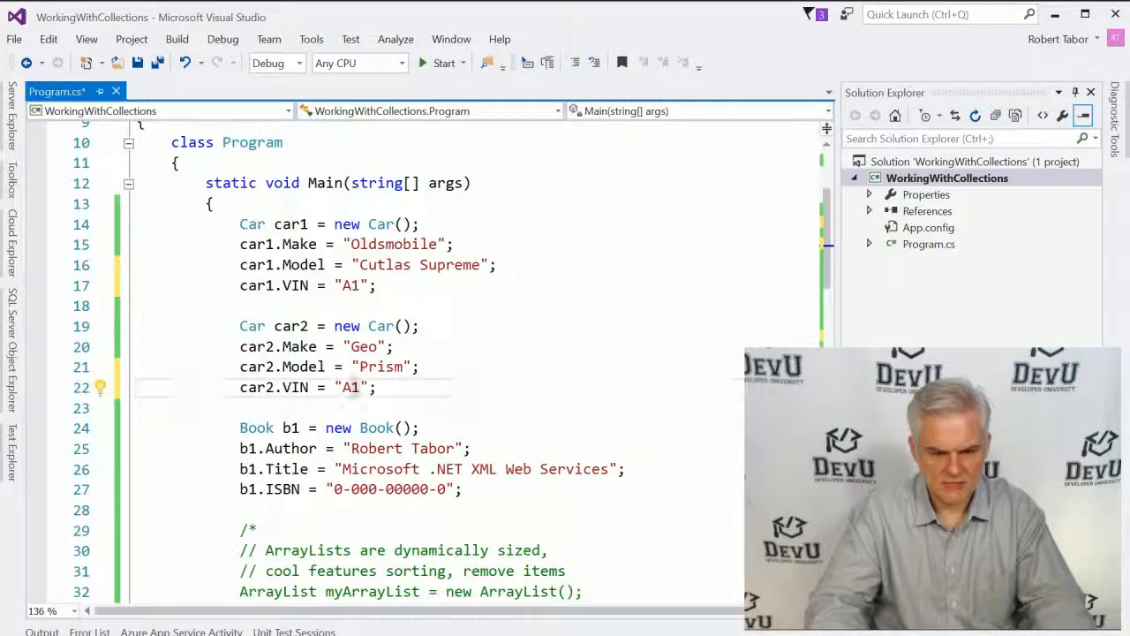
type("B2")
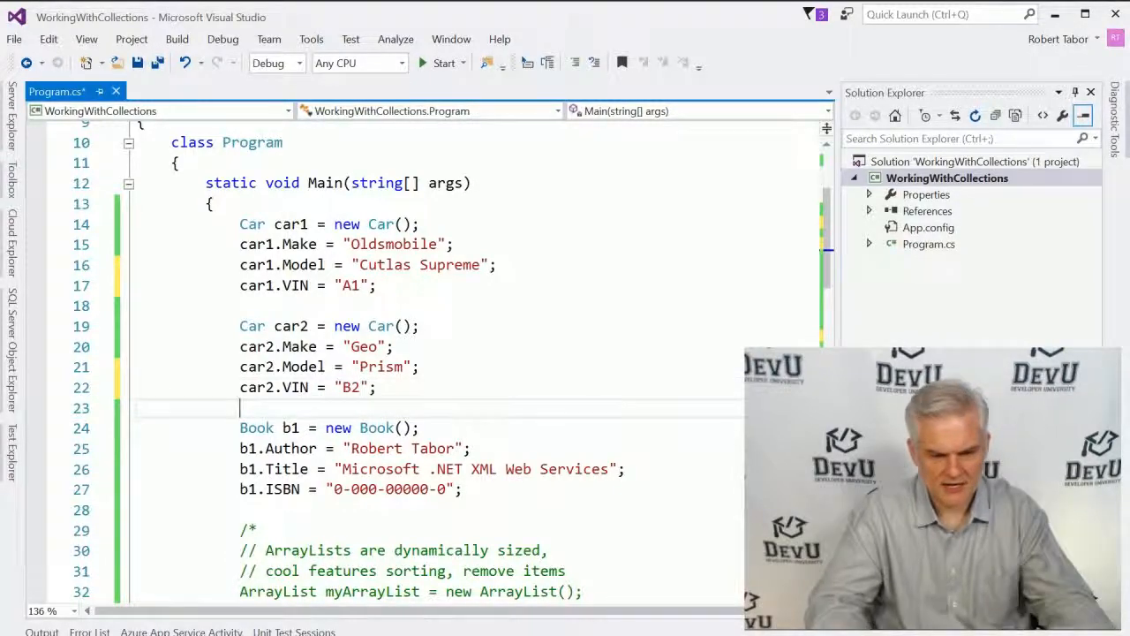
scroll("down", 3)
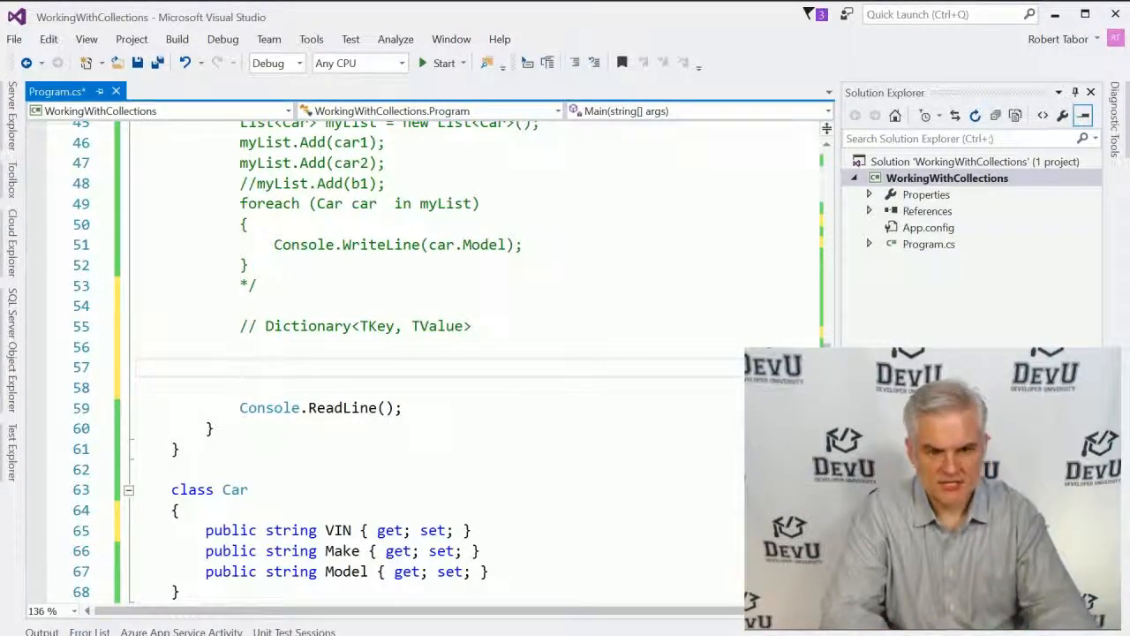
- Declare Dictionary<string, Car> myDictionary = new Dictionary<string, Car>(); in Main
type("Dictionary<>")
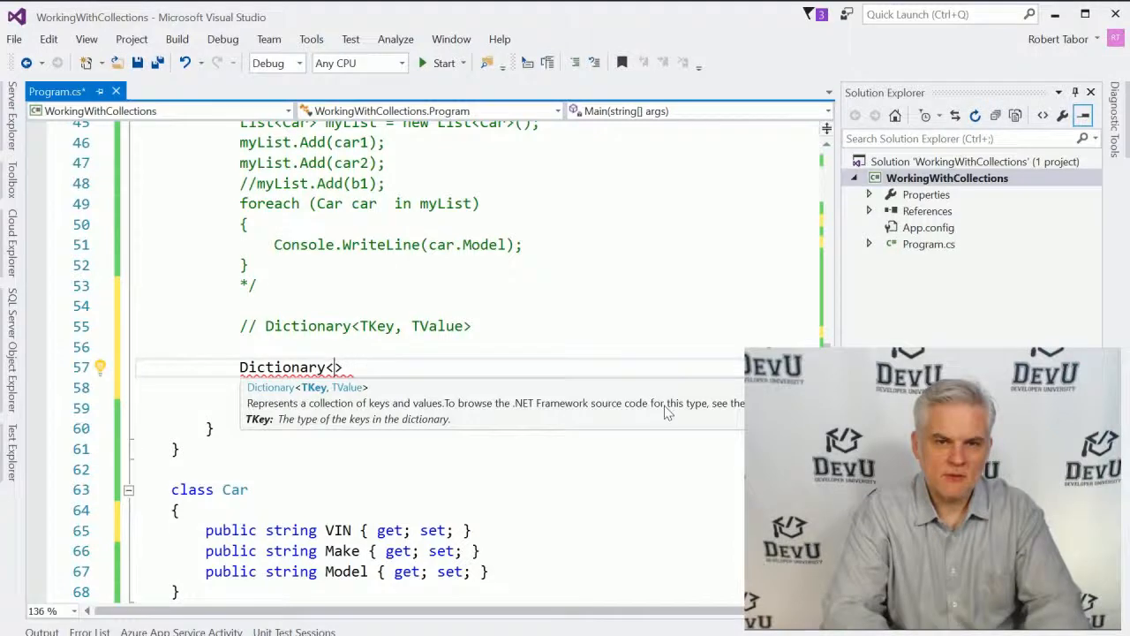
type("string,")
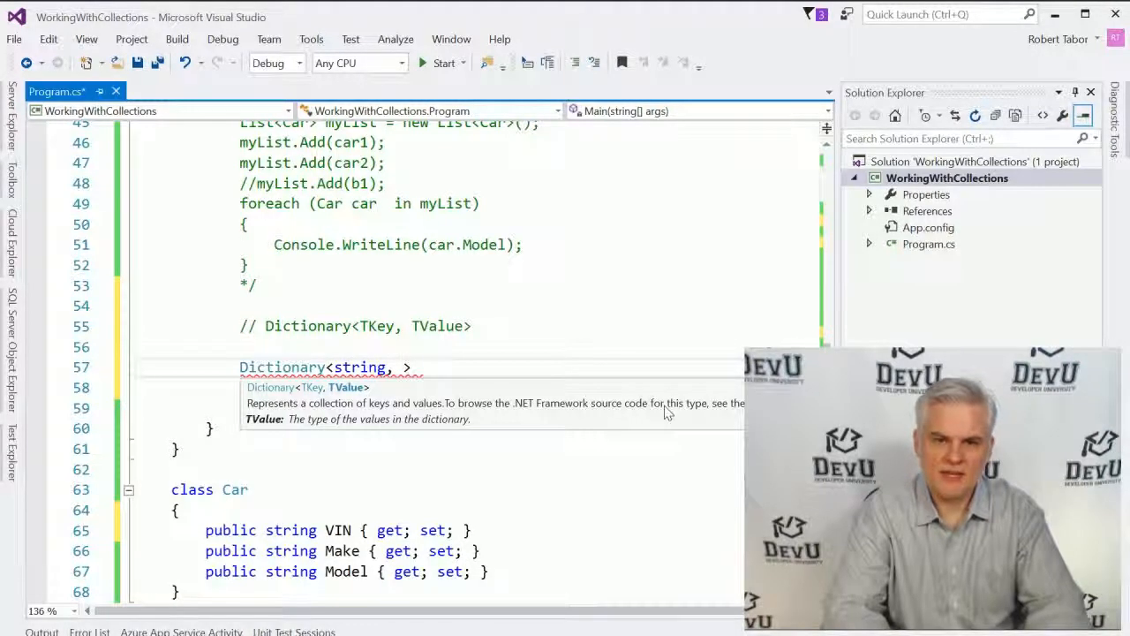
type("Car")
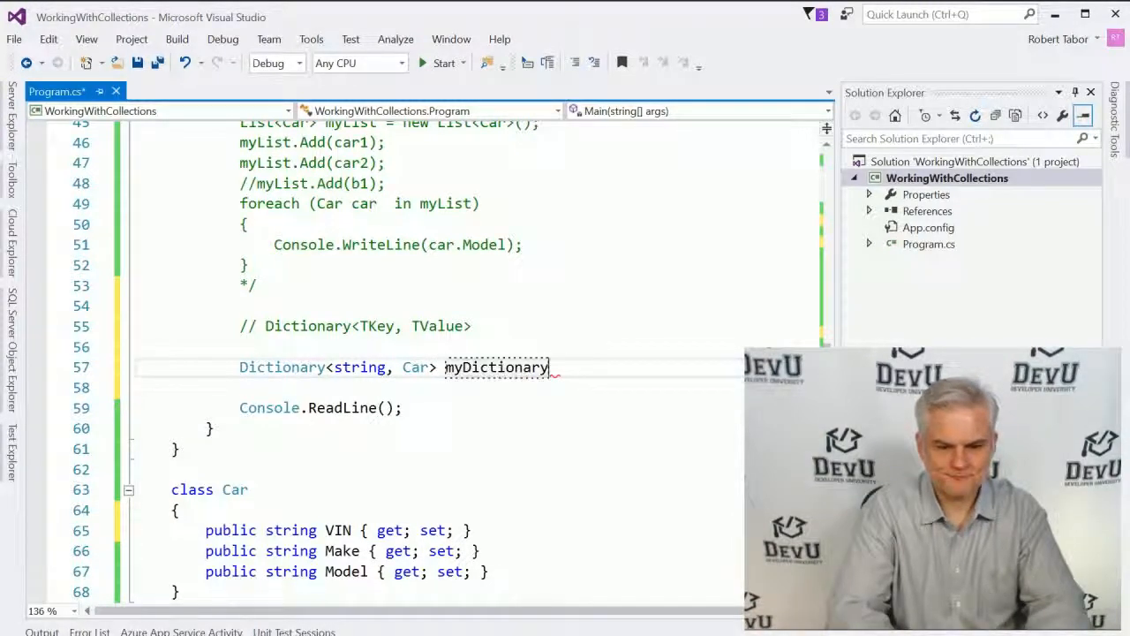
type("= new Dictionary<string, Car>();")
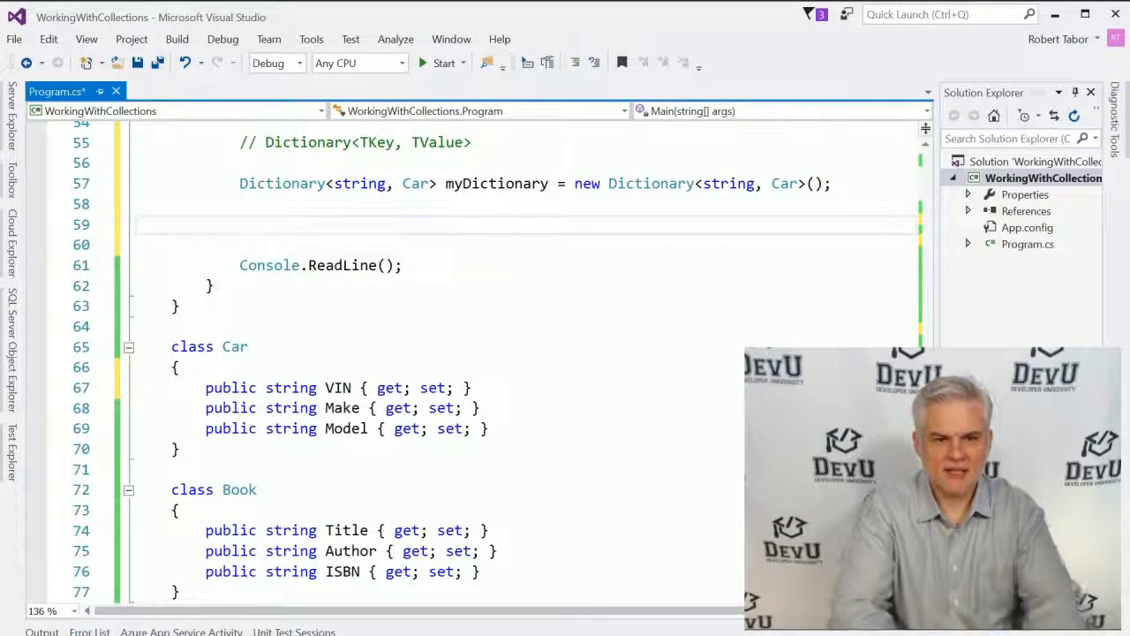
- Write myDictionary.Add(car1.VIN, car1); correcting the second argument from Car to car1
type("myDictionary.Add(")
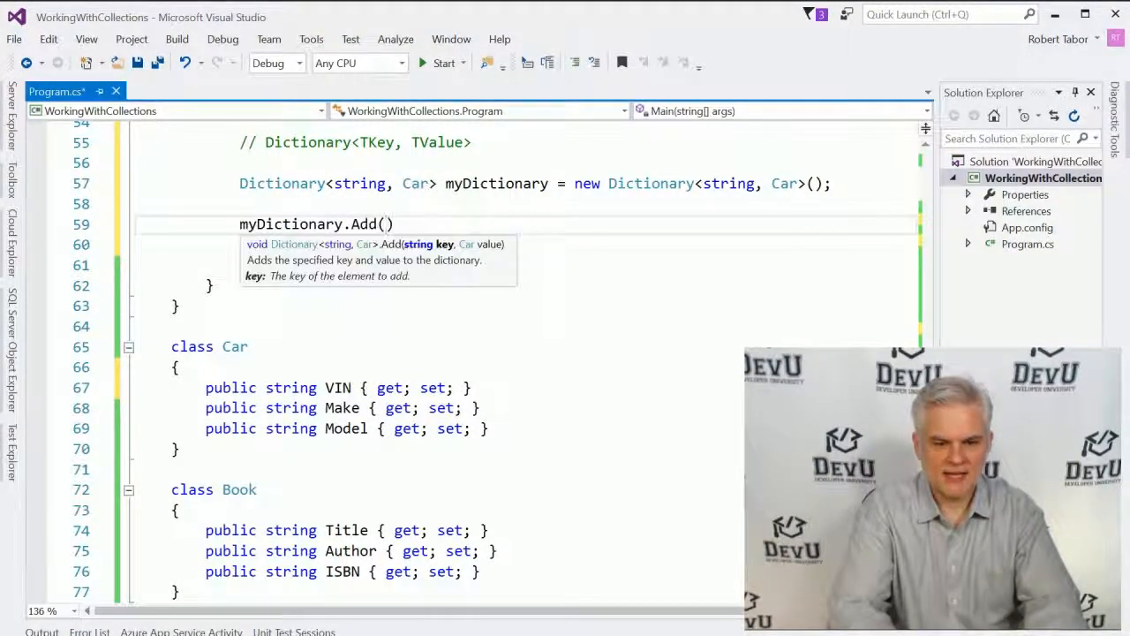
type("car1.")
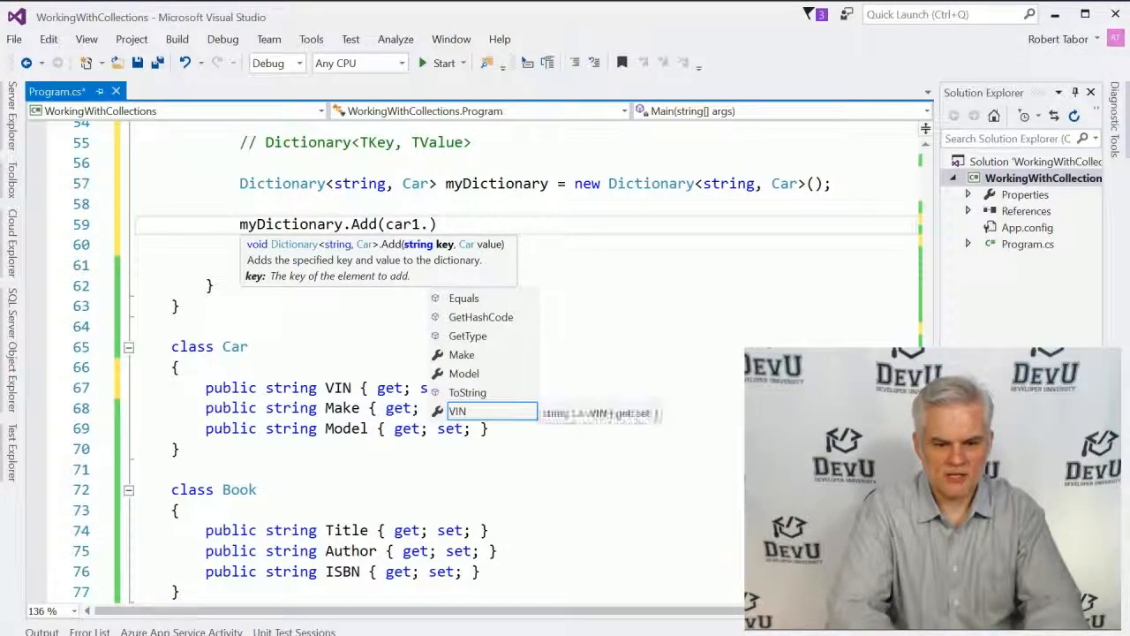
type("VIN,")
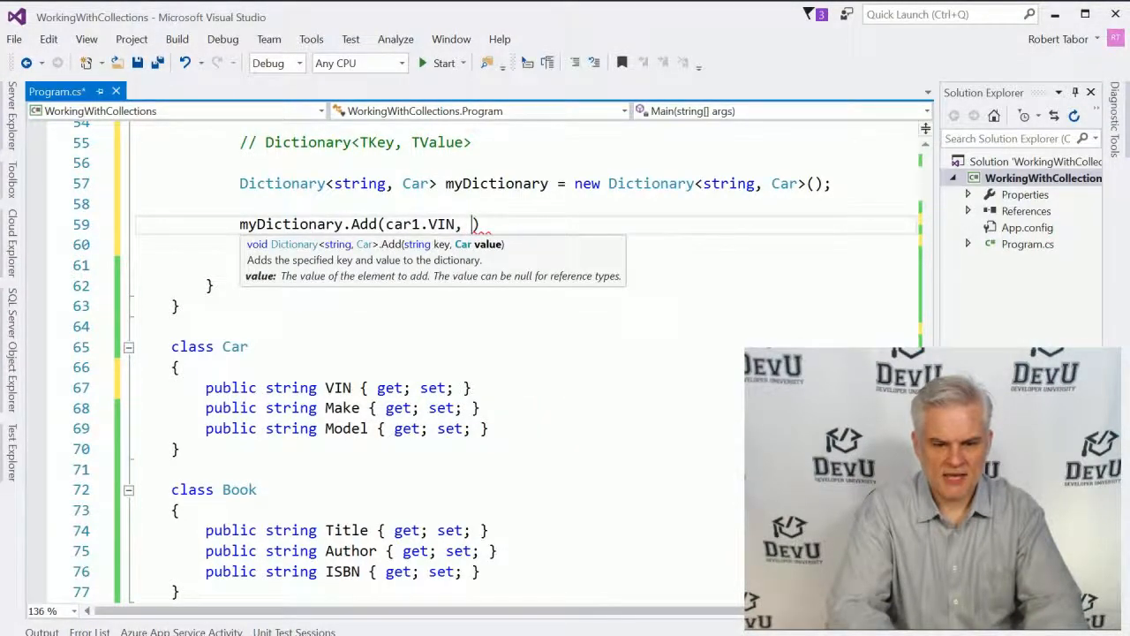
type("Car")
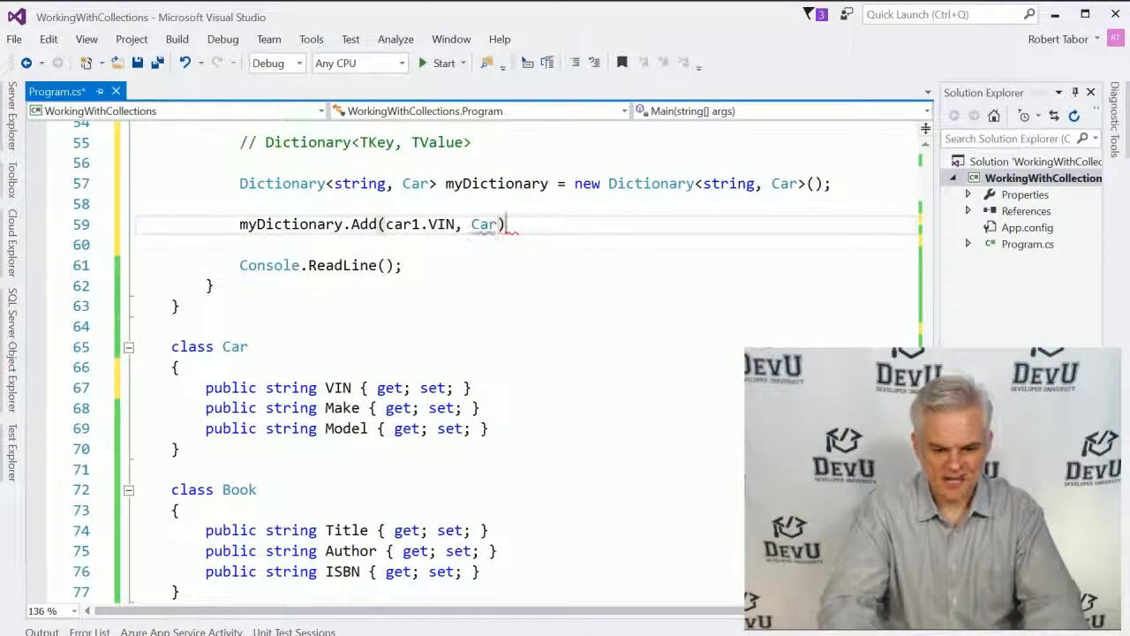
type(";")
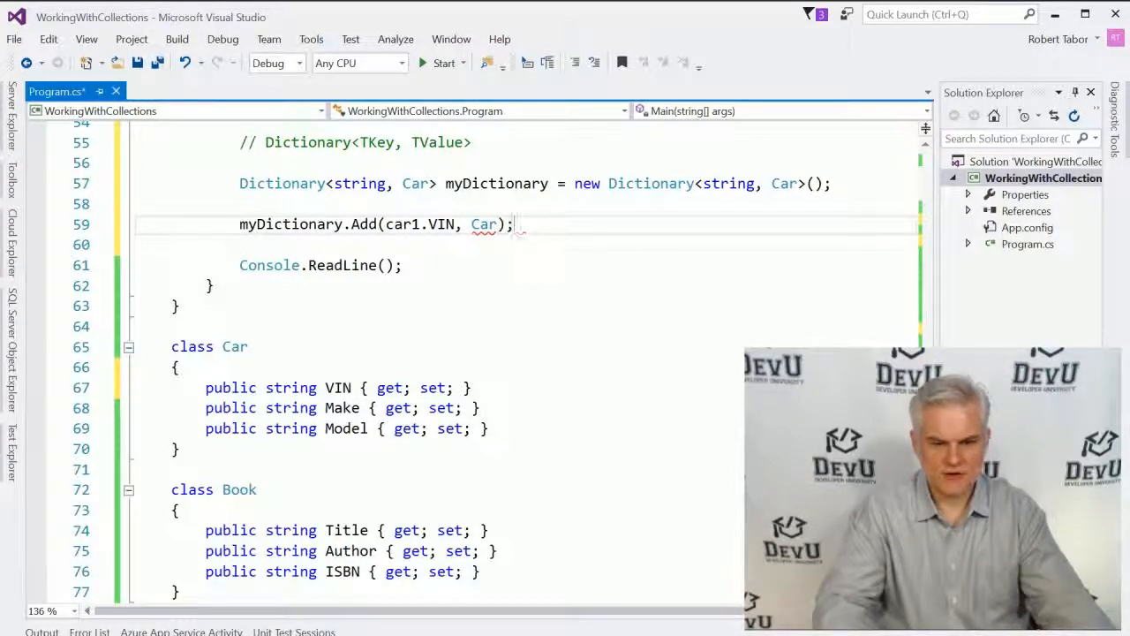
double_click(406, 222)
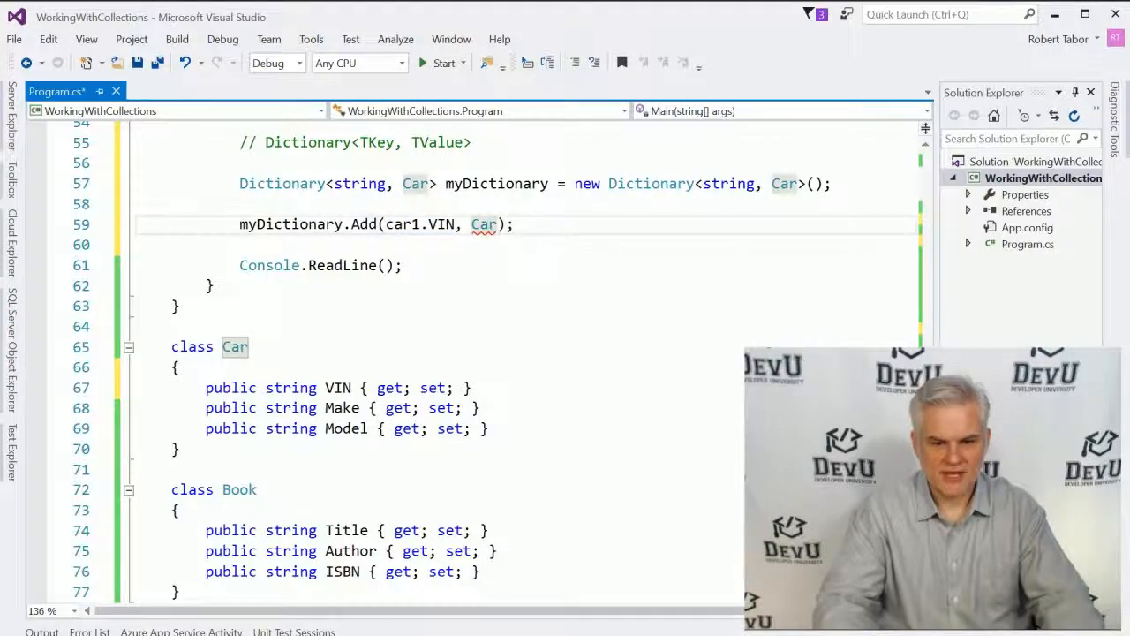
type("car1")
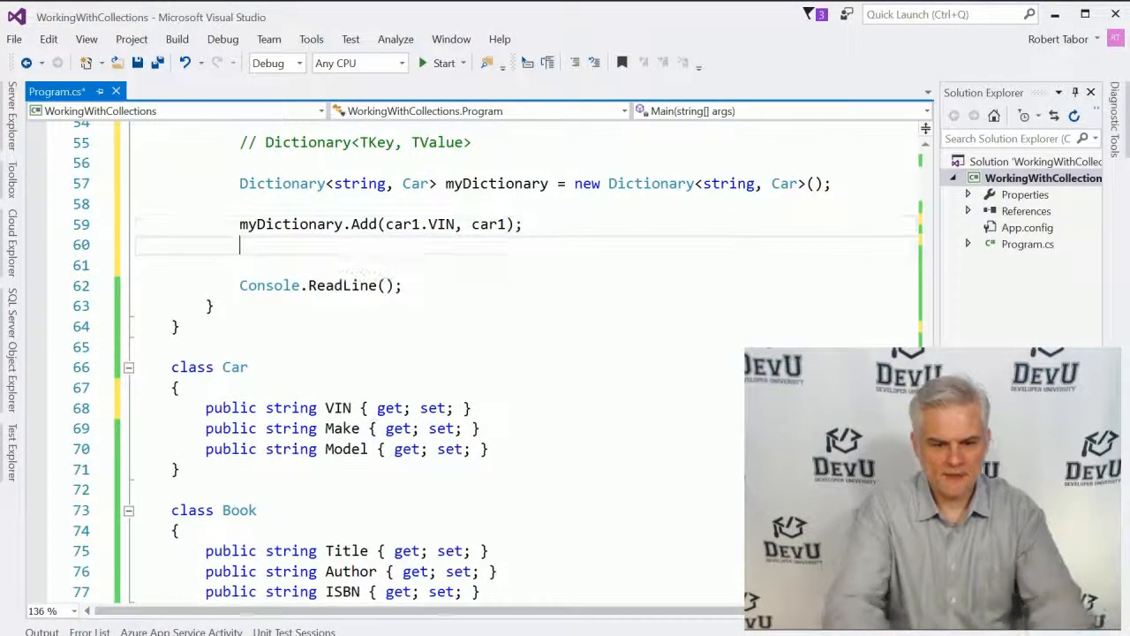
- Write myDictionary.Add(car2.VIN, car2); and begin the Console line below it
type("myDictionary.")
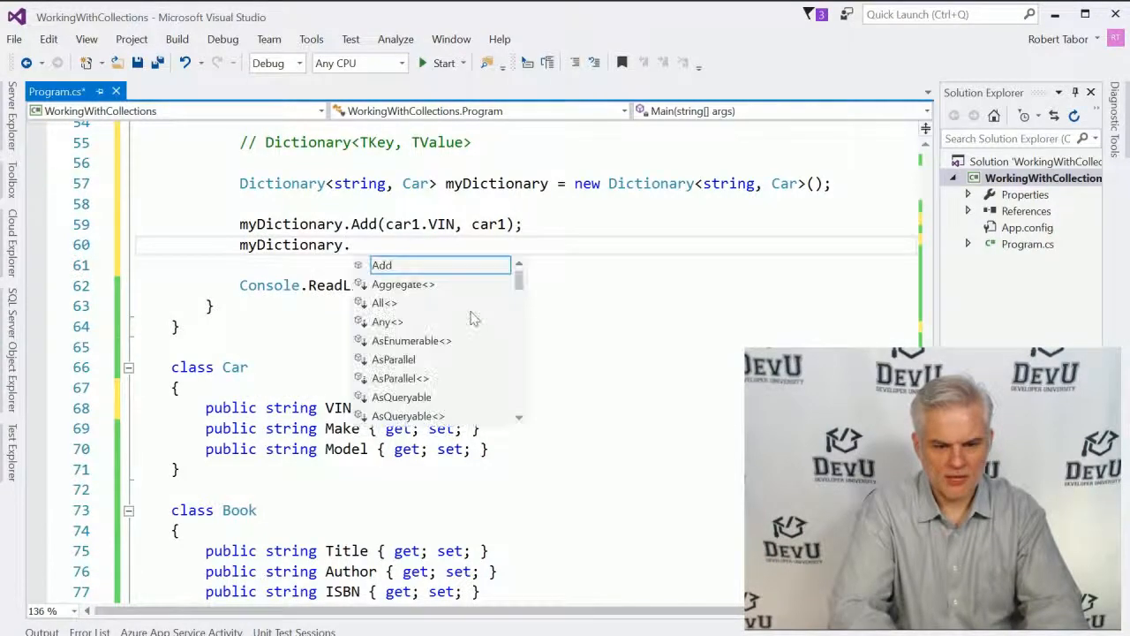
type("Add(car2")
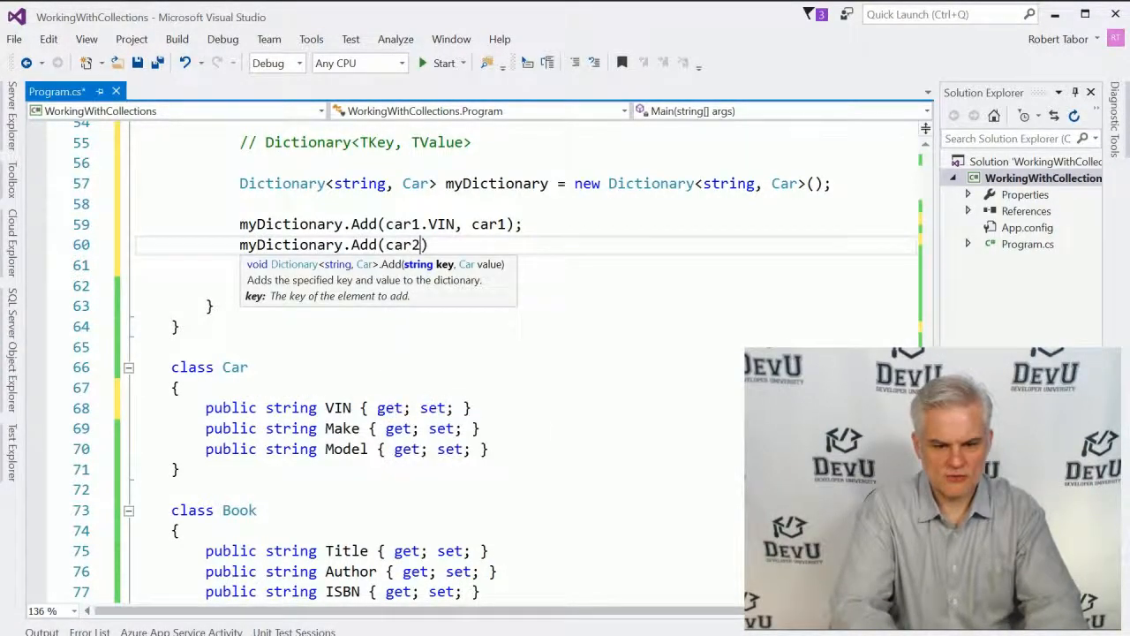
type(".VIN,")
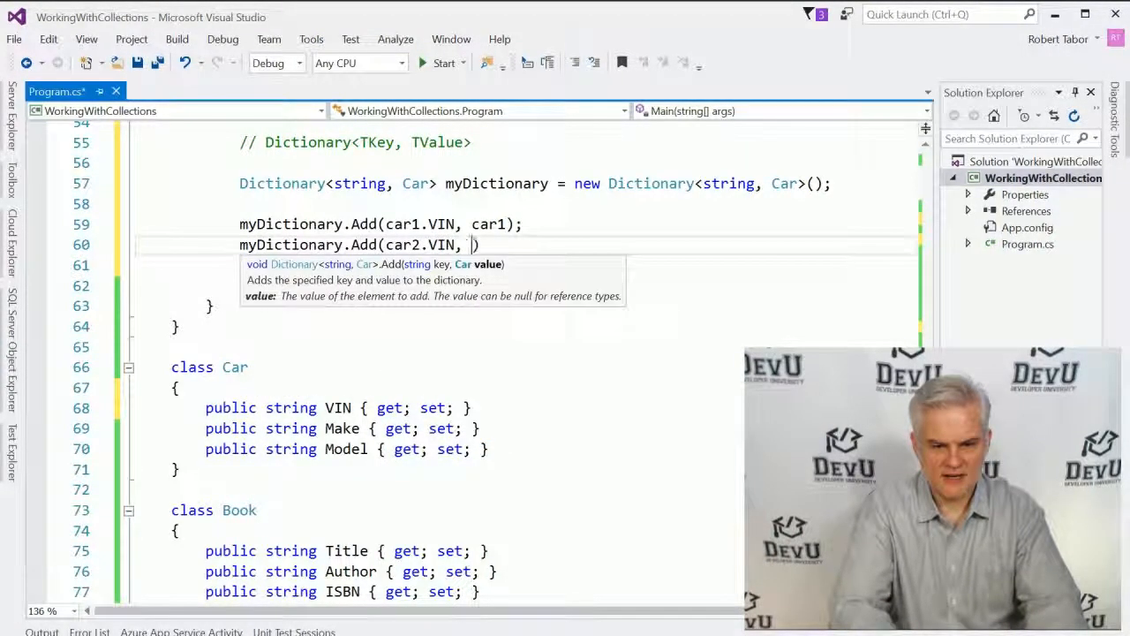
type("car2)")
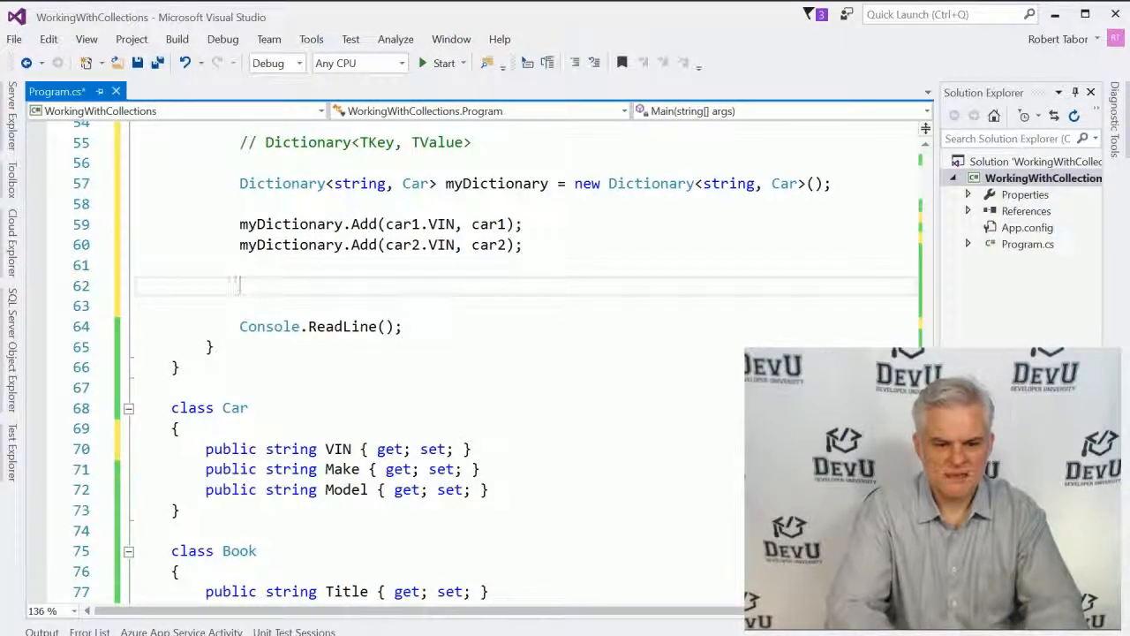
type("Console.WriteLine(")
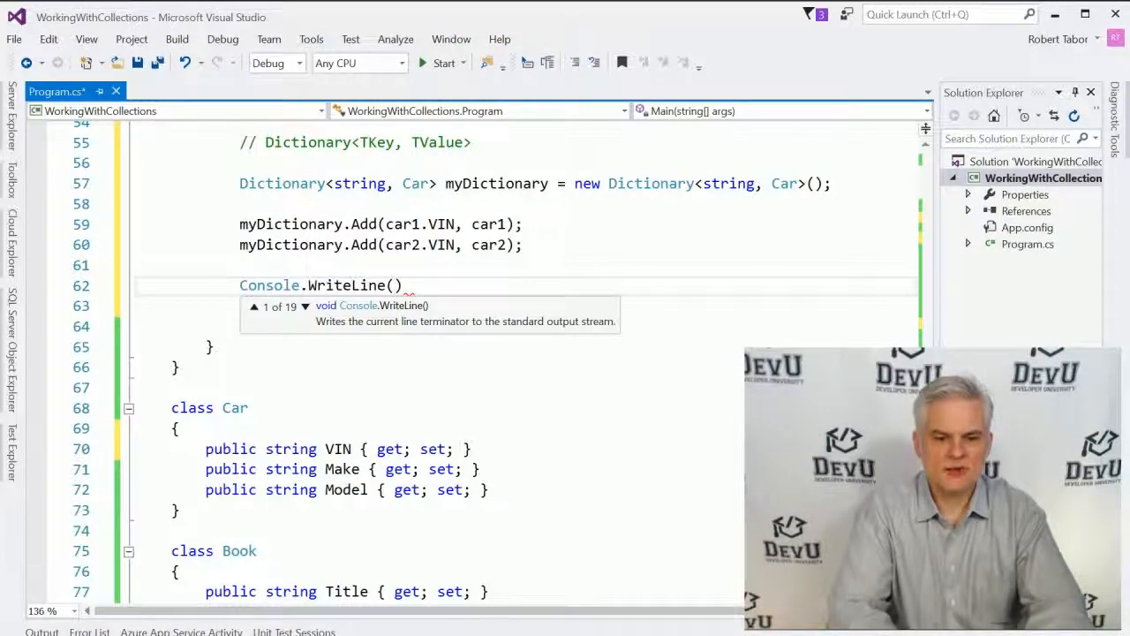
- Complete Console.WriteLine(myDictionary[B2].Make); printing the make of the car keyed B2
type("m")
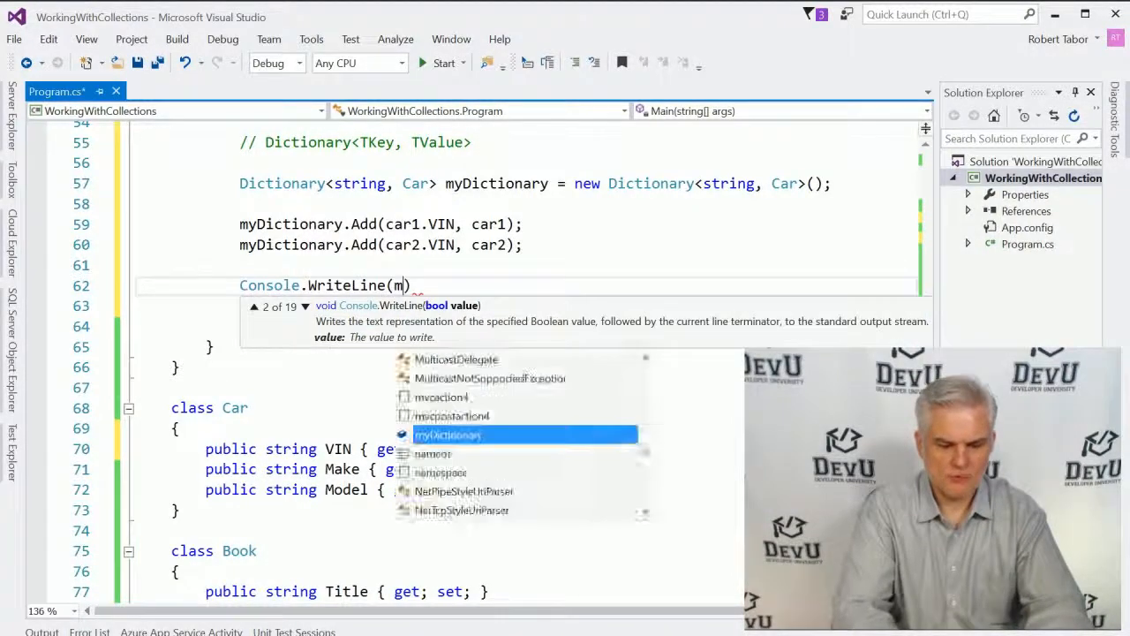
type("myDictionary.")
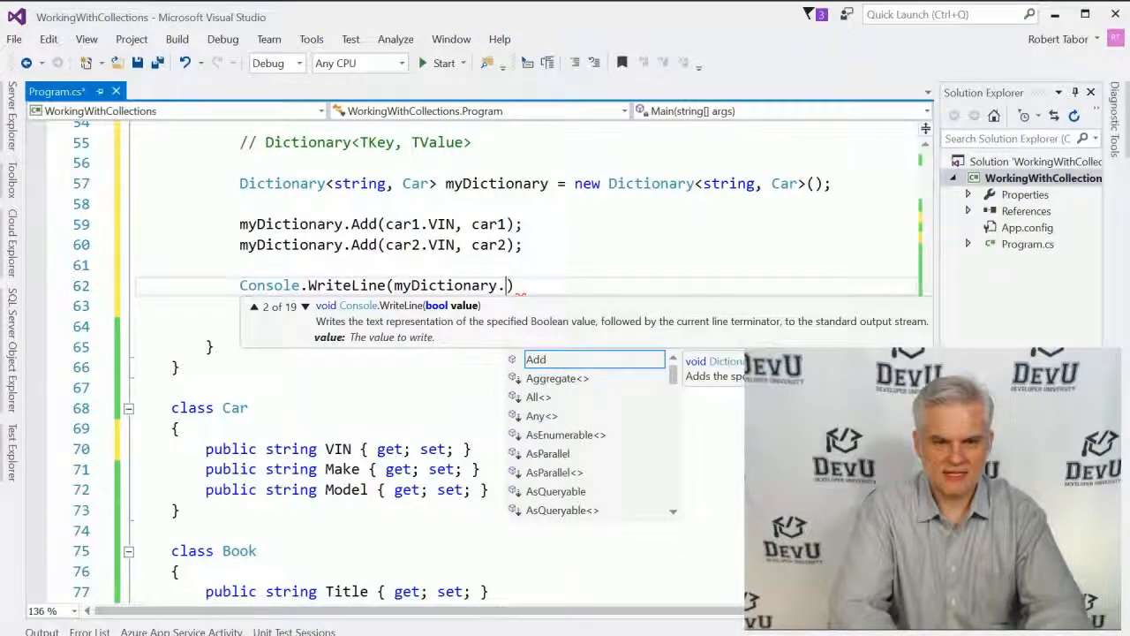
type("[")
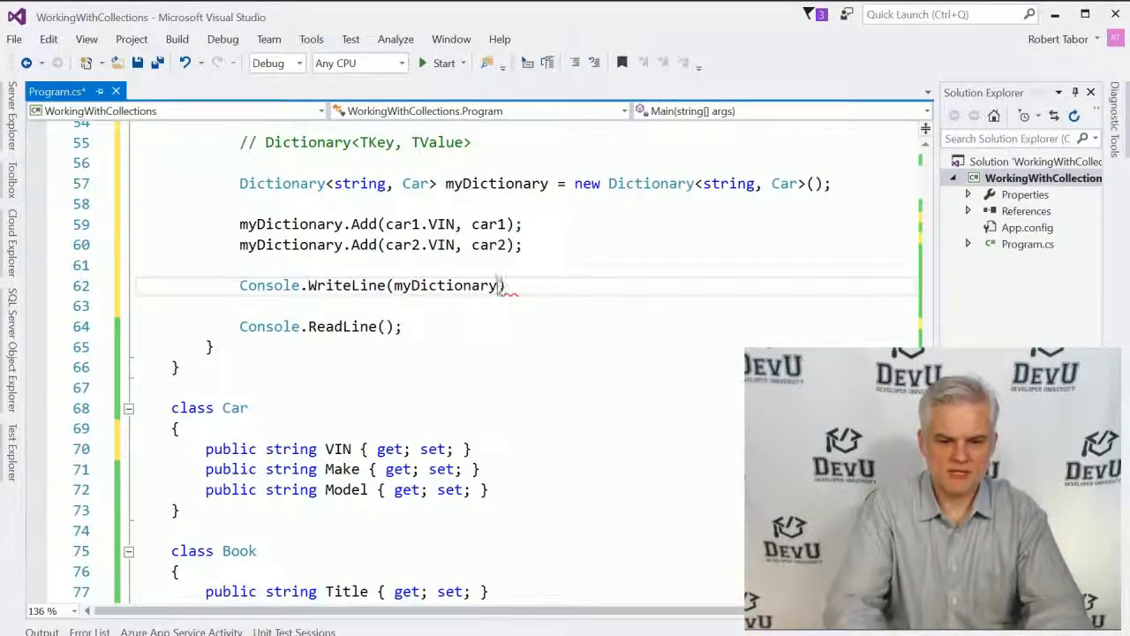
type("[]")
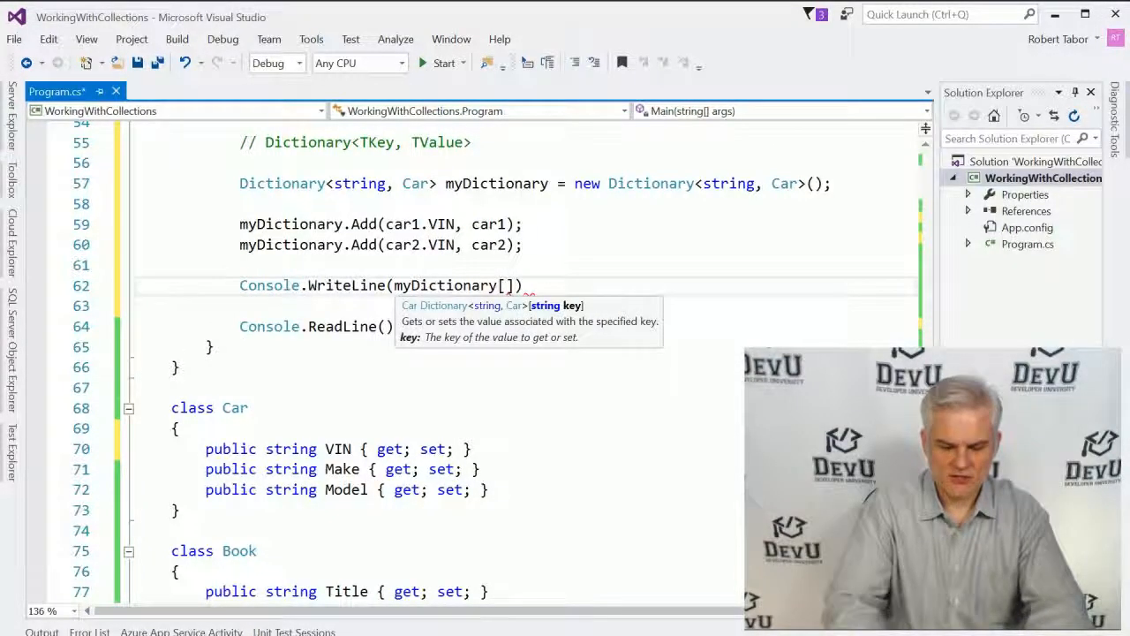
type("\"\"")
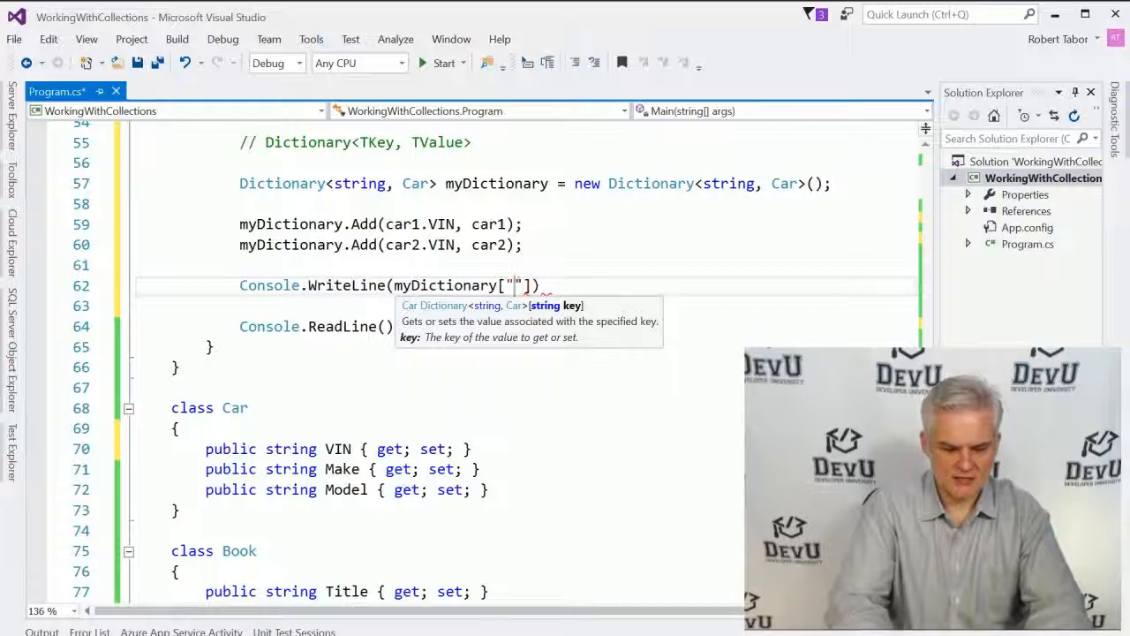
type("B2\"].Make")
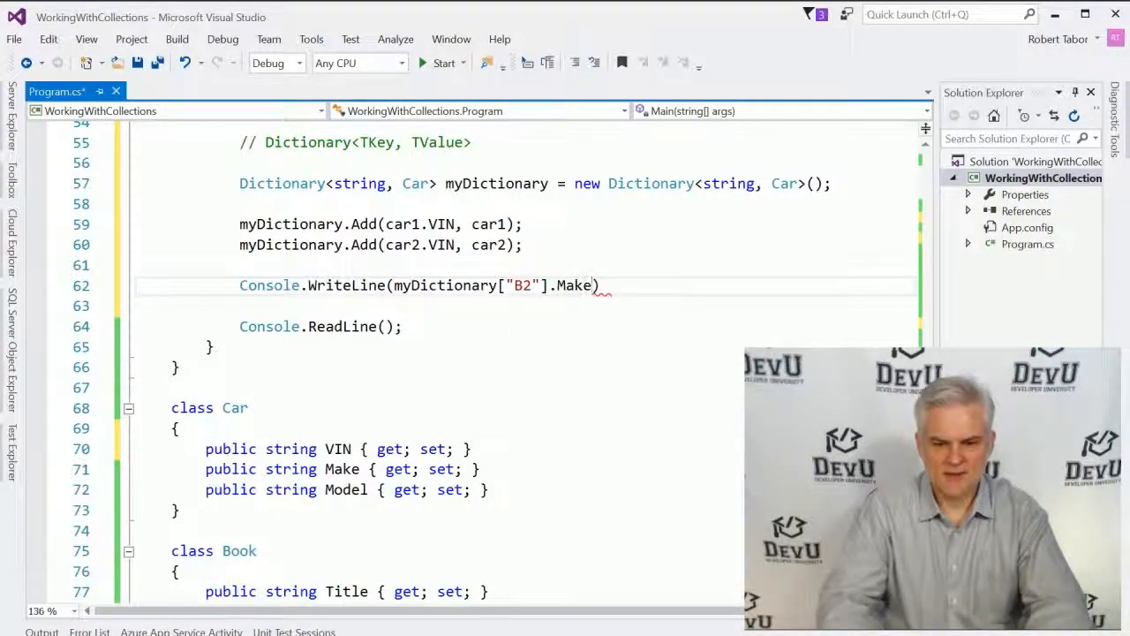
type(";")
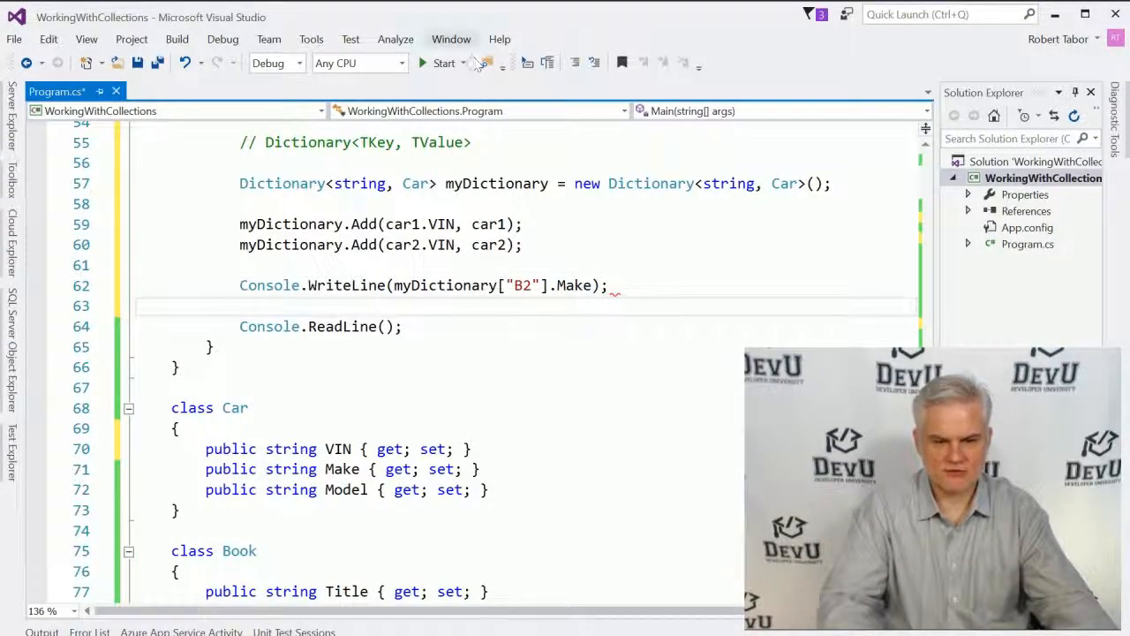
left_click(445, 64)
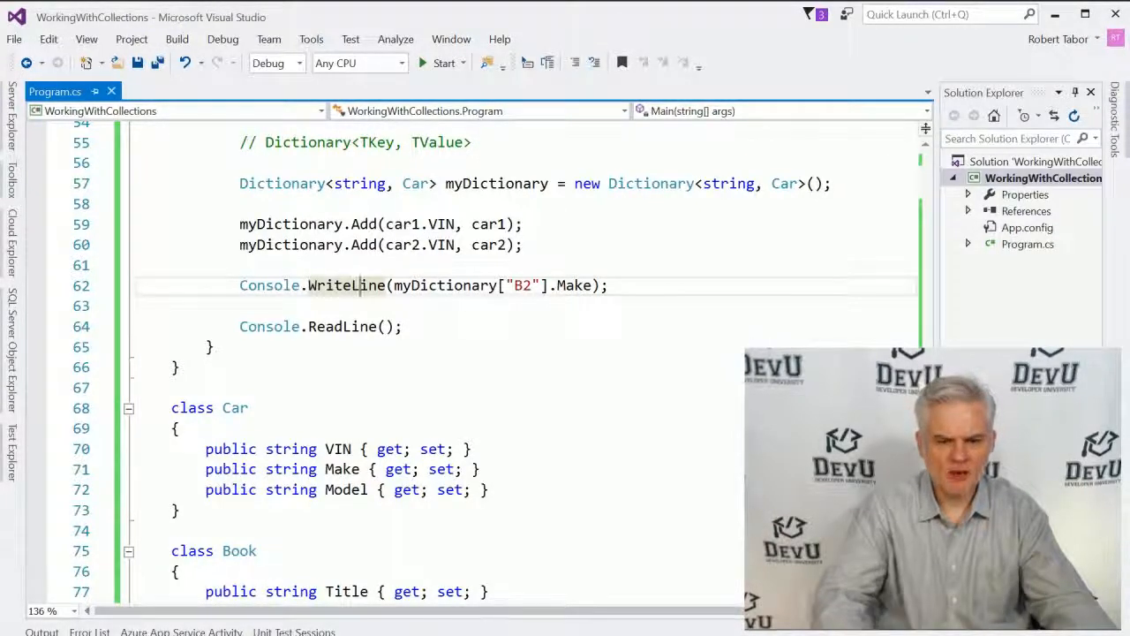
mouse_move(157, 63)
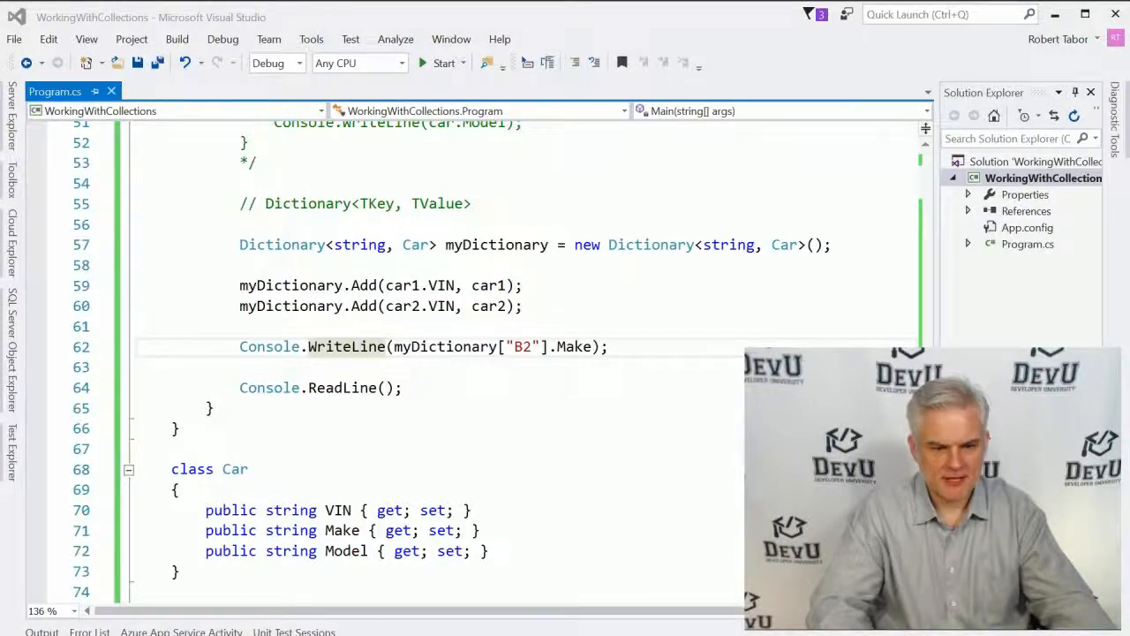
- Block-comment the dictionary code and add a names array of Bob, Steve, Brian, Chuck to comment out
type("/*")
type("*/")
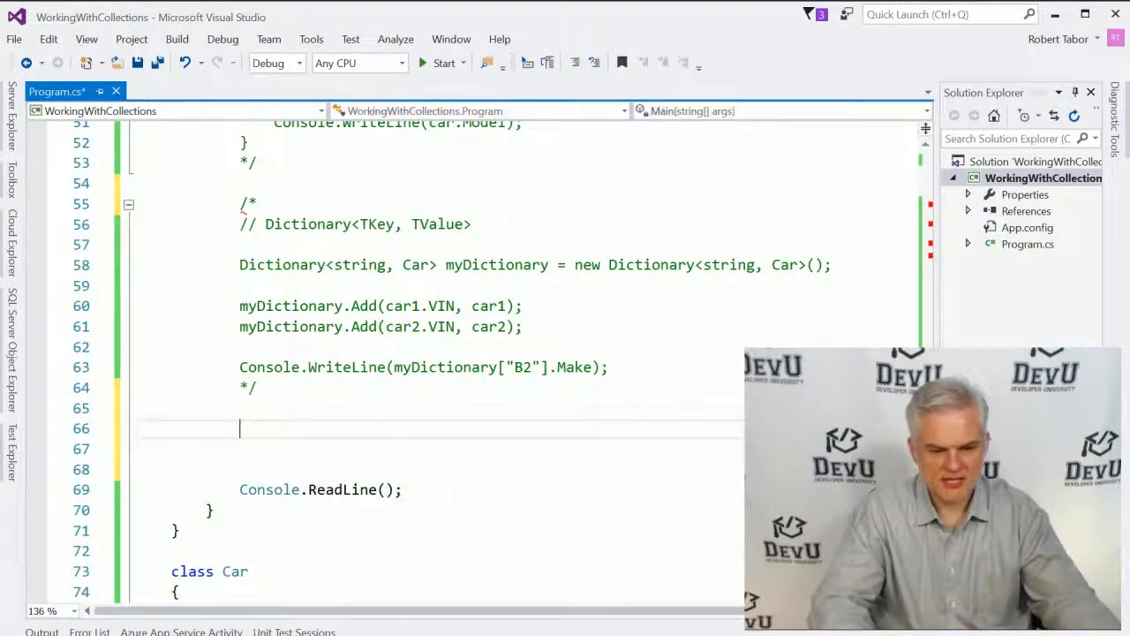
type("string[] names = { \"Bob\", \"Steve\", \"Brian\", \"Chuck\" };")
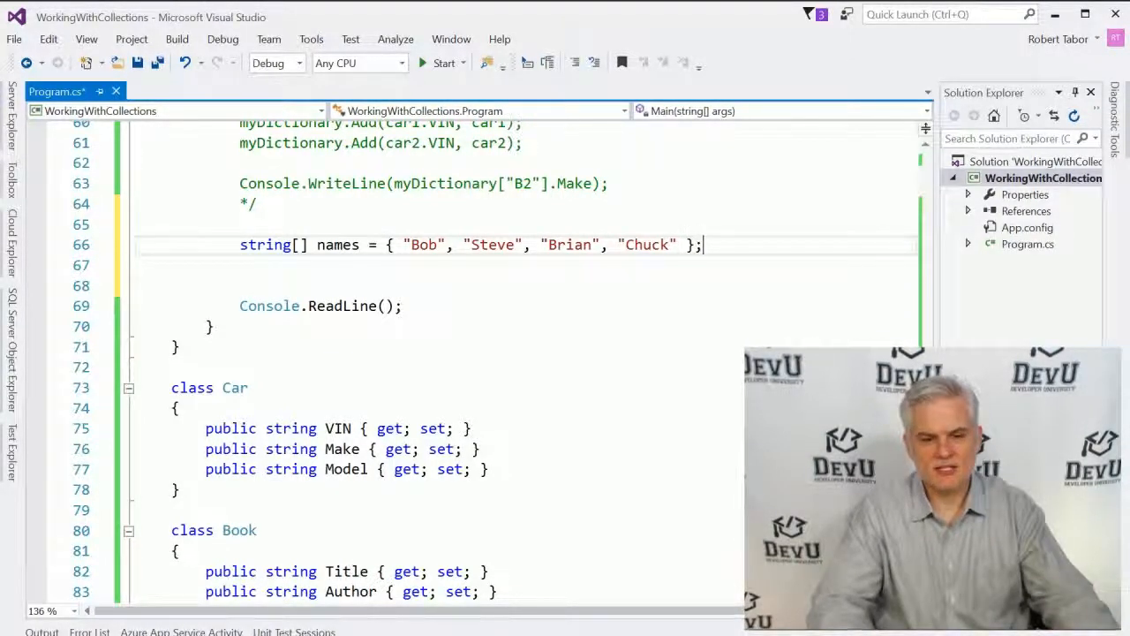
left_click_drag(387, 243, 692, 243)
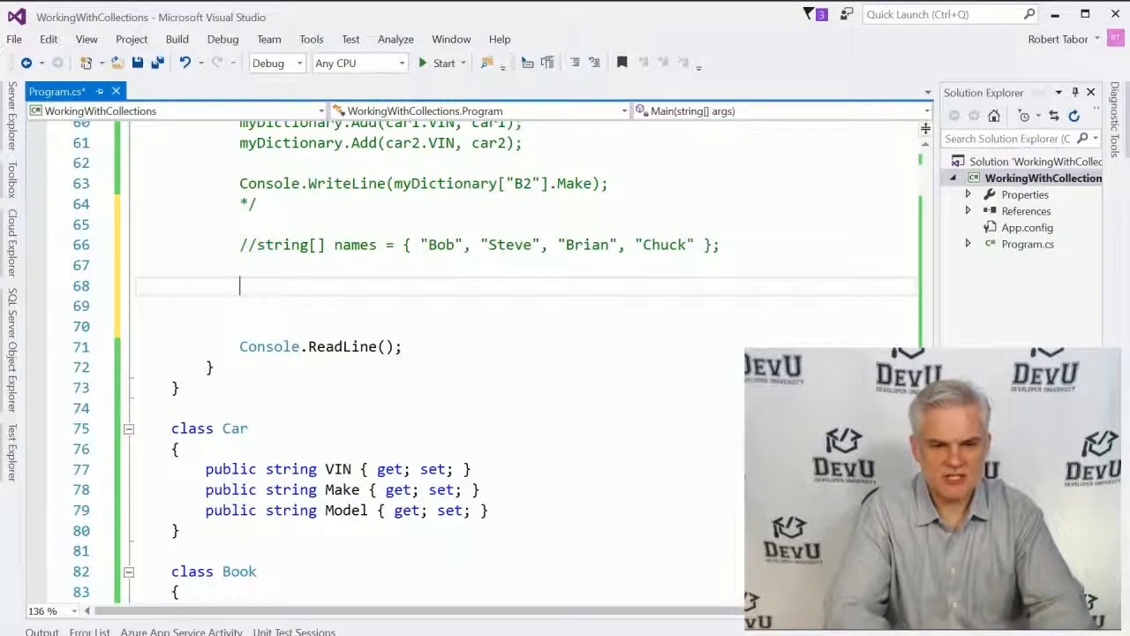
- Write Car car1 = new Car() with object initializer Make BMW, Model 750li, VIN C3
scroll("up", 3)
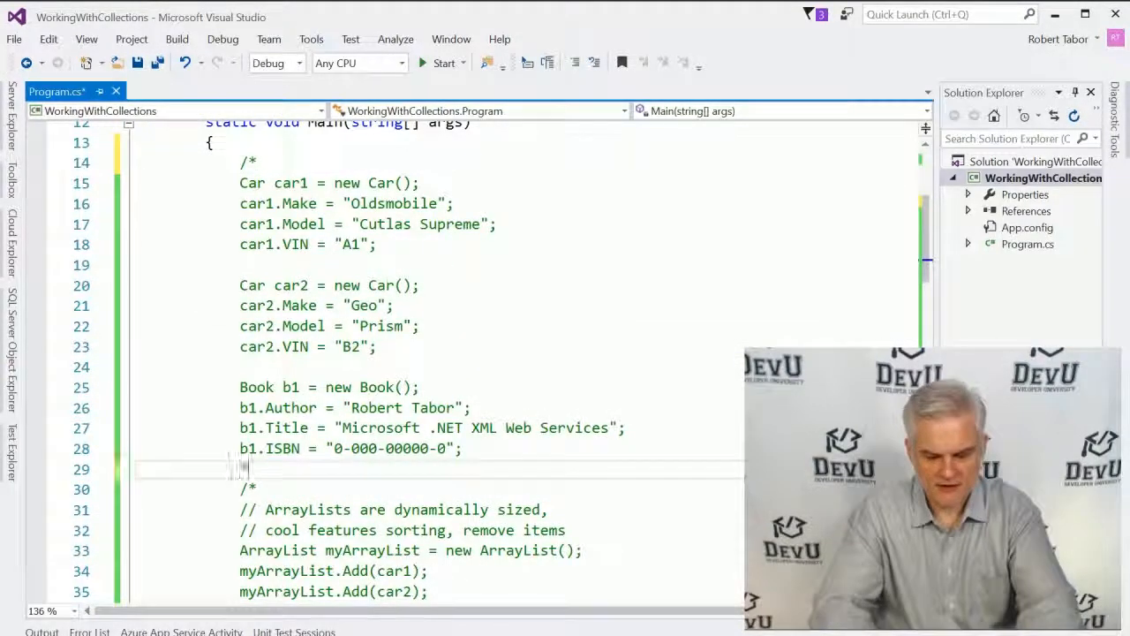
scroll("down", 3)
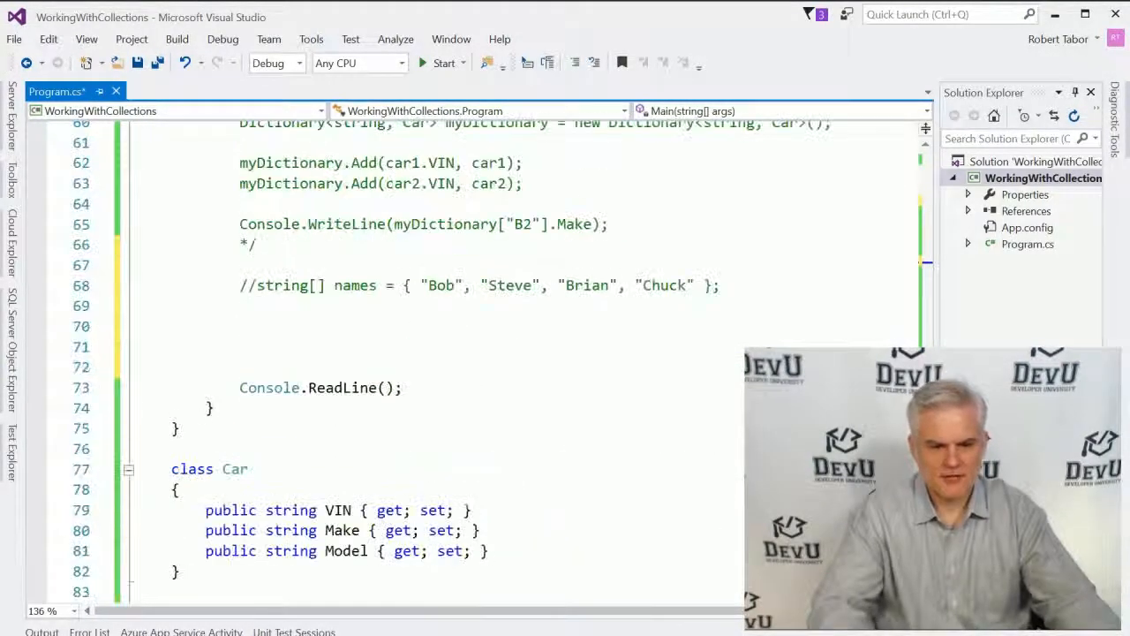
type("Car car1 = n")
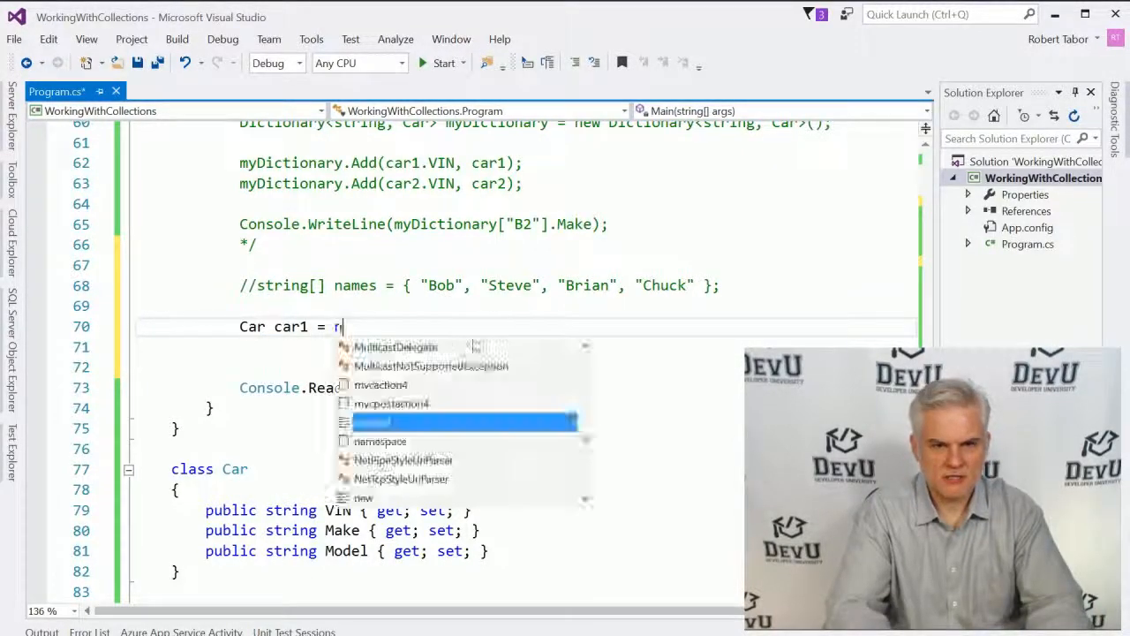
type("ew Car() { }")
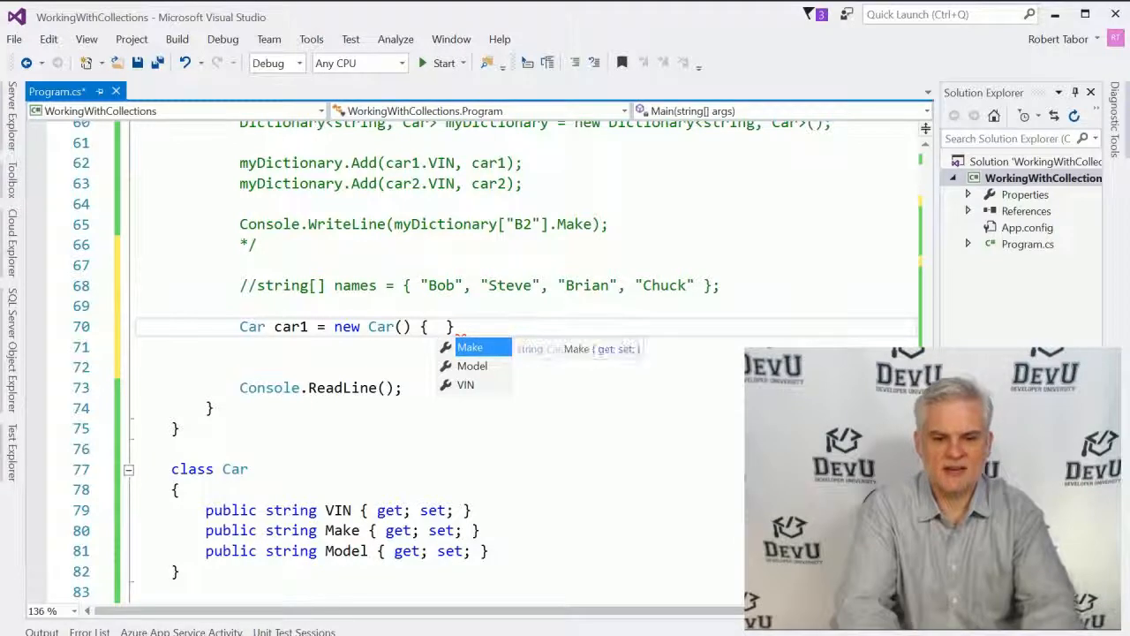
type("Make = \"\"")
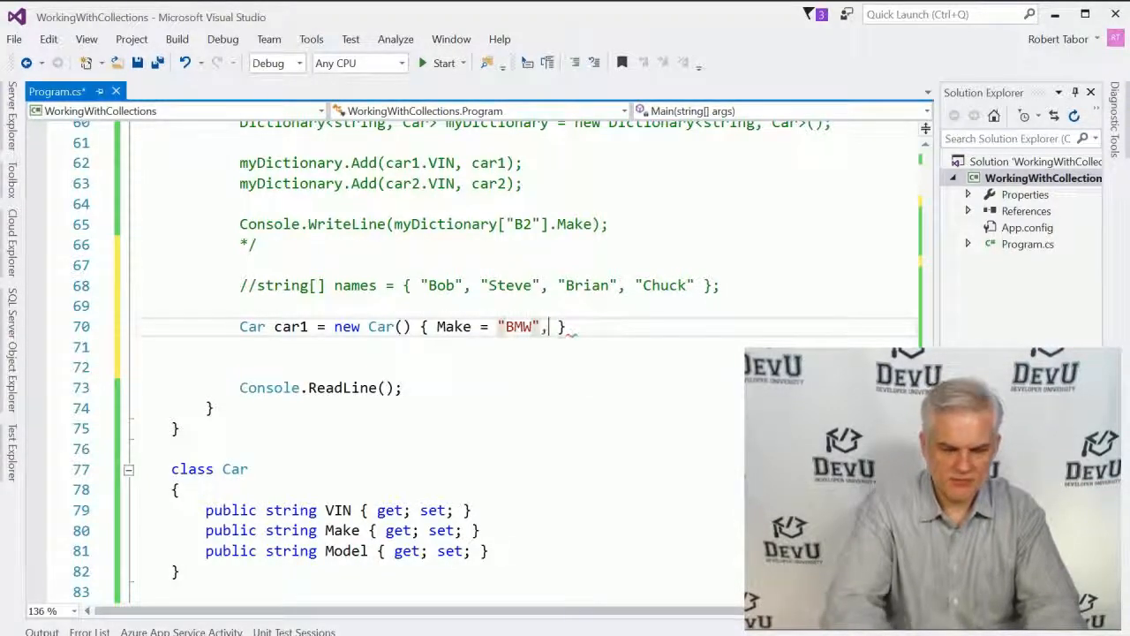
type("Model=\"")
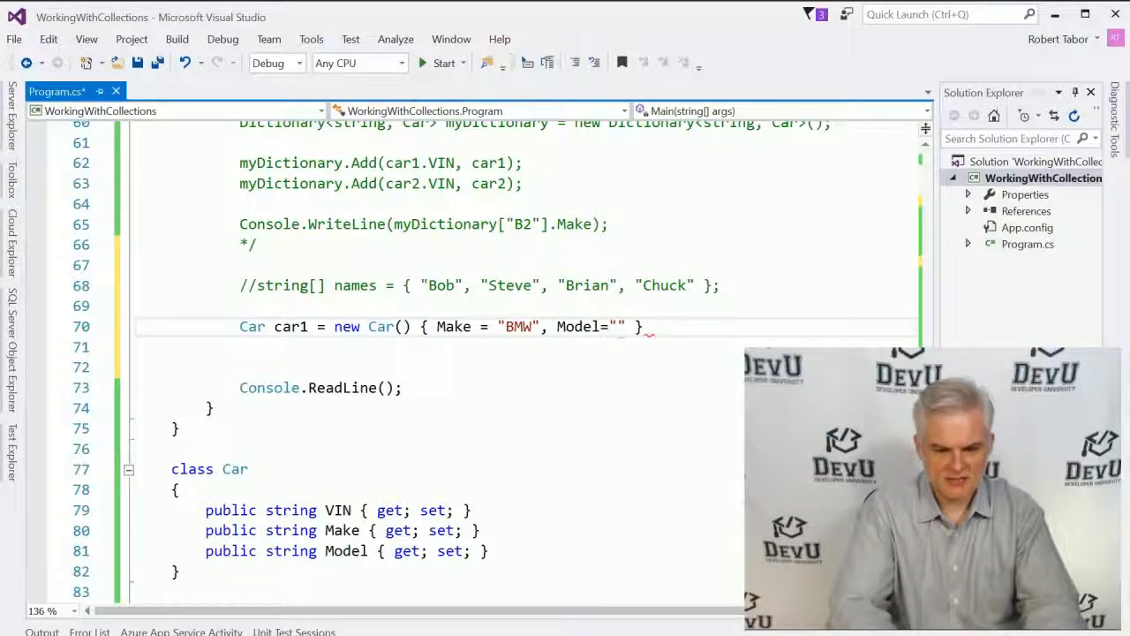
type("750")
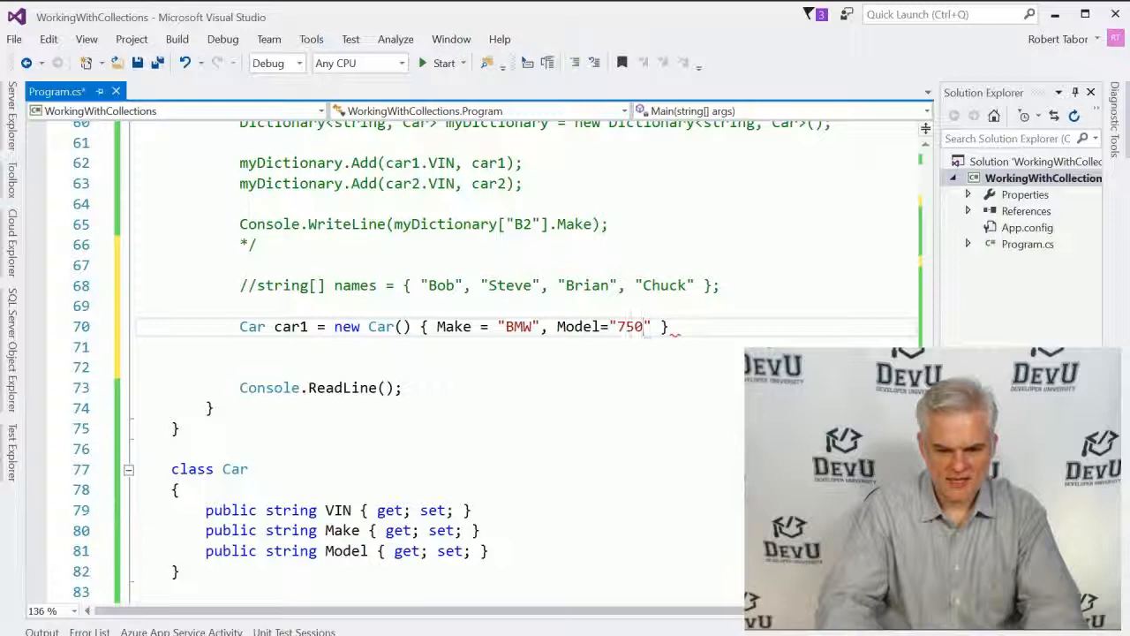
type("li")
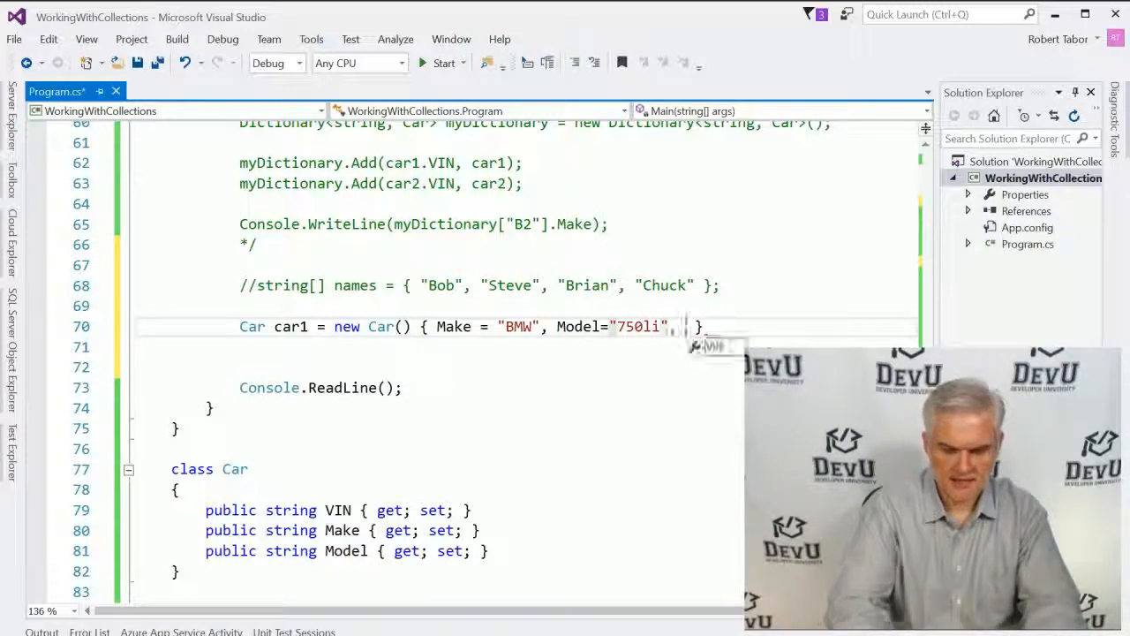
type("VIN = \"C3")
left_click(524, 346)
type("Car")
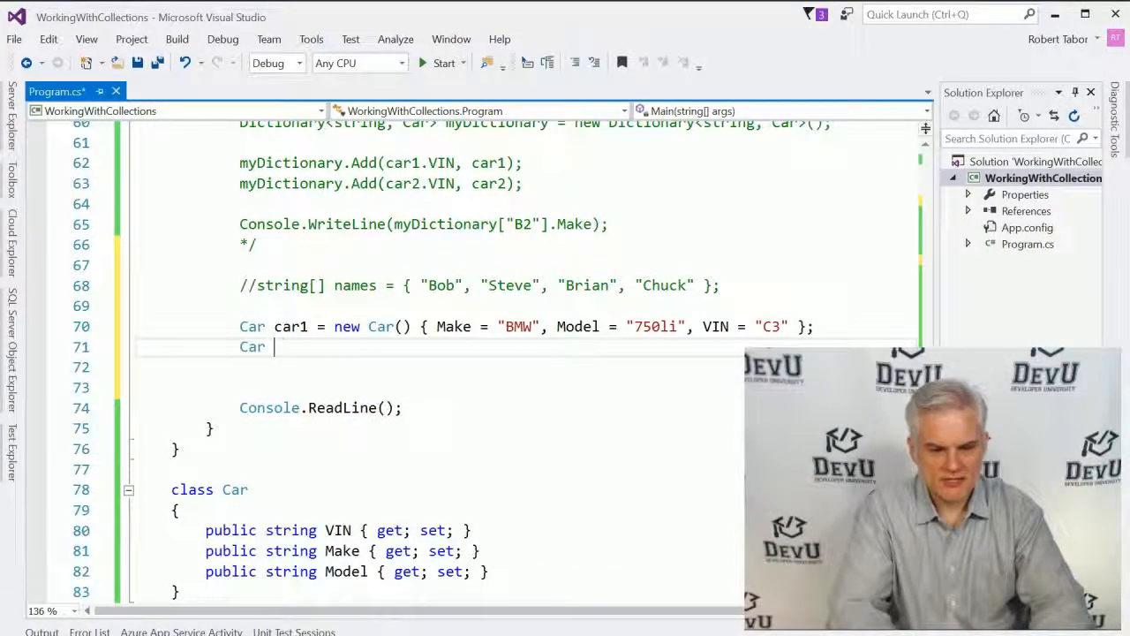
- Write car2 = new Car() with object initializer Make Toyota, Model 4Runner, VIN D4 below car1
type("car2 =")
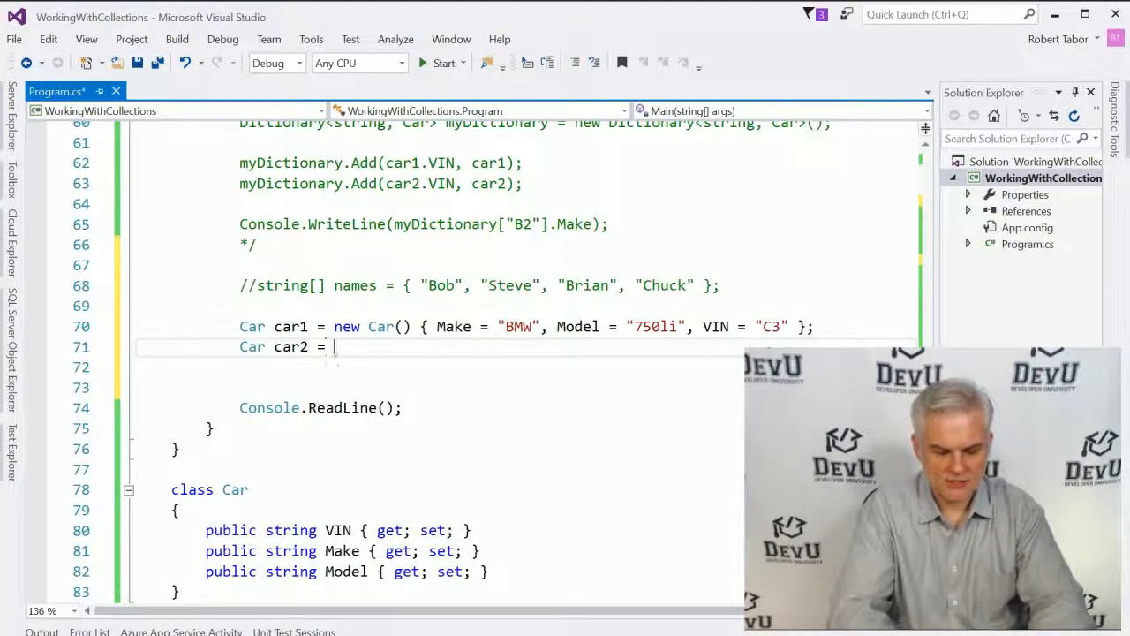
type("new Car()")
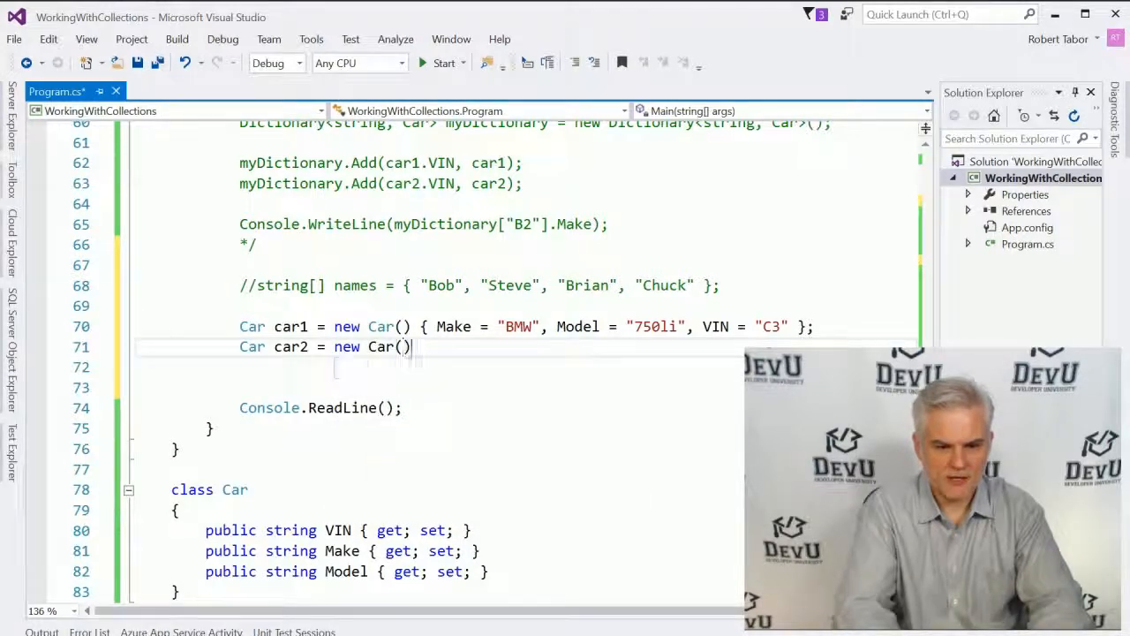
type("{ }")
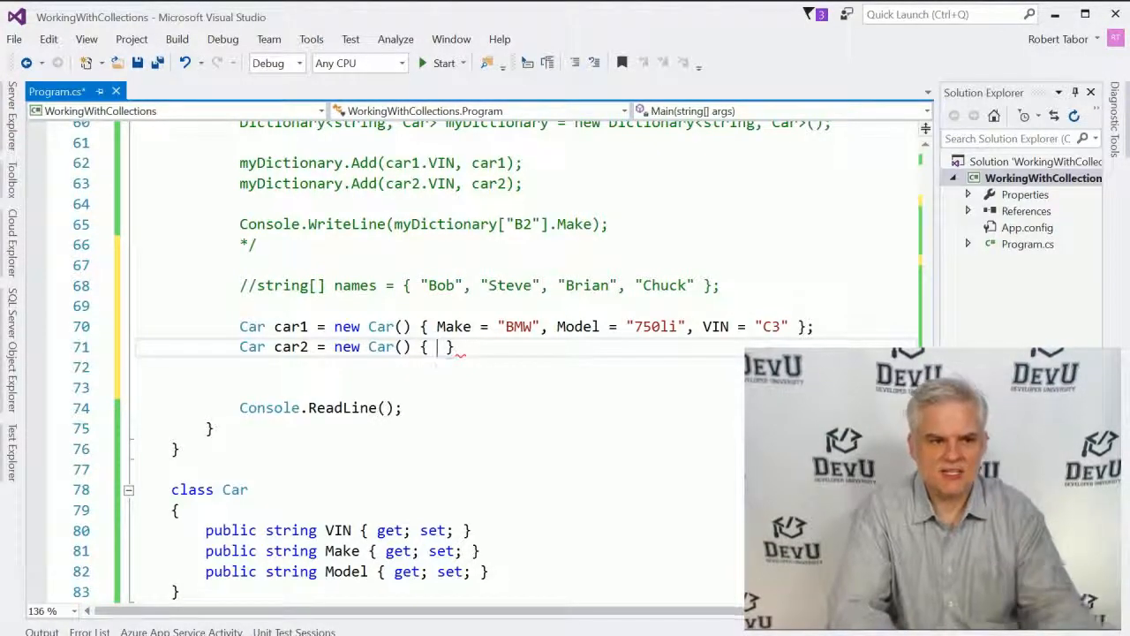
scroll("down", 3)
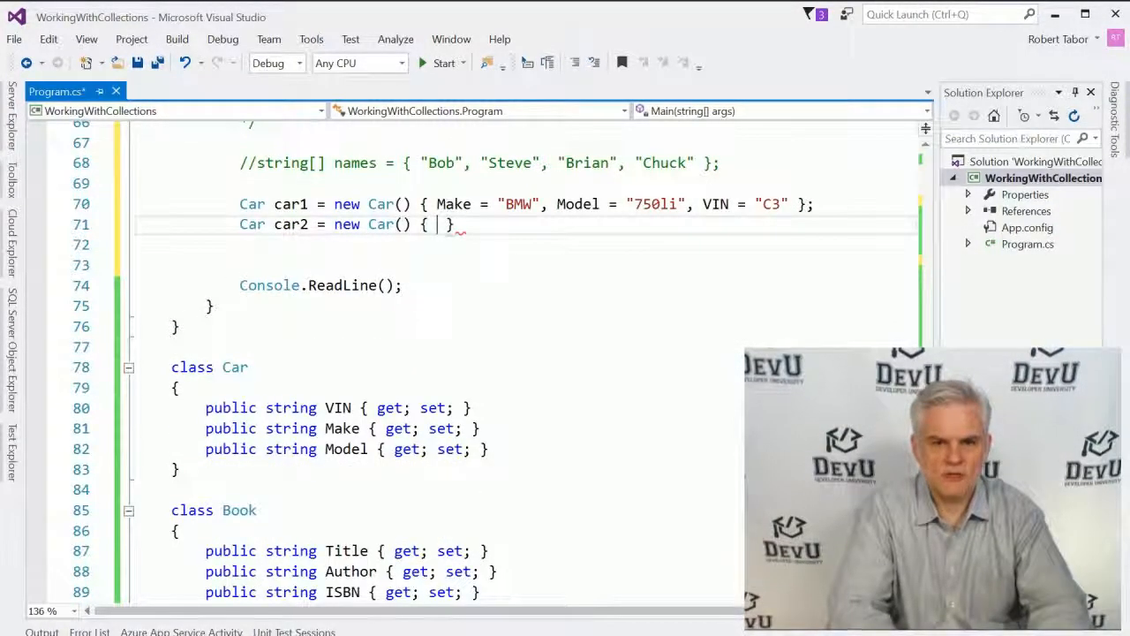
type("Make = \"Toy")
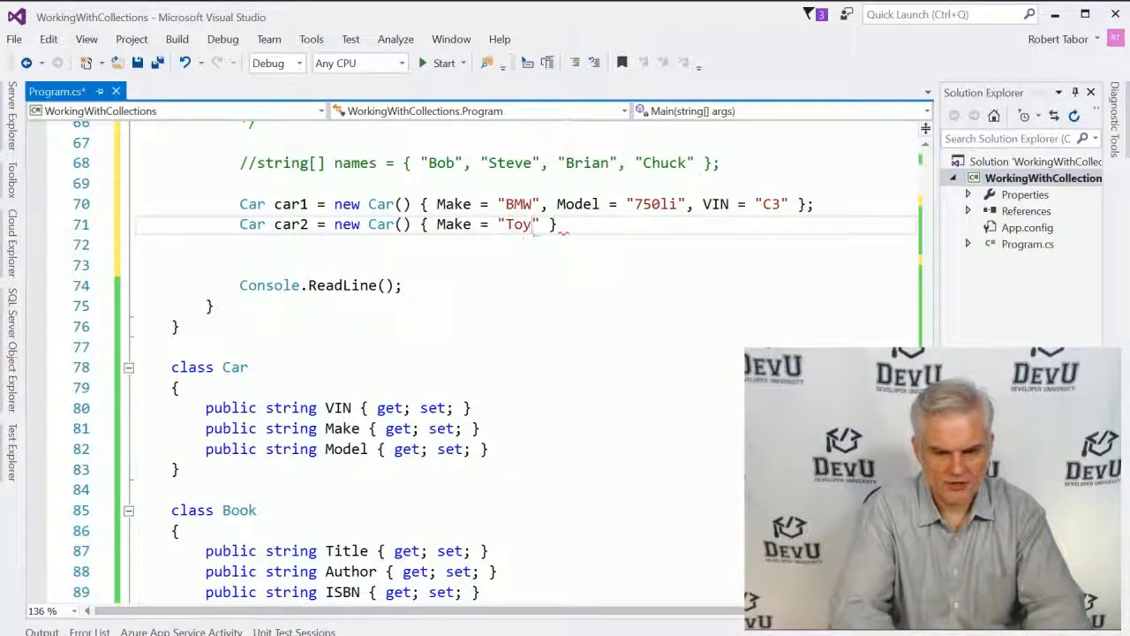
type("ota")
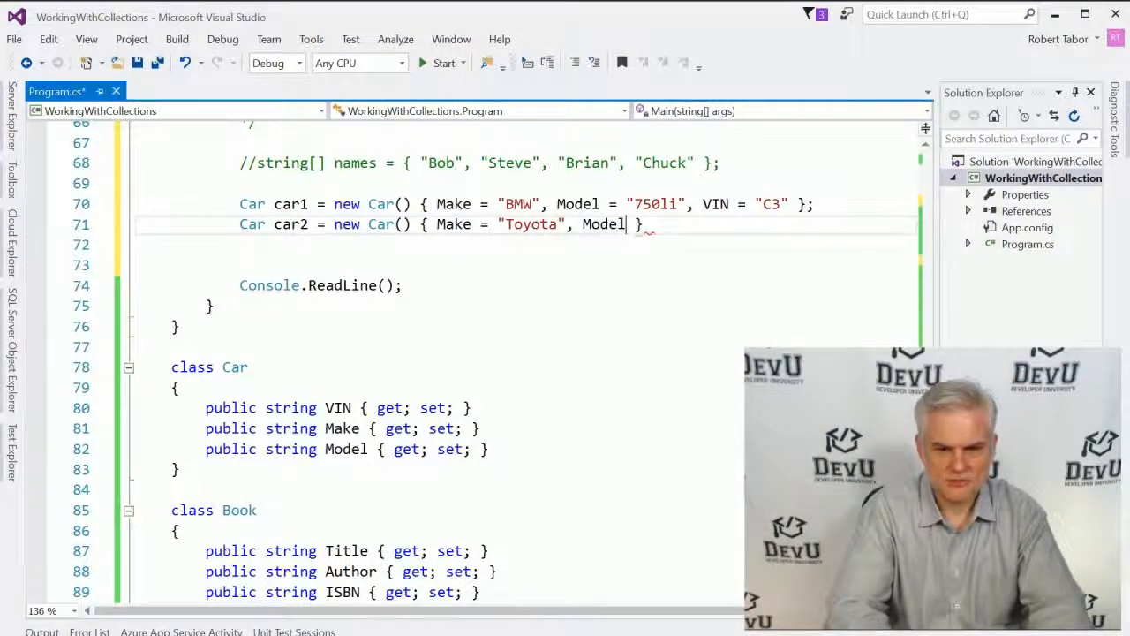
type("=\"4RU\"")
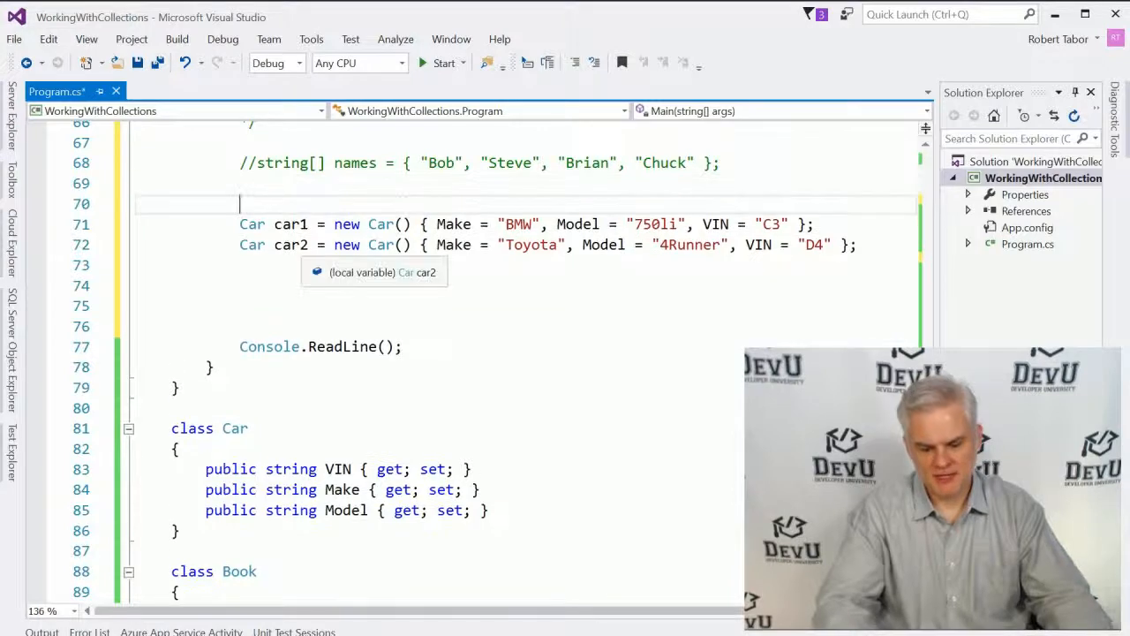
- Add // Object initializer and // No need for a Constructor comments and comment out both car lines
type("// Object initializer")
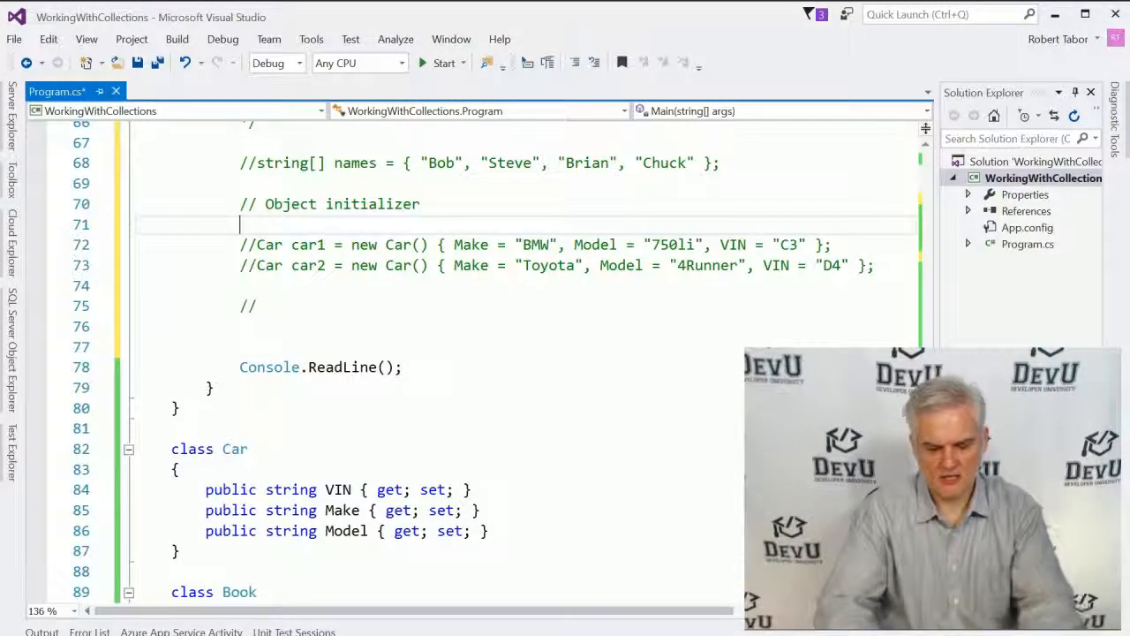
type("//")
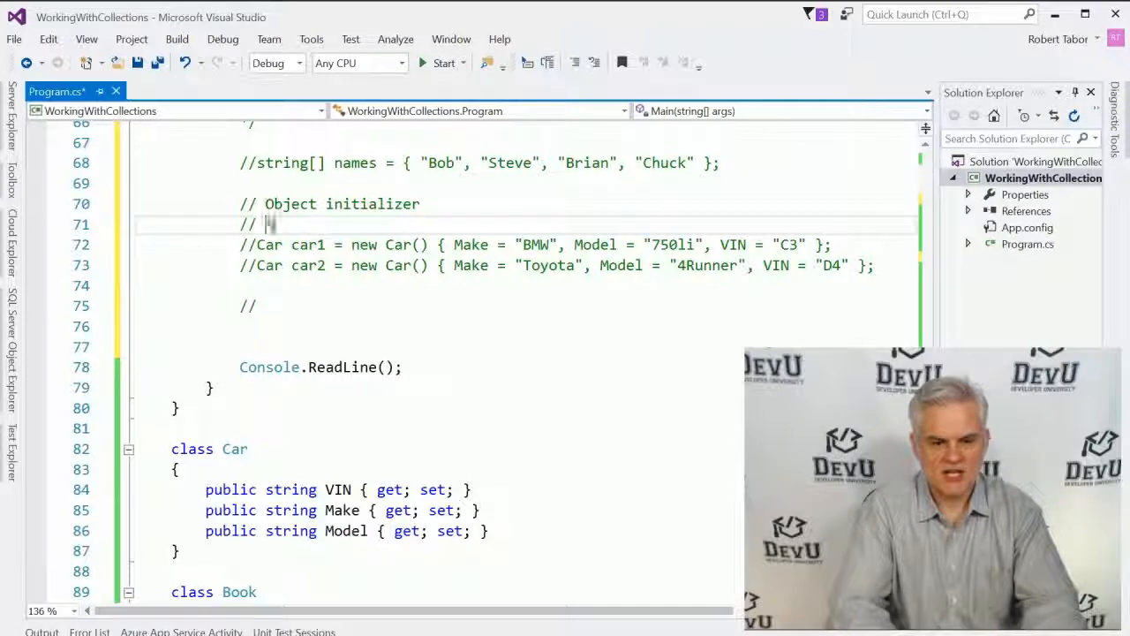
type("No need for a Constrc")
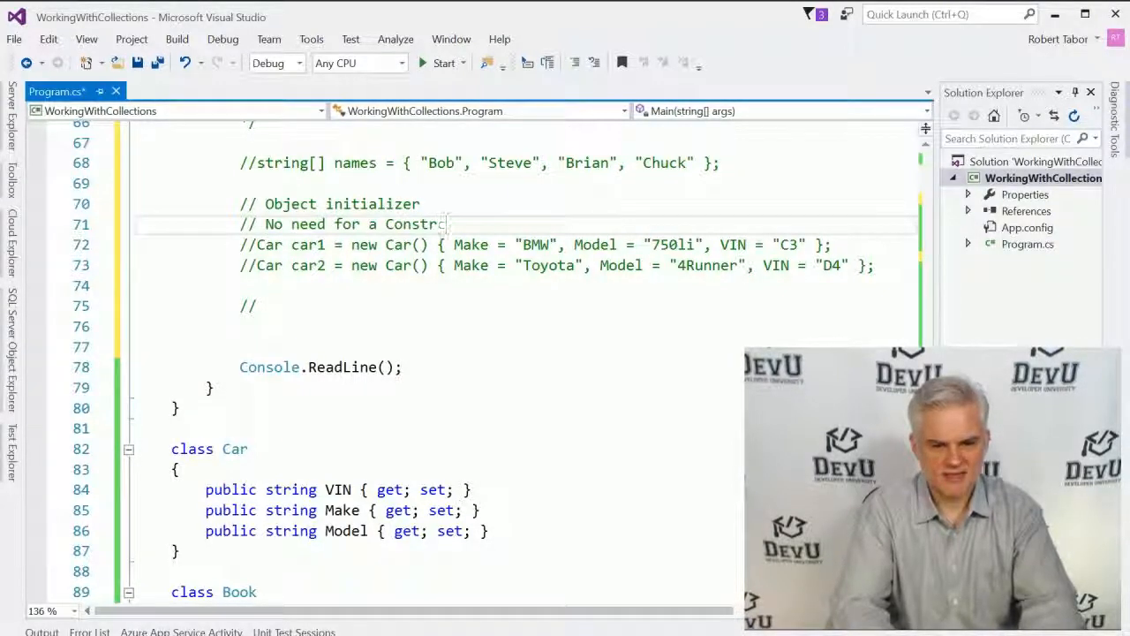
type("uctor")
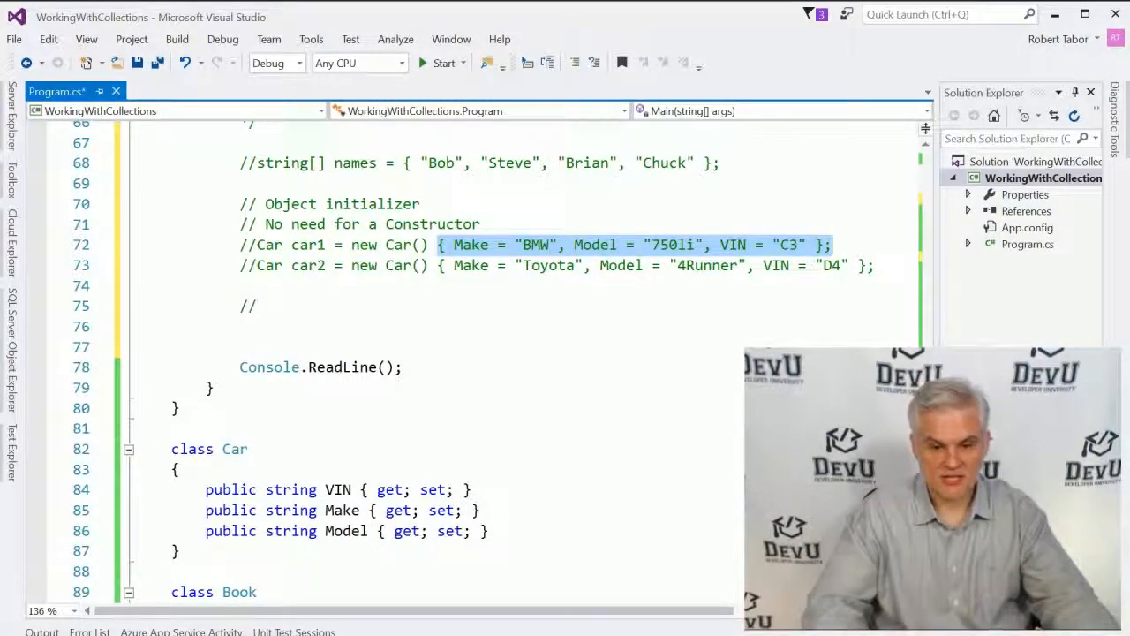
- Add a // Collection initializer comment heading List<Car> myList = new List<Car>() { }
type("Co")
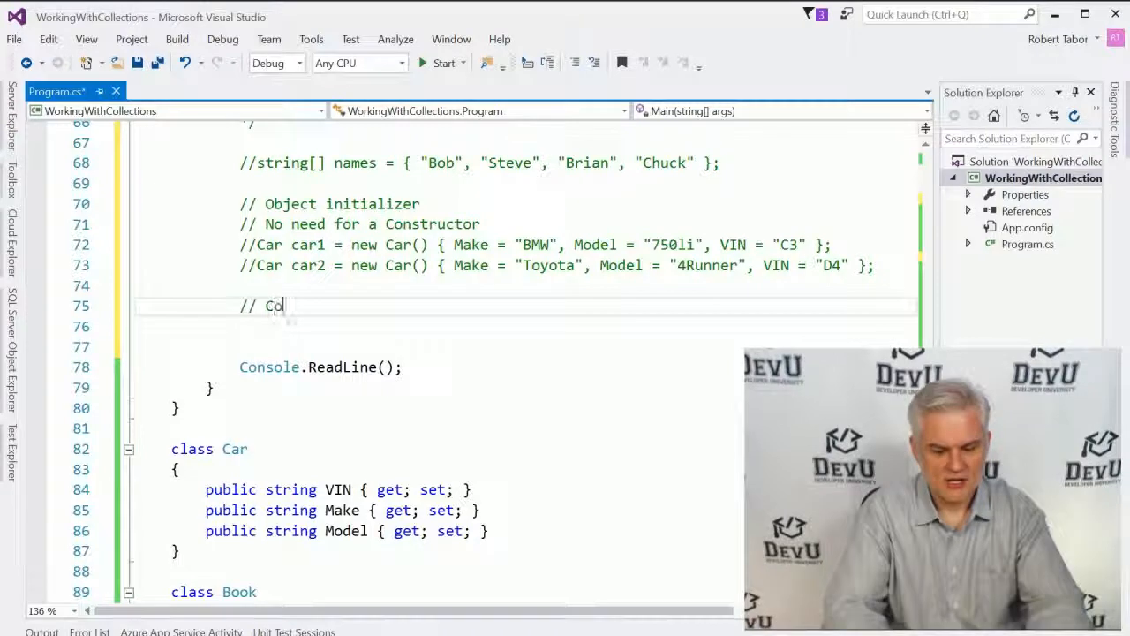
type("llection ini")
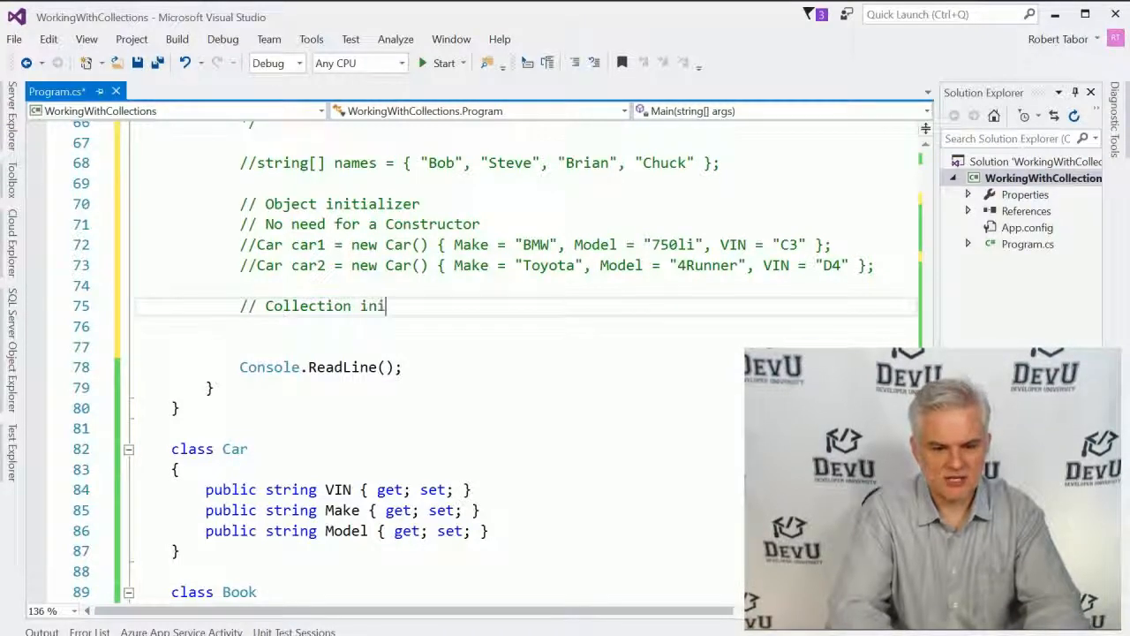
type("tializer")
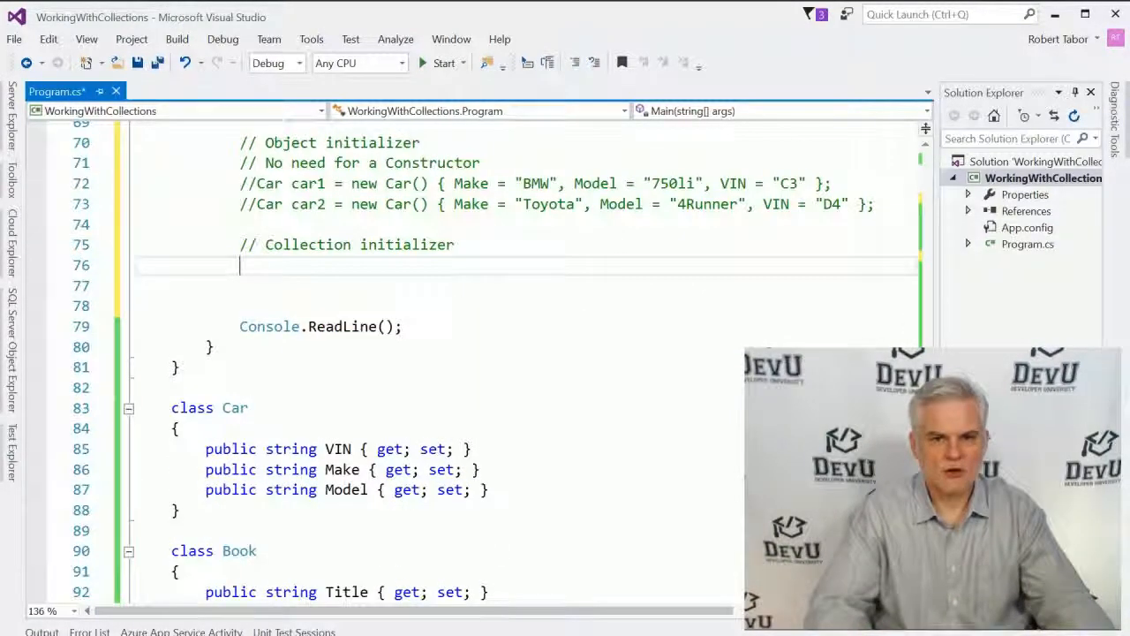
type("L")
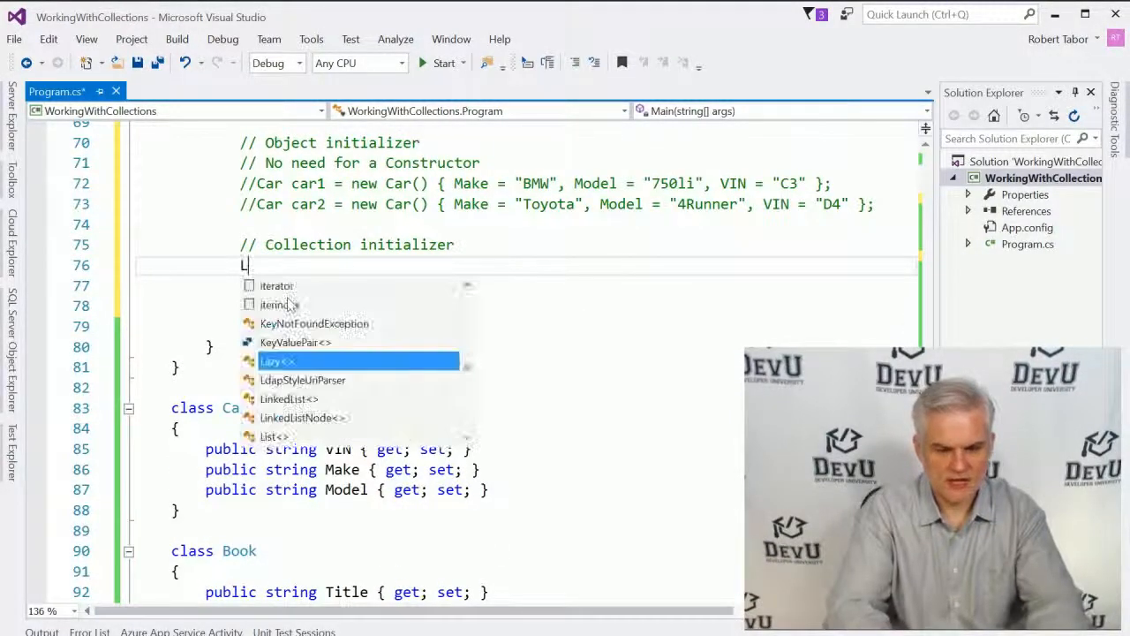
type("ist<Car> myList =")
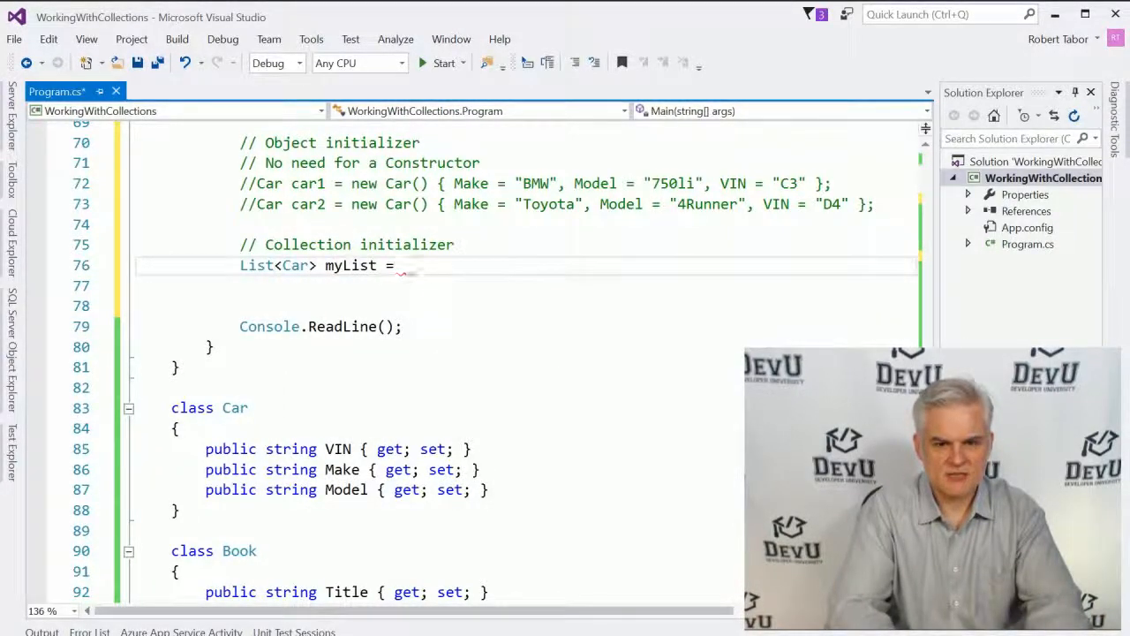
type("new List<Car>() {")
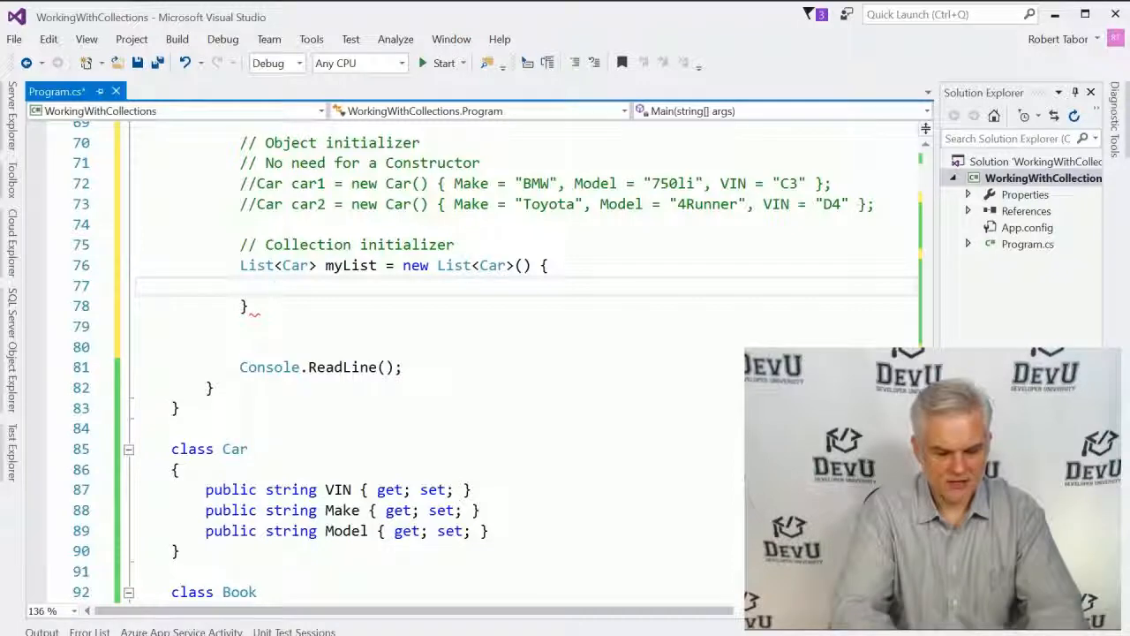
- Add a new Car entry Oldsmobile, Cutlas Supreme, VIN E5 to the myList initializer
type("new Car {")
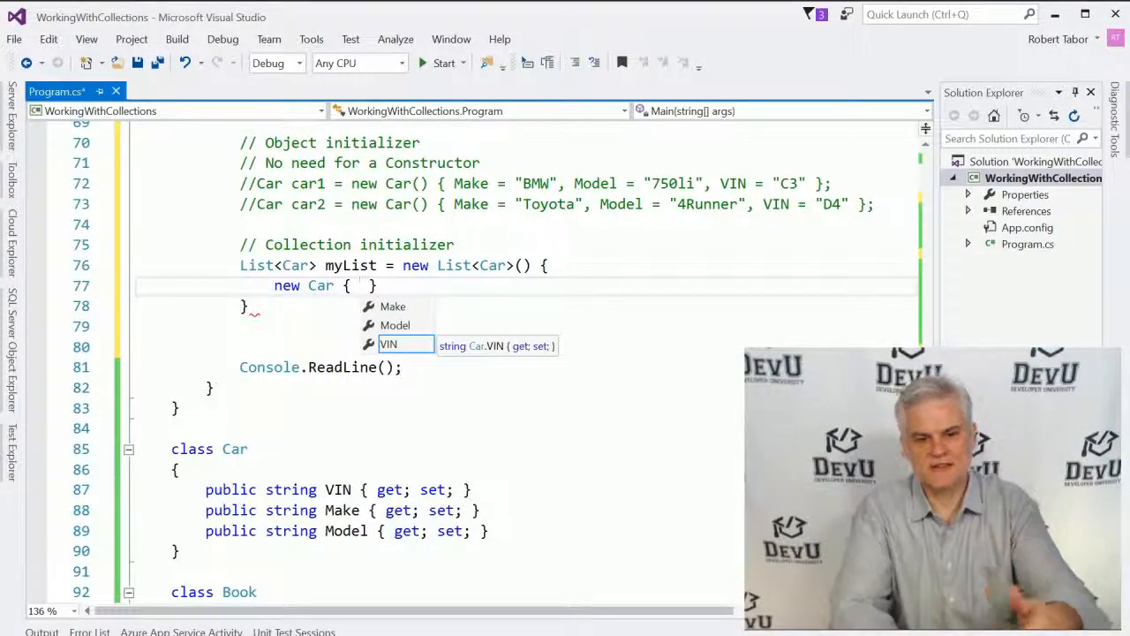
type("Make = \"Old")
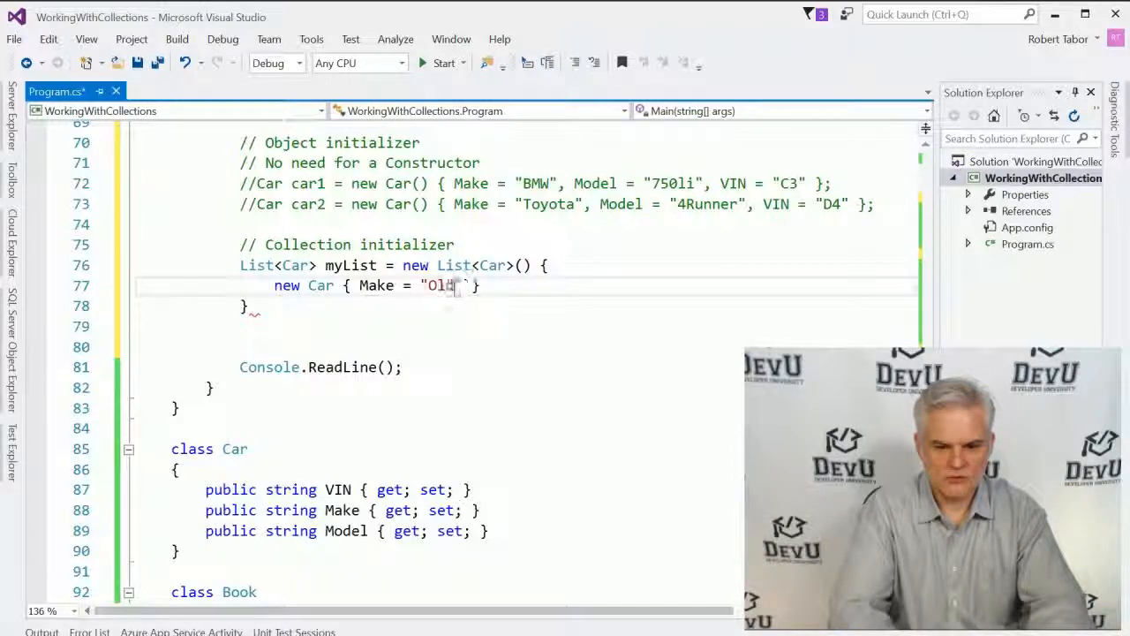
type("smov")
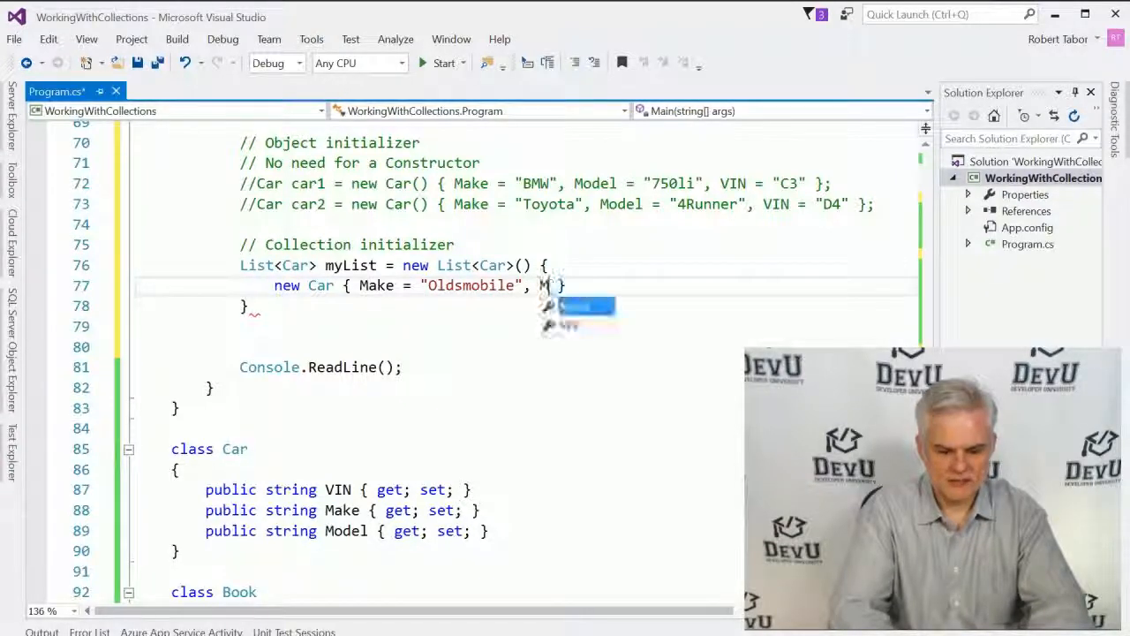
type("Model = \"Cutlas Supreme")
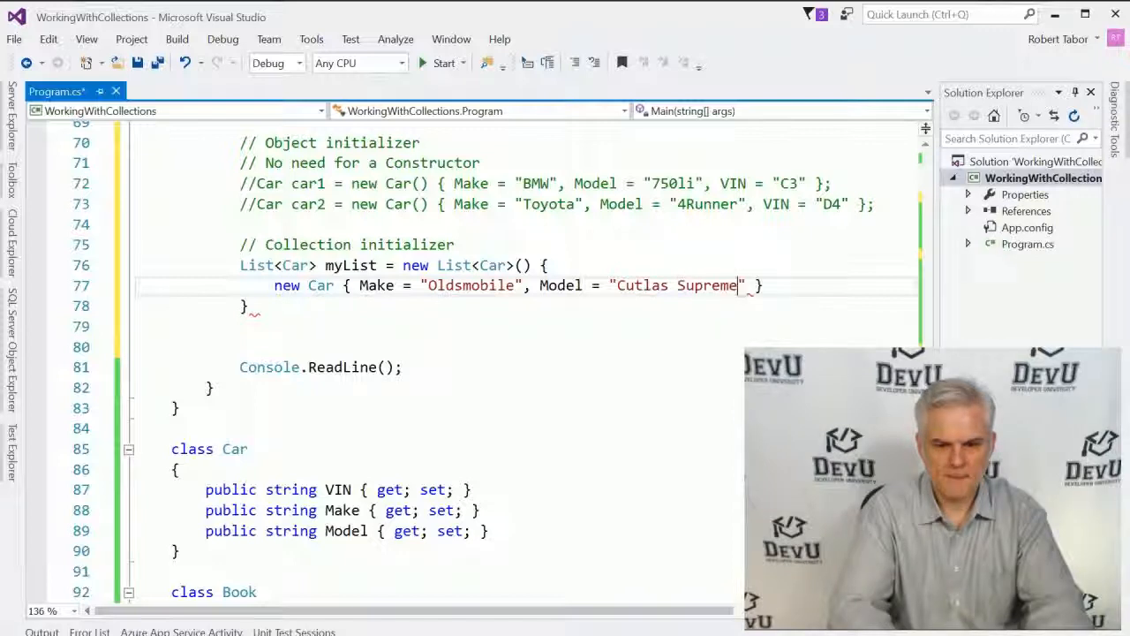
type(", VIN = \"E\"")
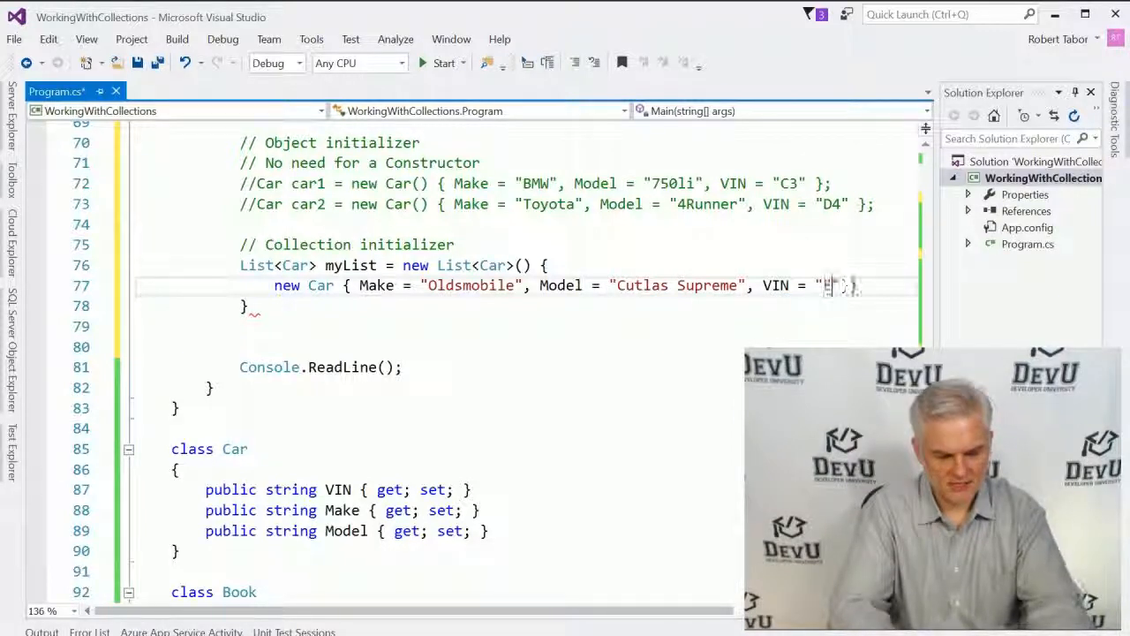
type("E5")
type("new Car {  ")
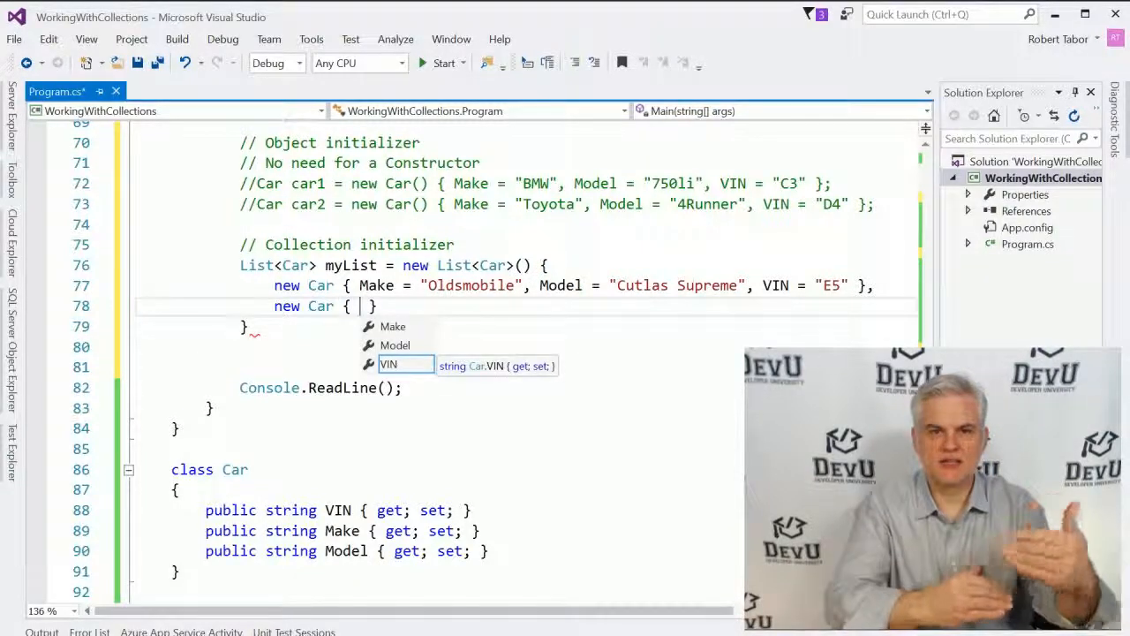
- Add a new Car entry Nissan, Altima, VIN F6 and close the initializer with a semicolon
type("Make =")
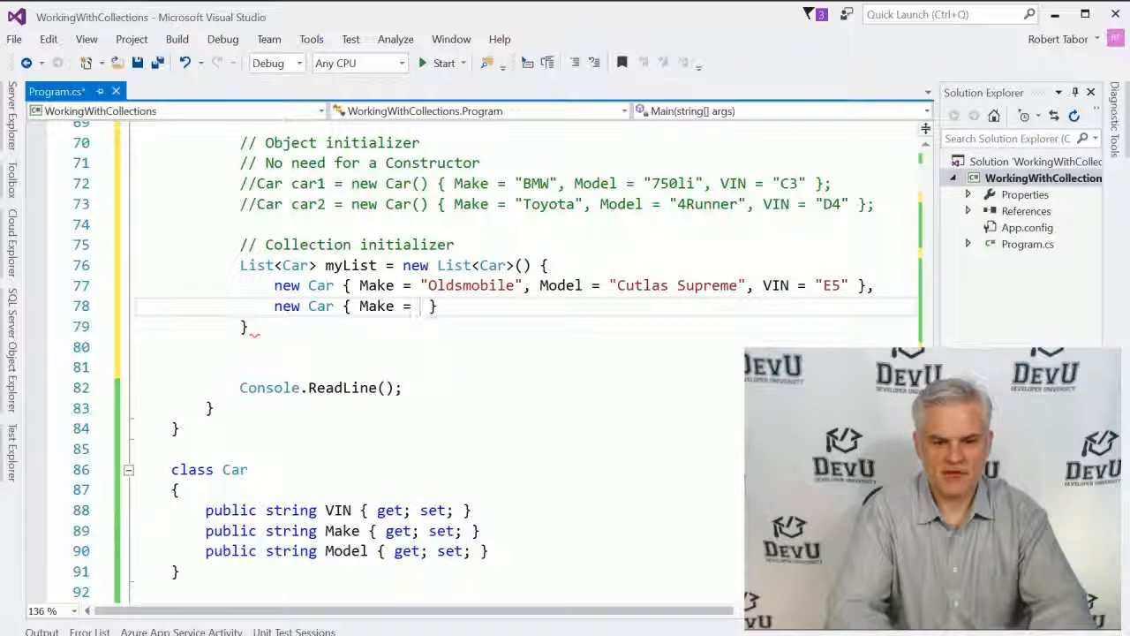
type("\"\"")
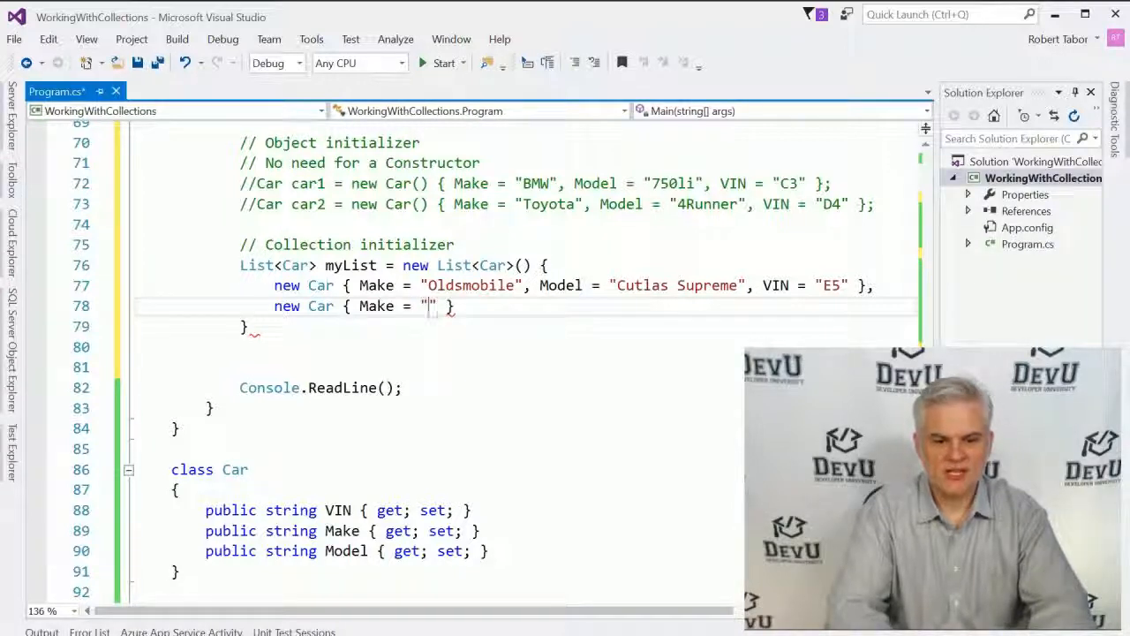
type("Nissa")
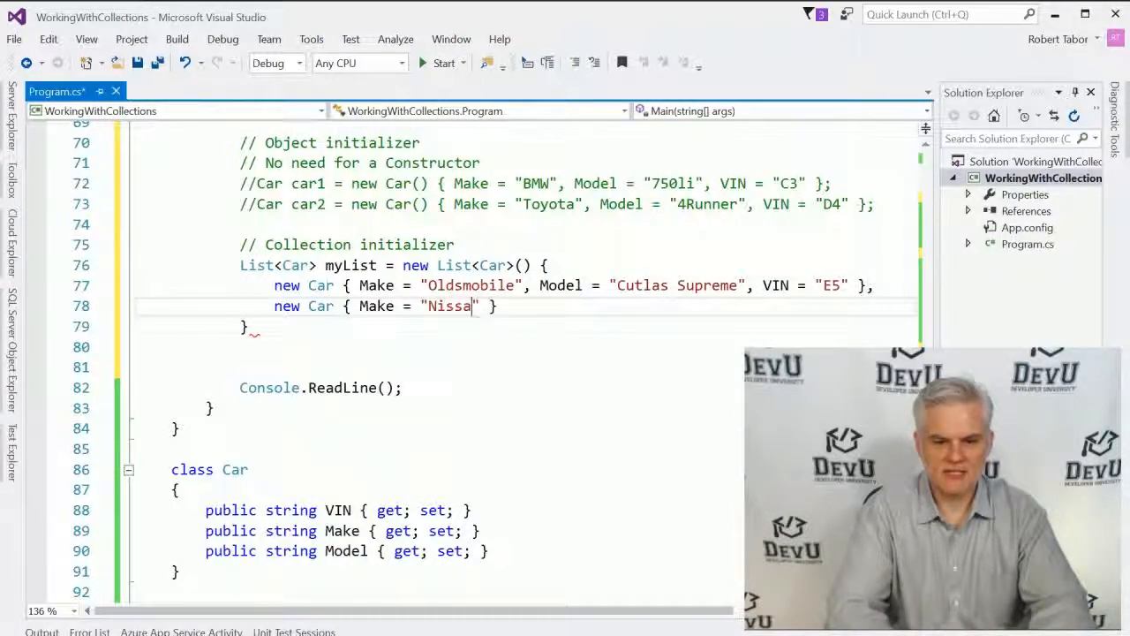
type("n\",")
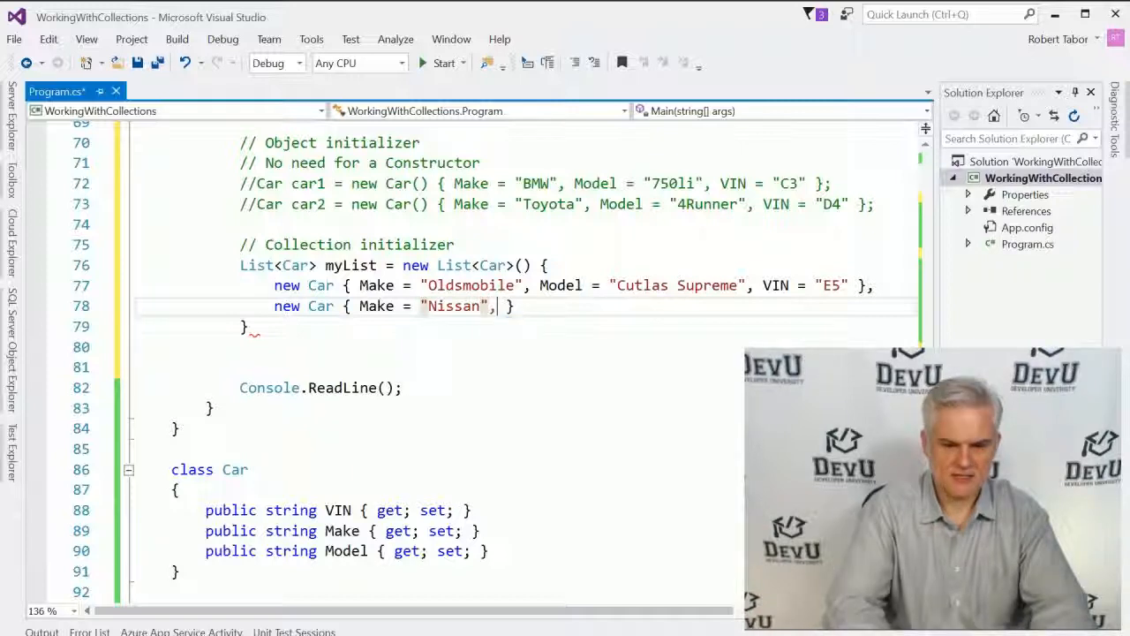
type("Model = \"Altima\",")
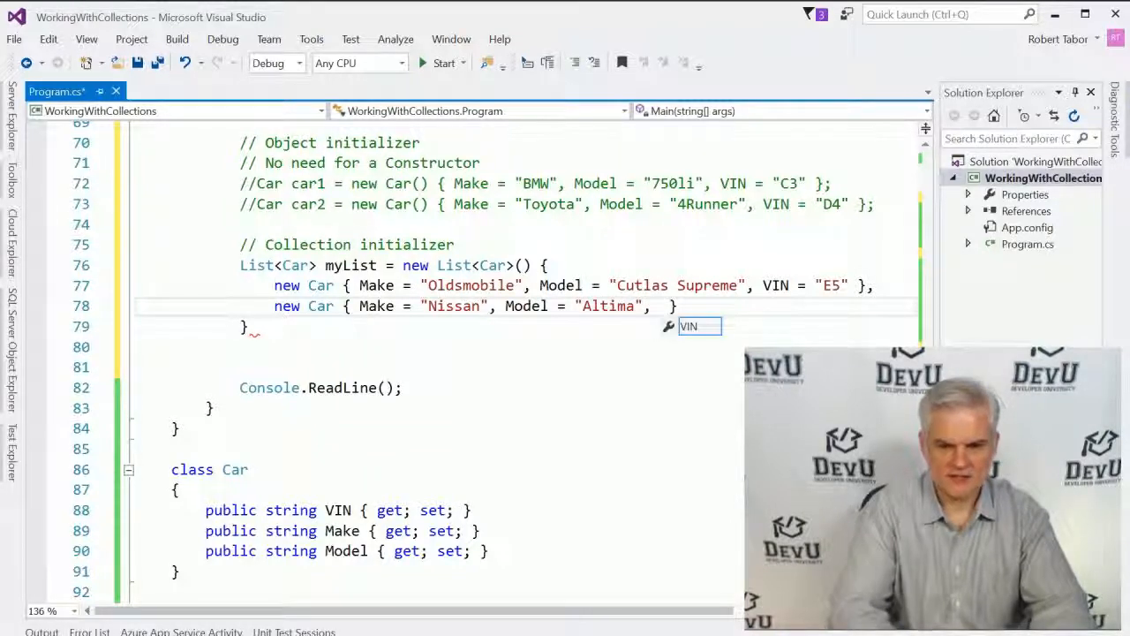
type("VIN =")
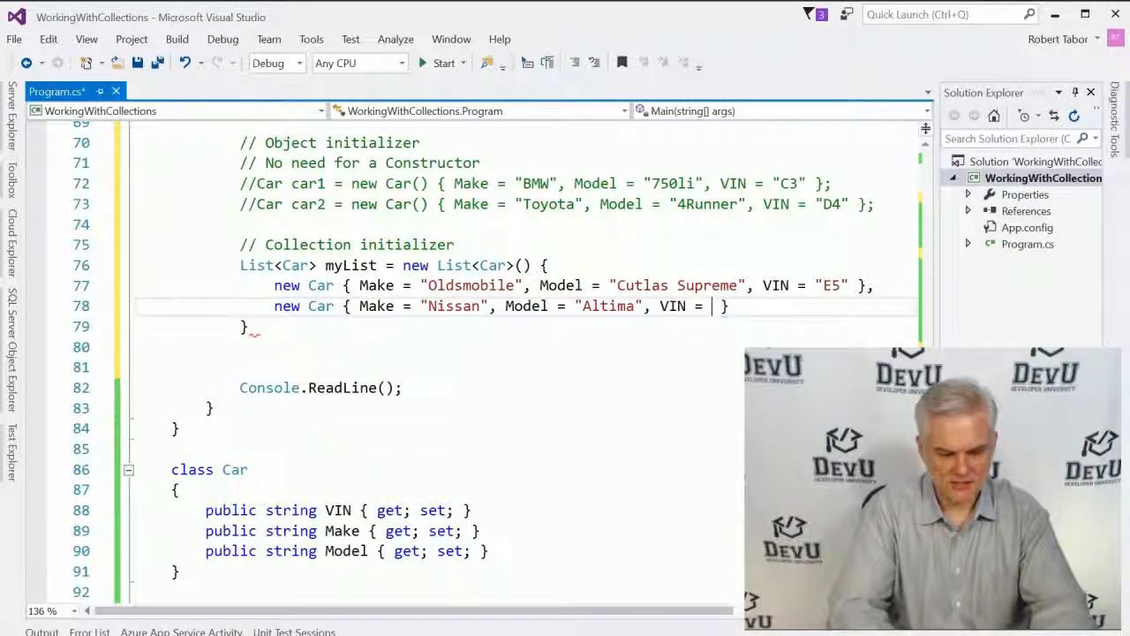
type("\"F6\"")
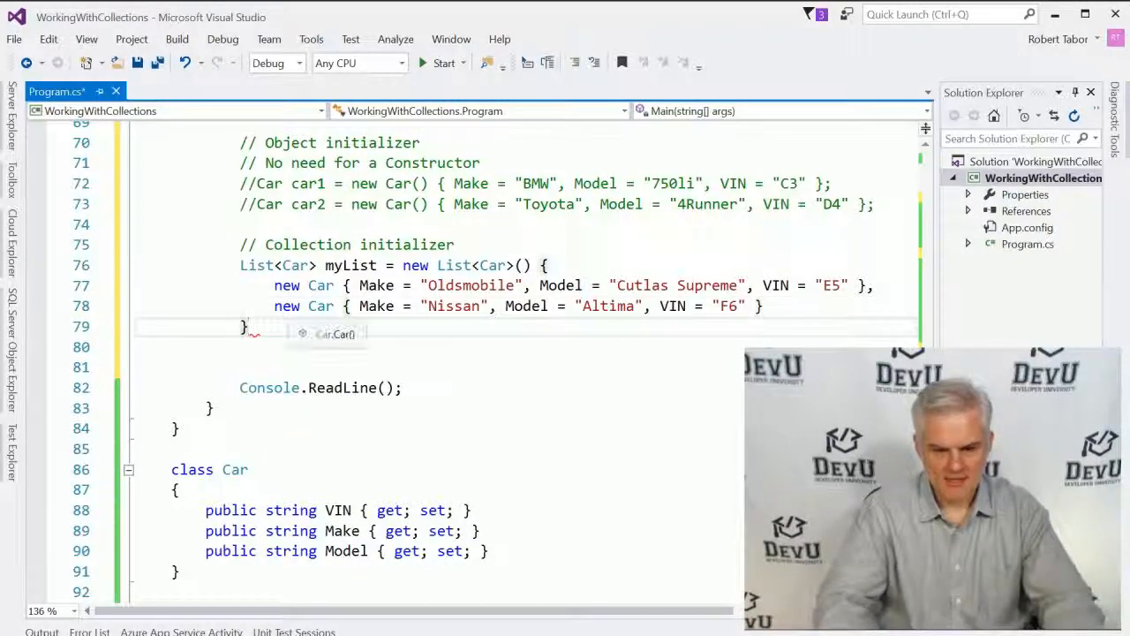
type(";")
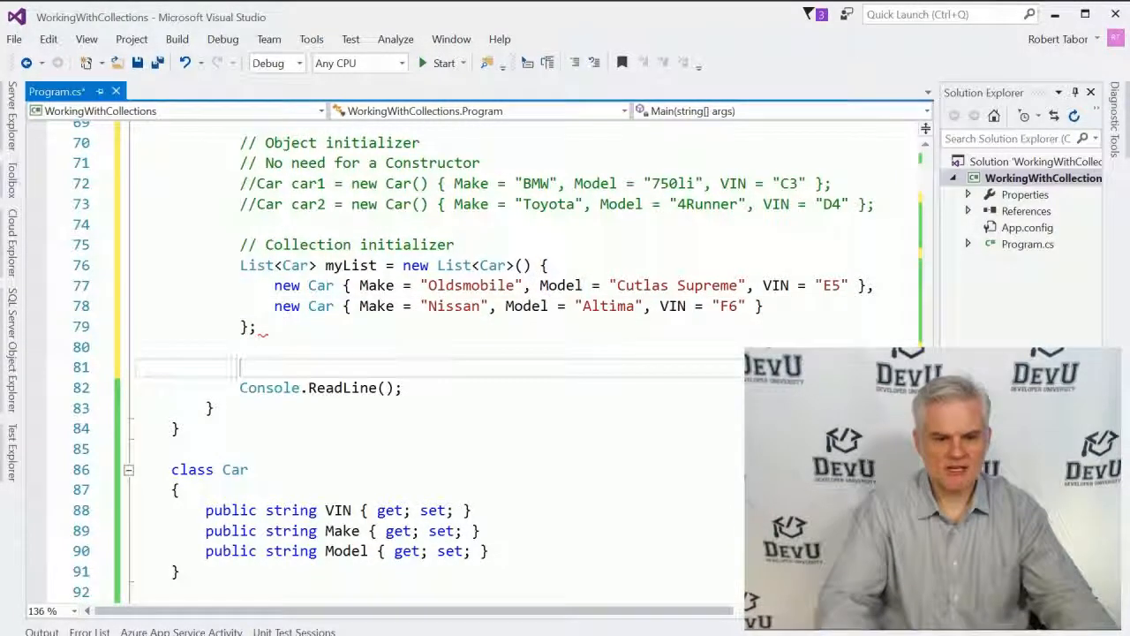